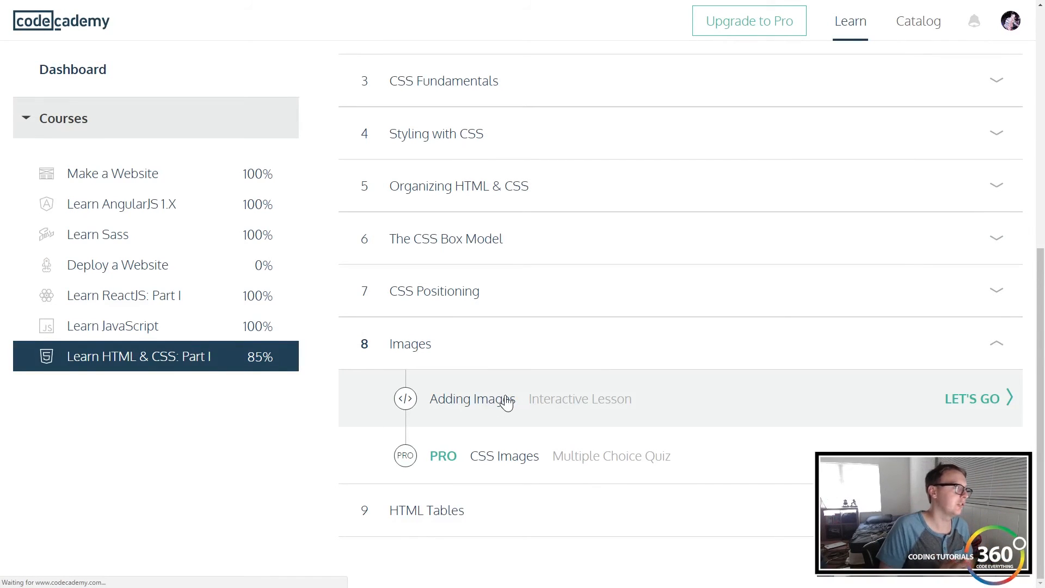
Start the Adding Images lesson and advance to lesson 2, Width x Height.
click(973, 399)
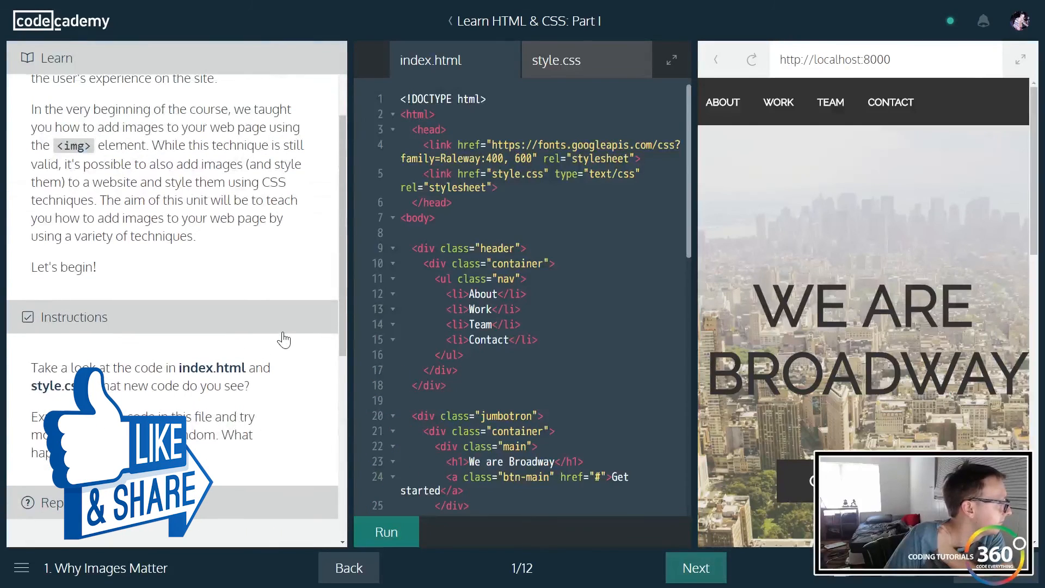
click(695, 567)
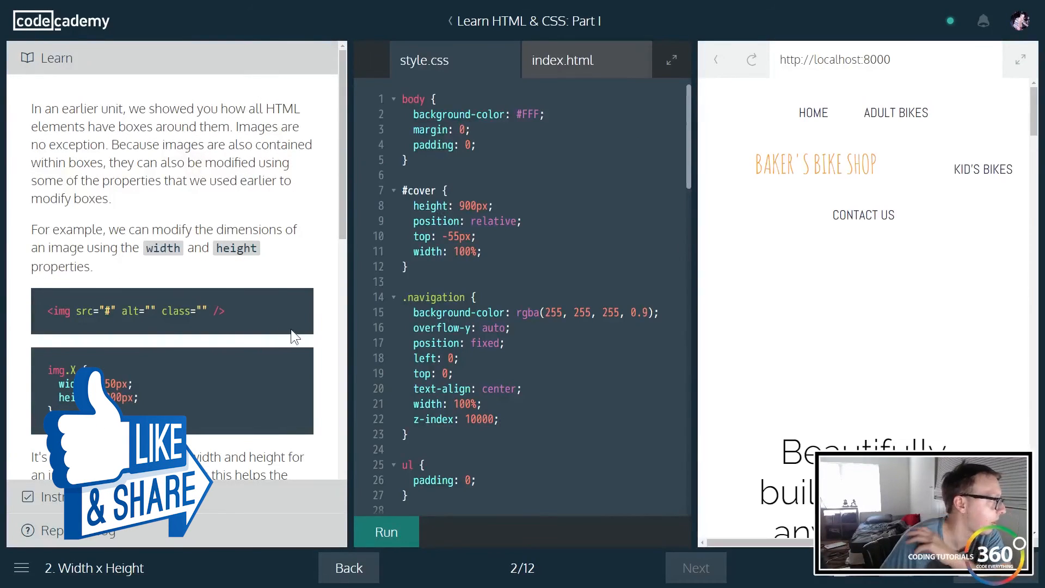
scroll(down, 3)
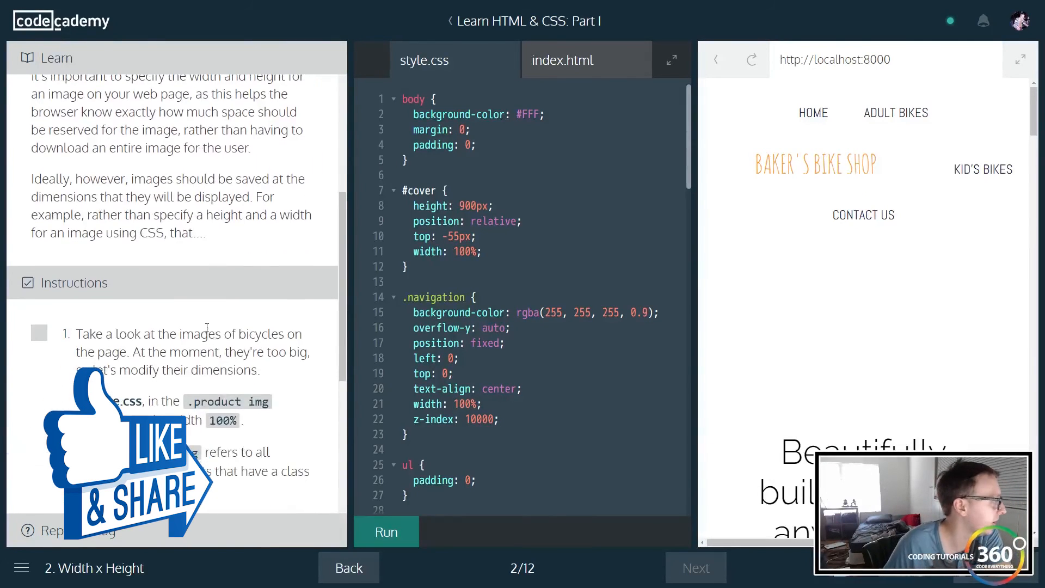
Add width: 100% to the .product img rule in style.css and run it to pass.
click(385, 533)
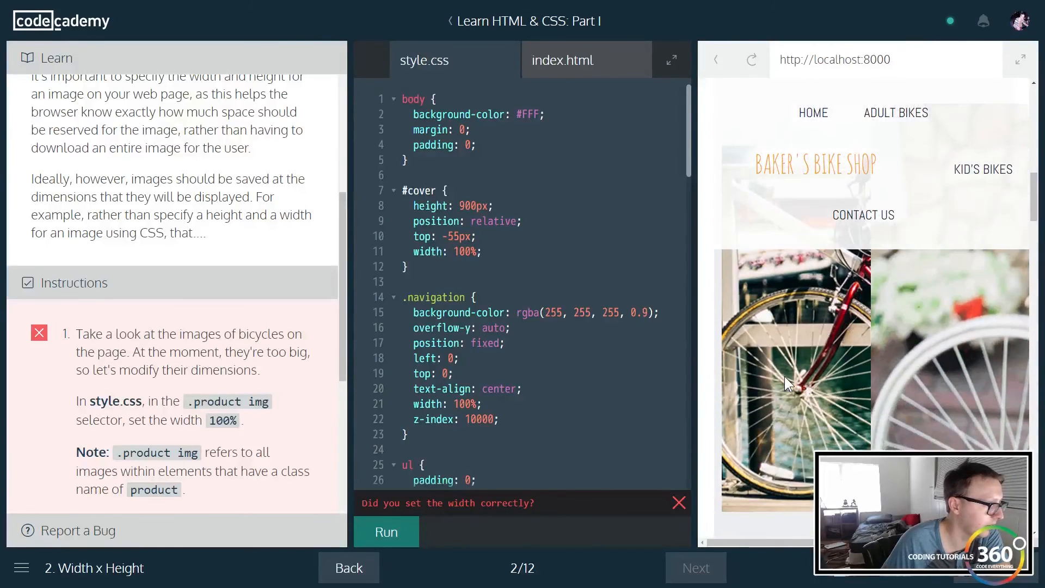
scroll(down, 3)
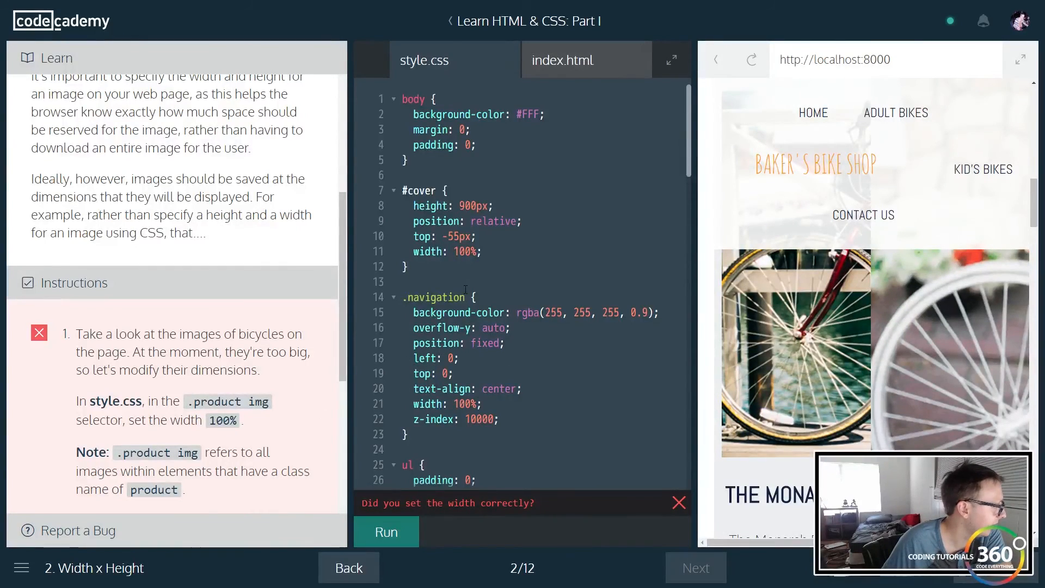
scroll(down, 3)
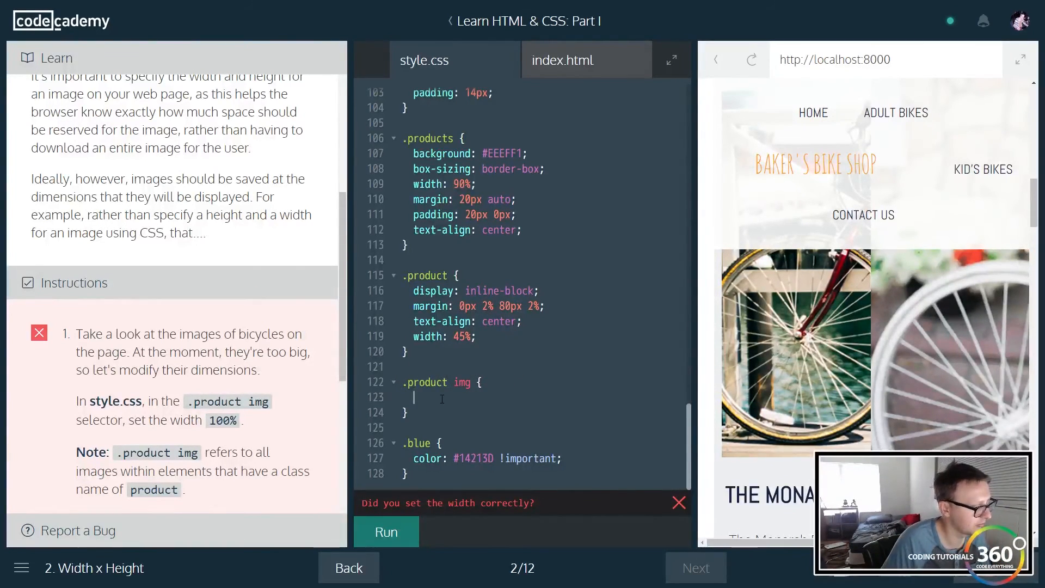
text(width)
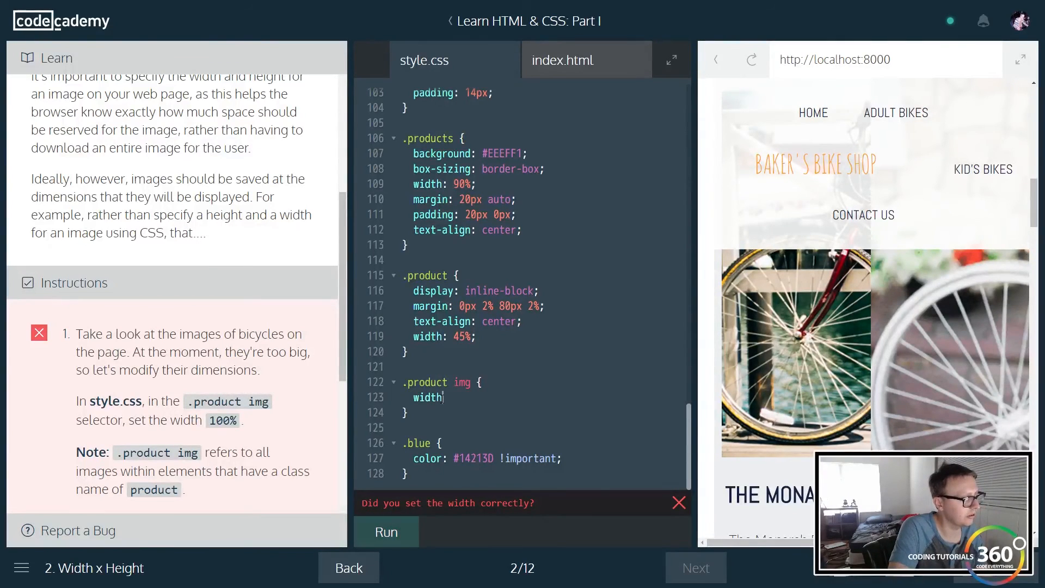
text(100%;)
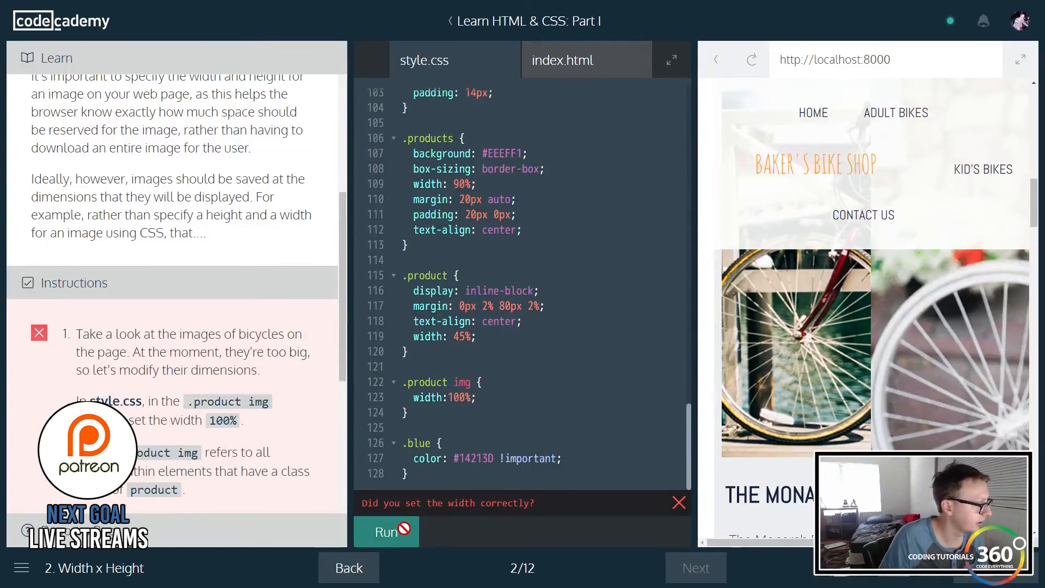
click(385, 533)
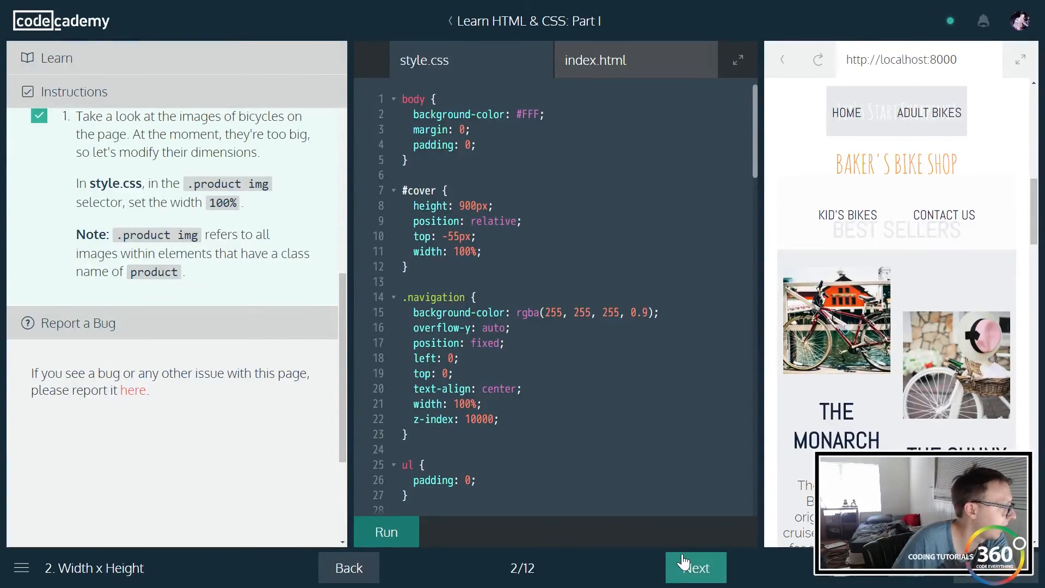
Advance through Centering Images to lesson 4, Background: Images.
click(694, 568)
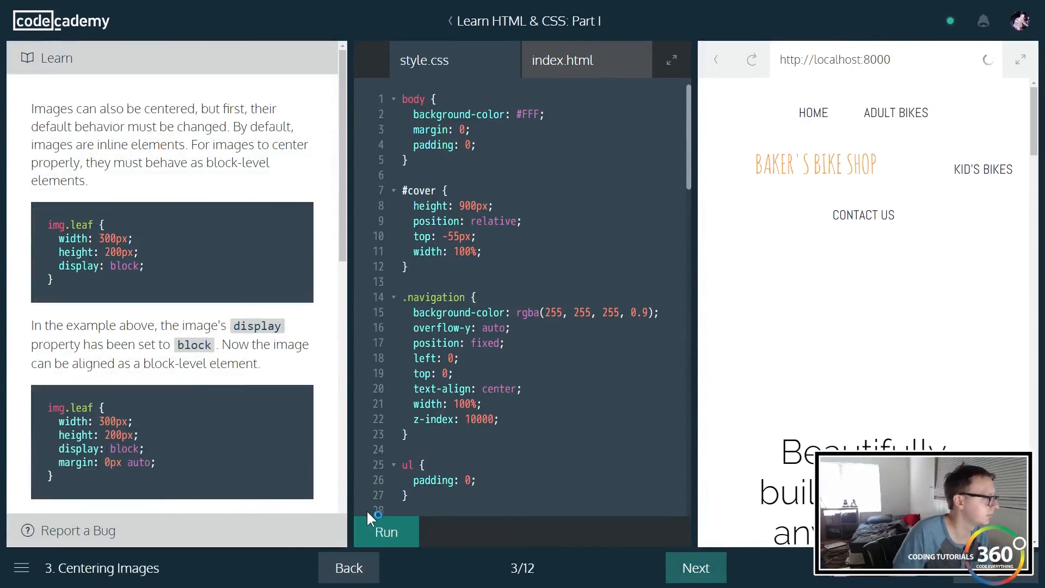
click(385, 533)
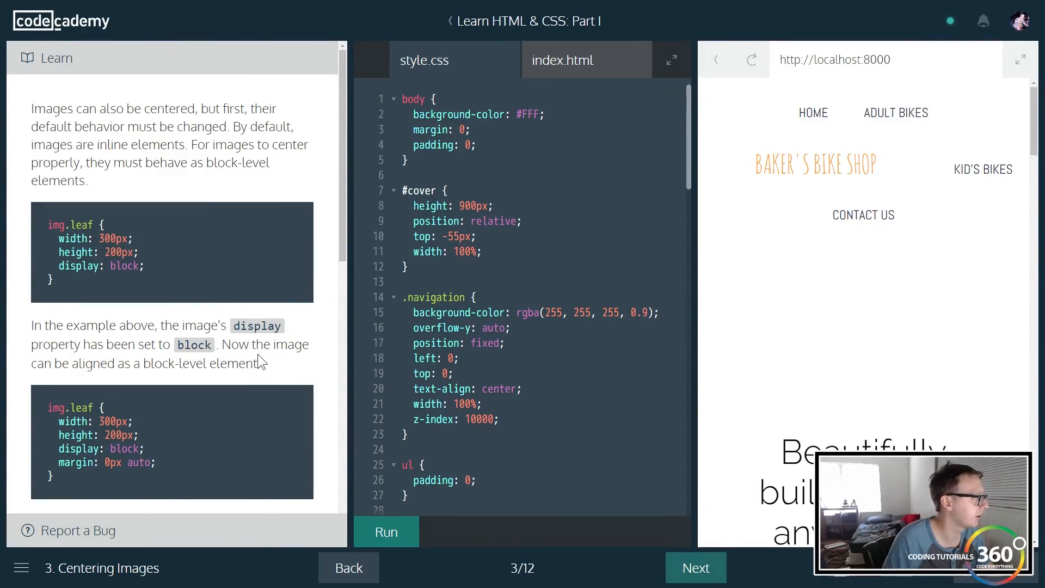
double_click(257, 325)
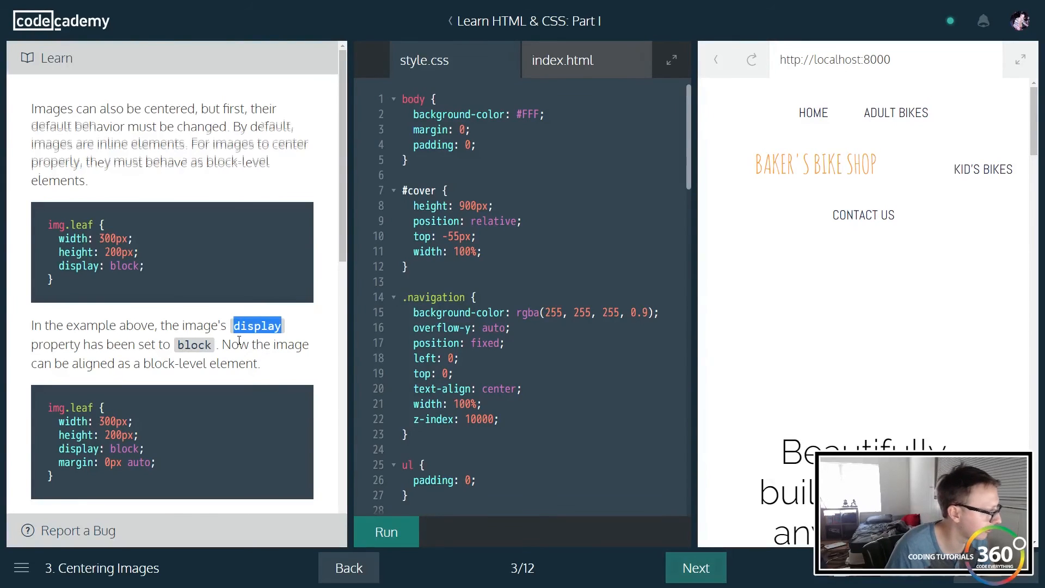
scroll(down, 3)
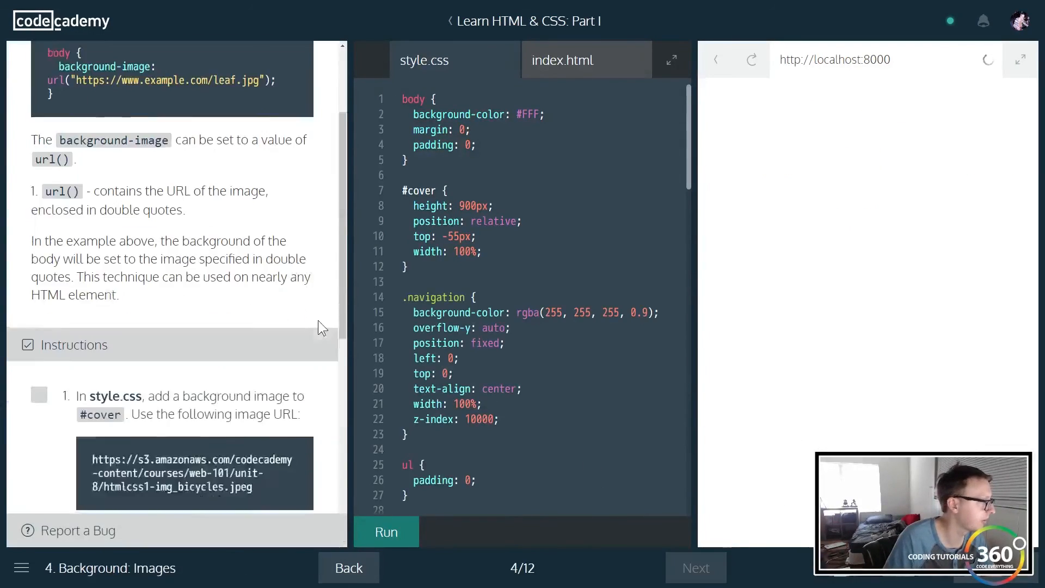
Write a background-image: url declaration inside the #cover rule.
click(385, 531)
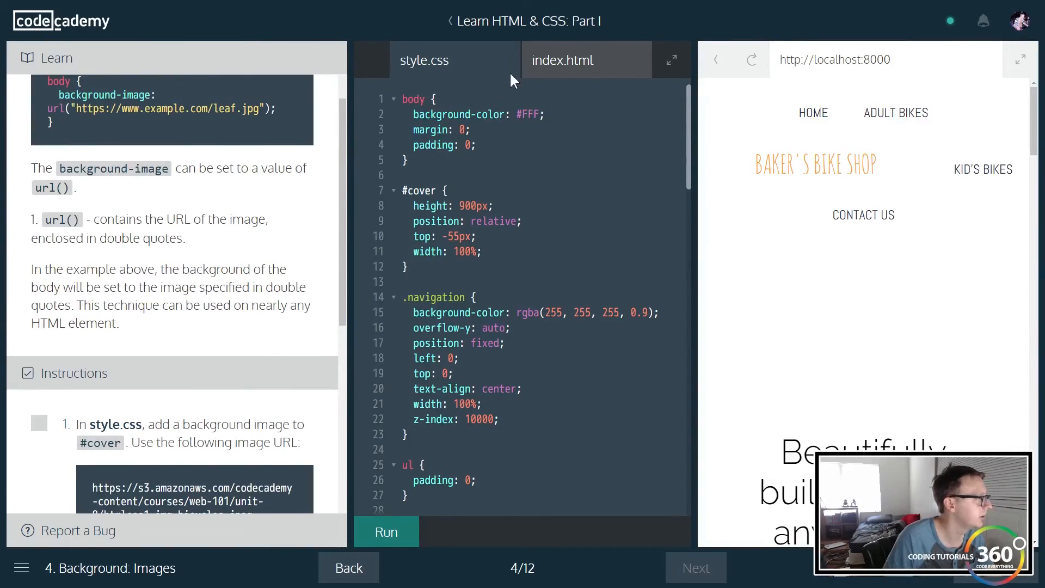
scroll(down, 3)
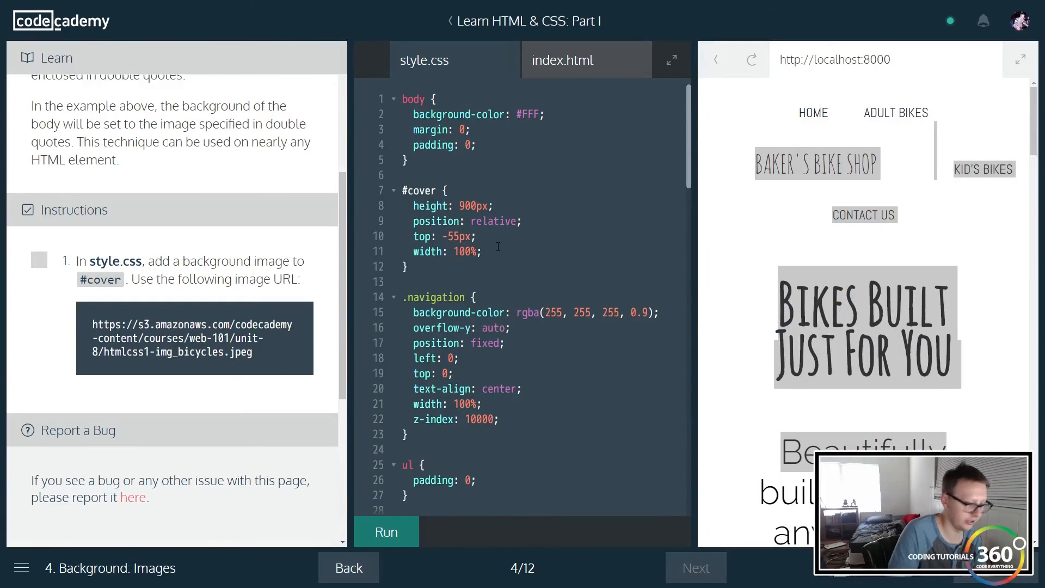
text(v)
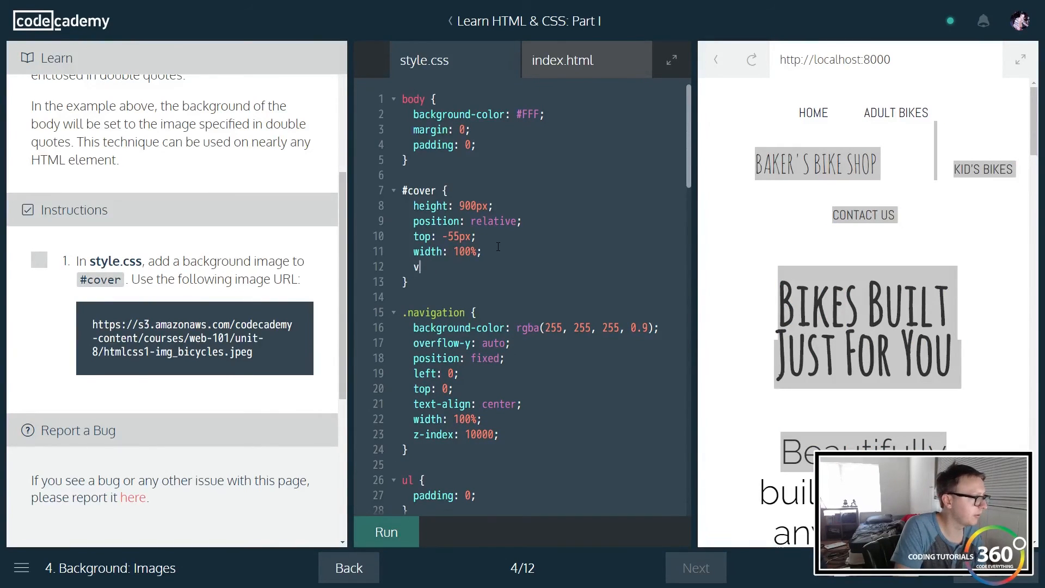
text(ackground)
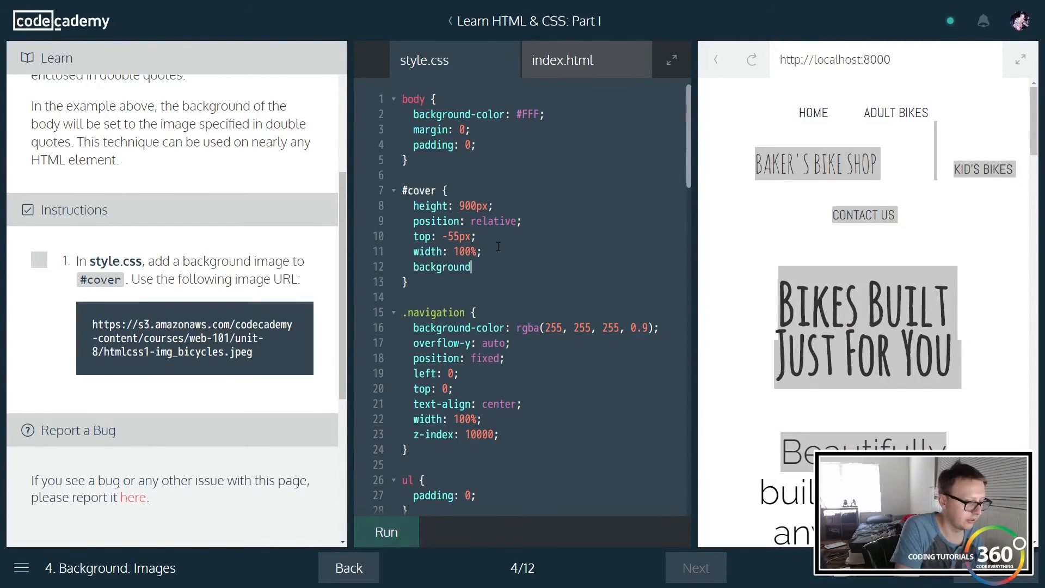
text(-image)
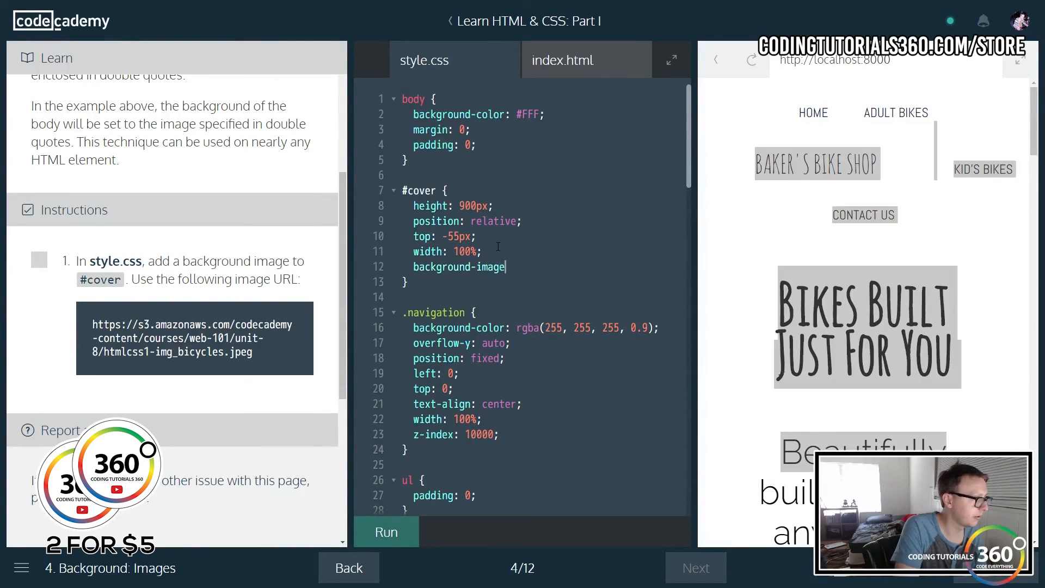
text(: url();)
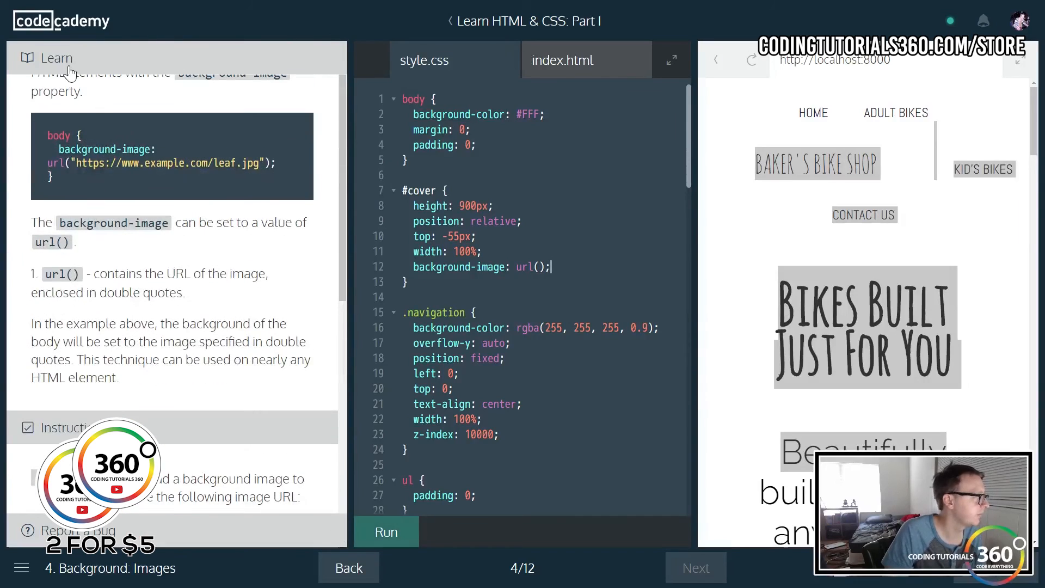
Paste the bicycles image URL from the instructions and run to pass exercise 4.
scroll(down, 3)
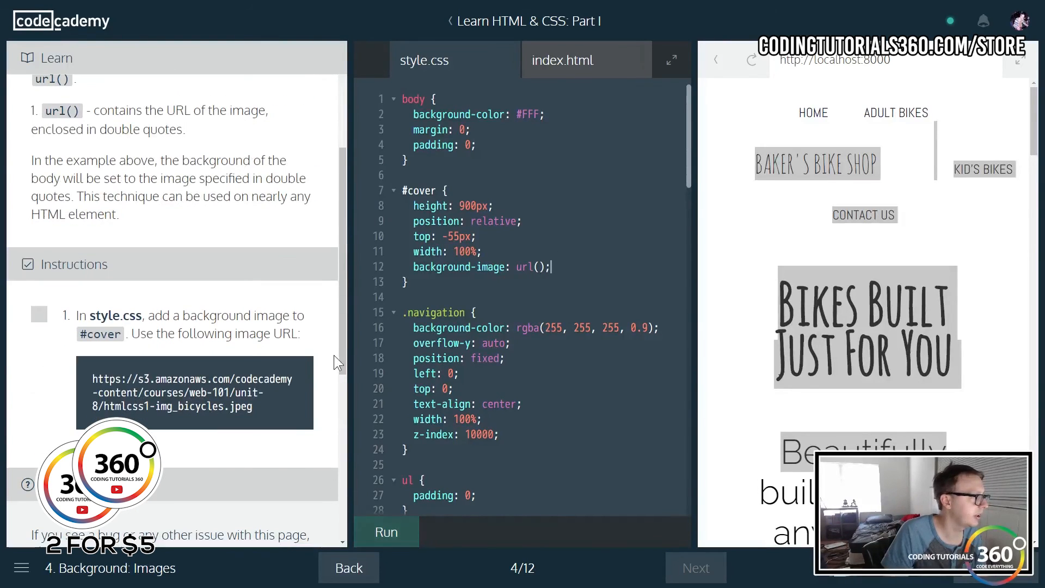
right_click(194, 393)
text("")
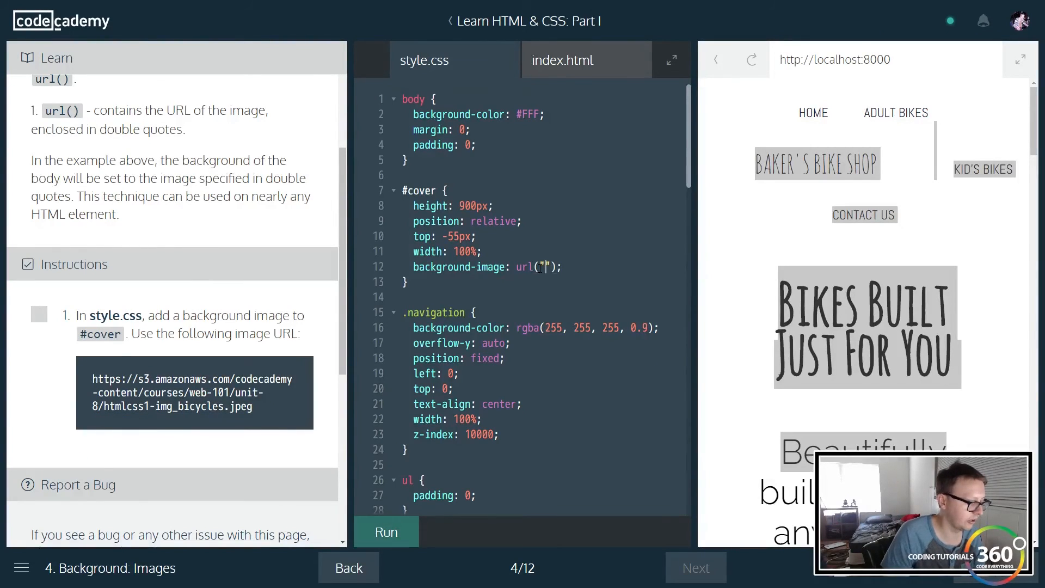
click(385, 531)
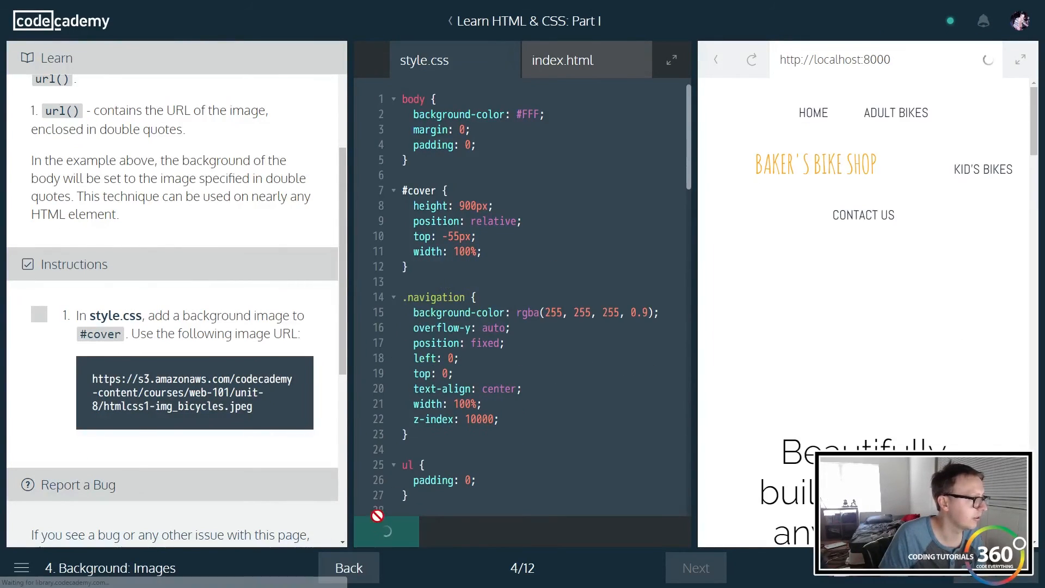
click(386, 532)
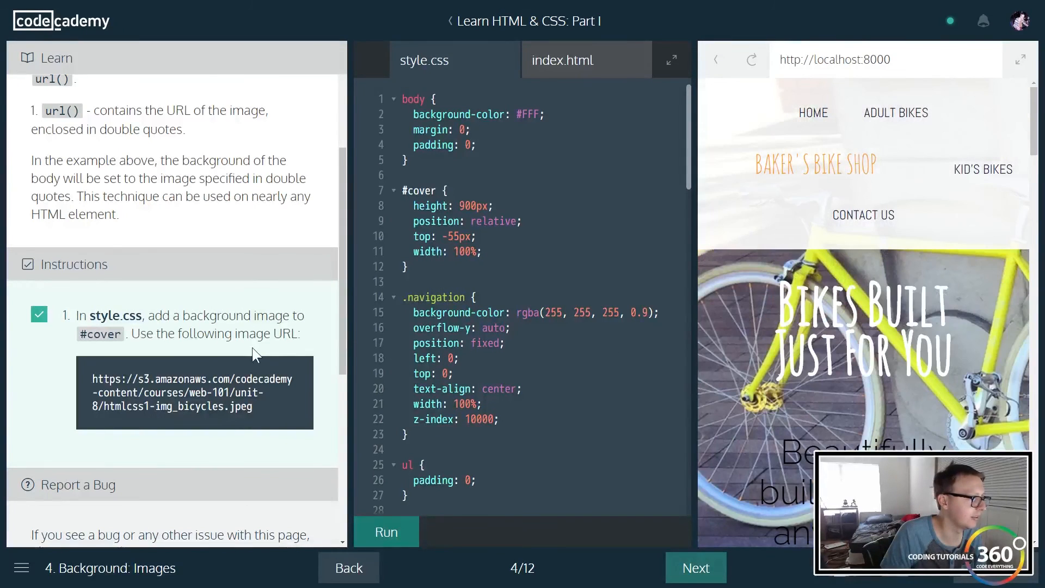
scroll(down, 3)
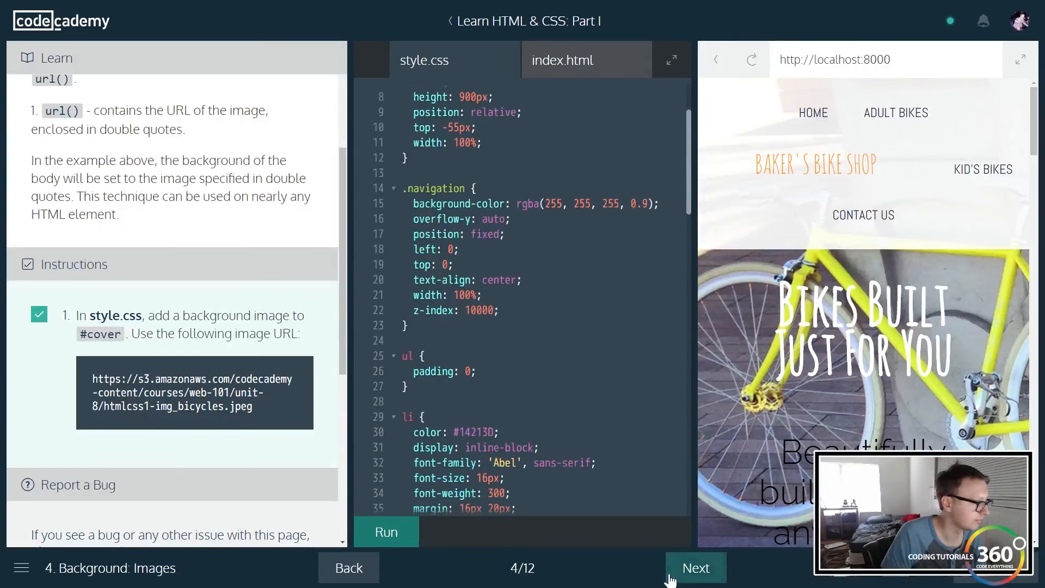
Advance to Background: Repeat and run the unchanged stylesheet, inspecting the preview.
click(695, 567)
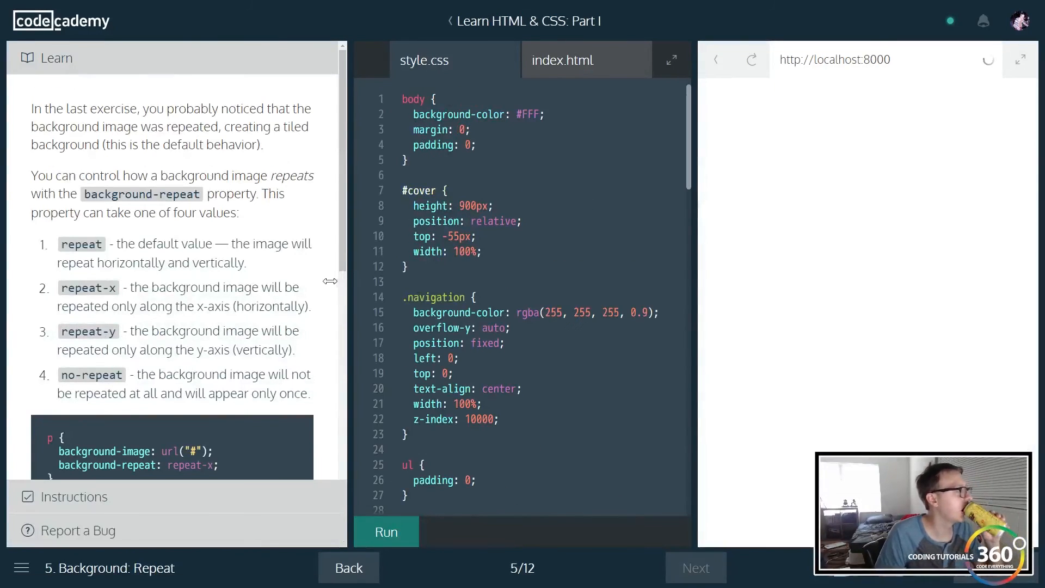
click(385, 533)
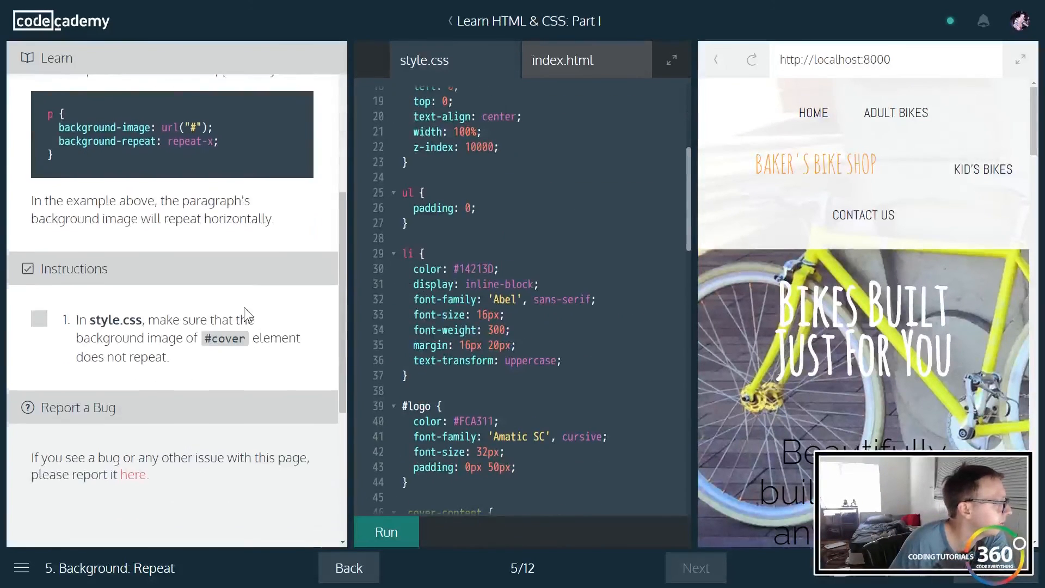
click(386, 531)
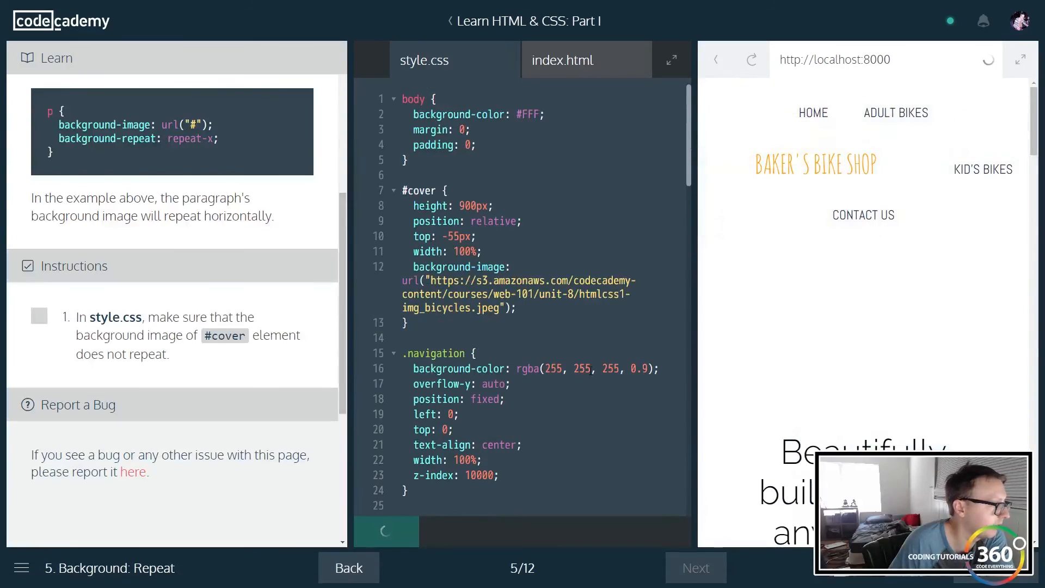
click(385, 531)
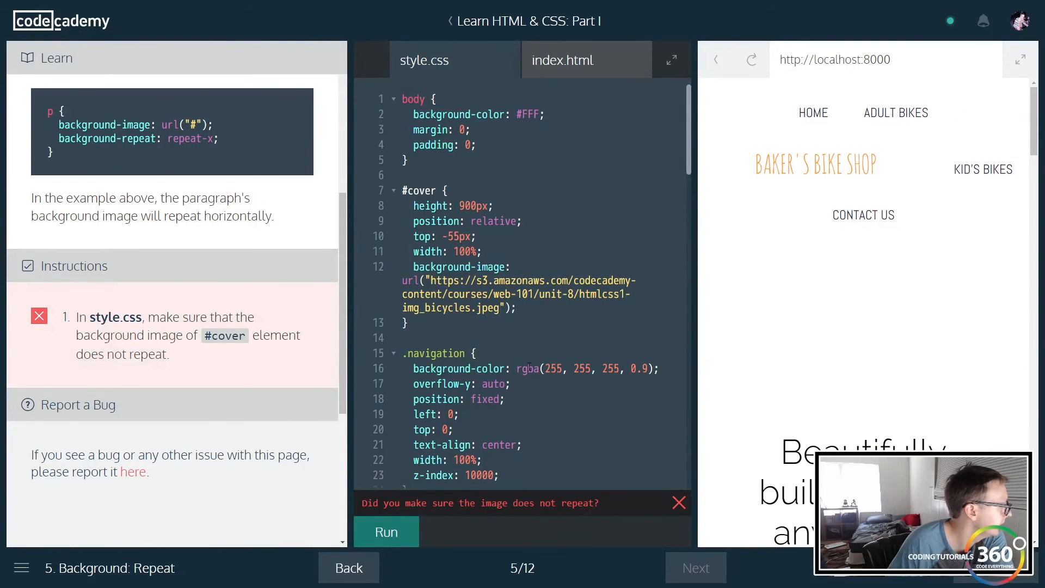
scroll(down, 3)
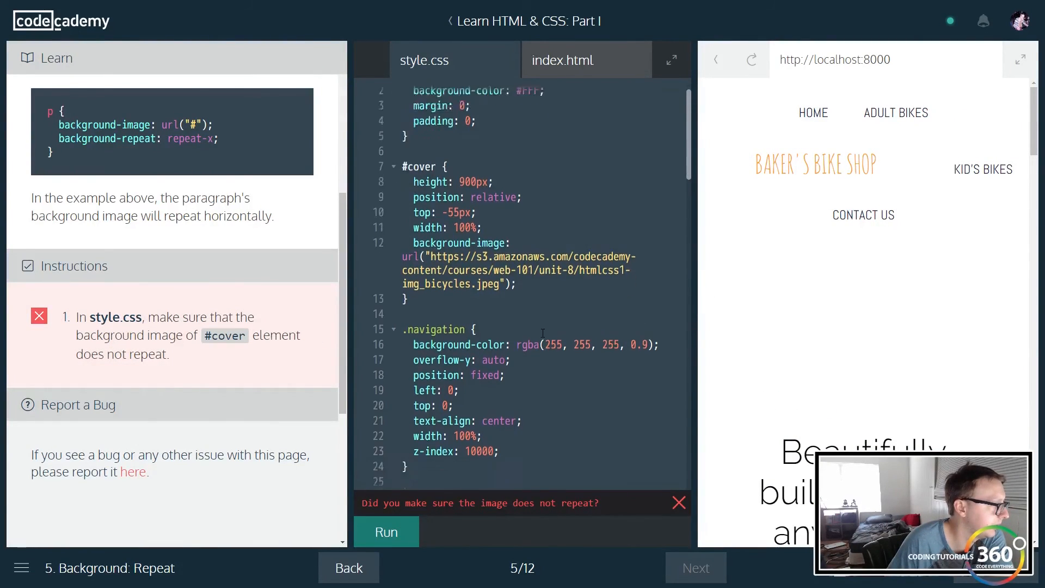
scroll(down, 3)
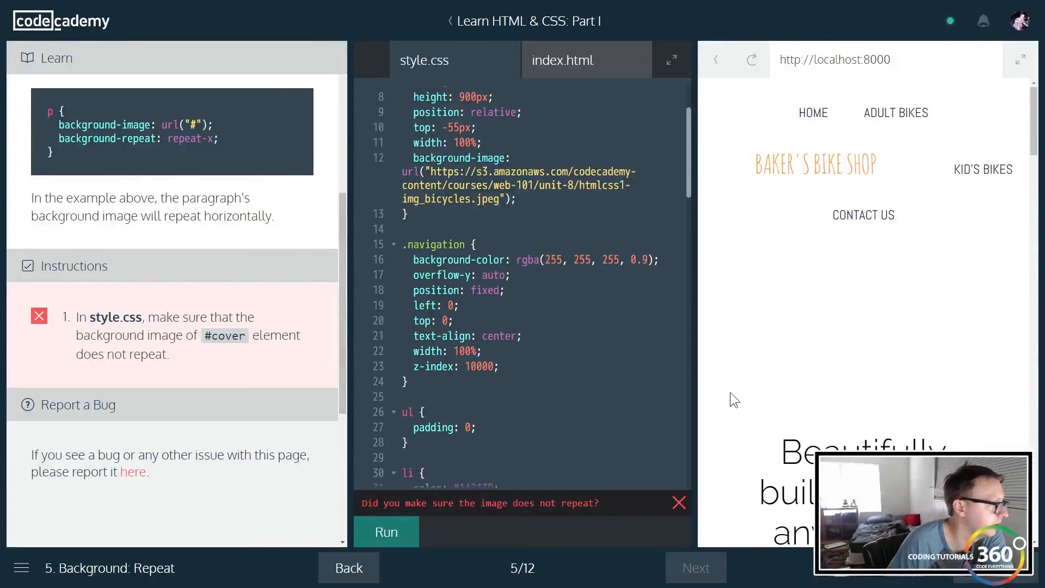
click(385, 531)
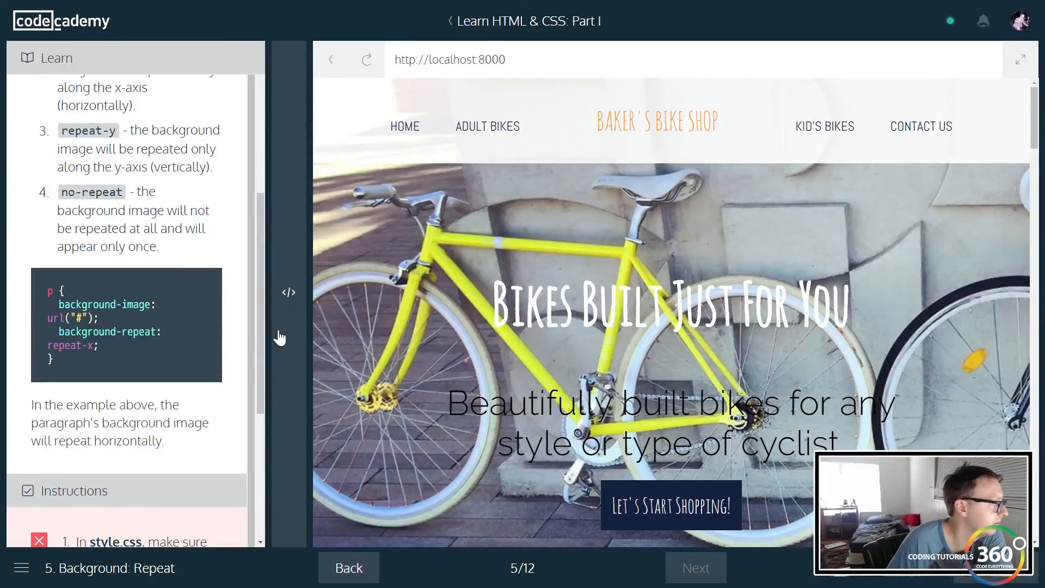
click(289, 291)
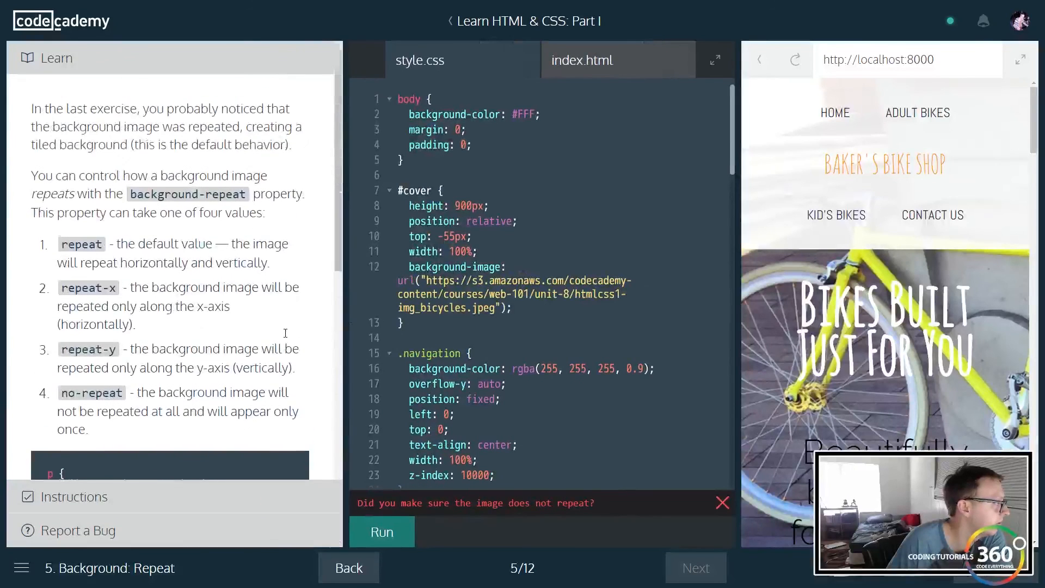
Add background-repeat: no-repeat to #cover and run until exercise 5 passes.
scroll(down, 3)
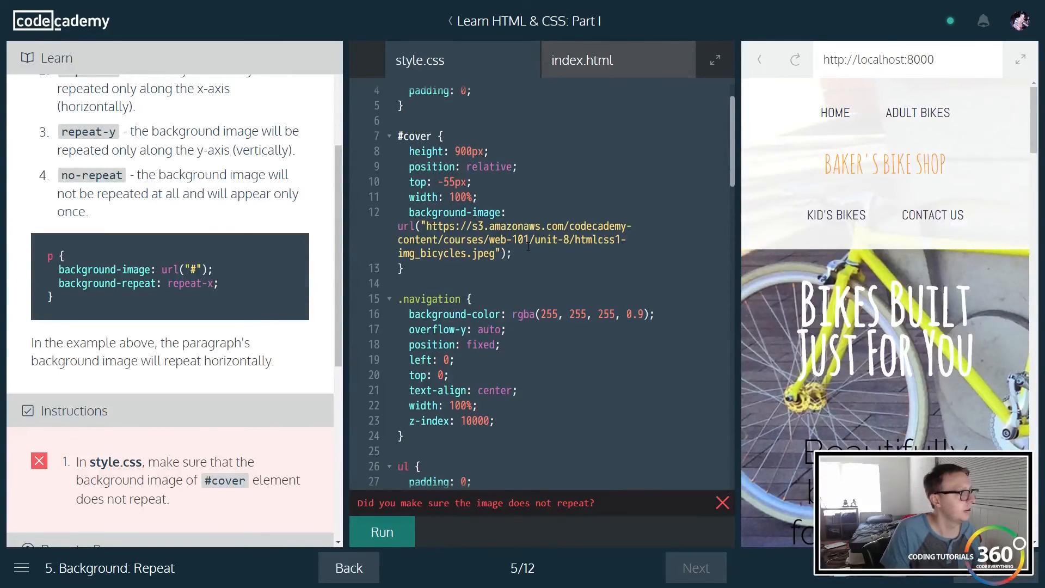
text(bac)
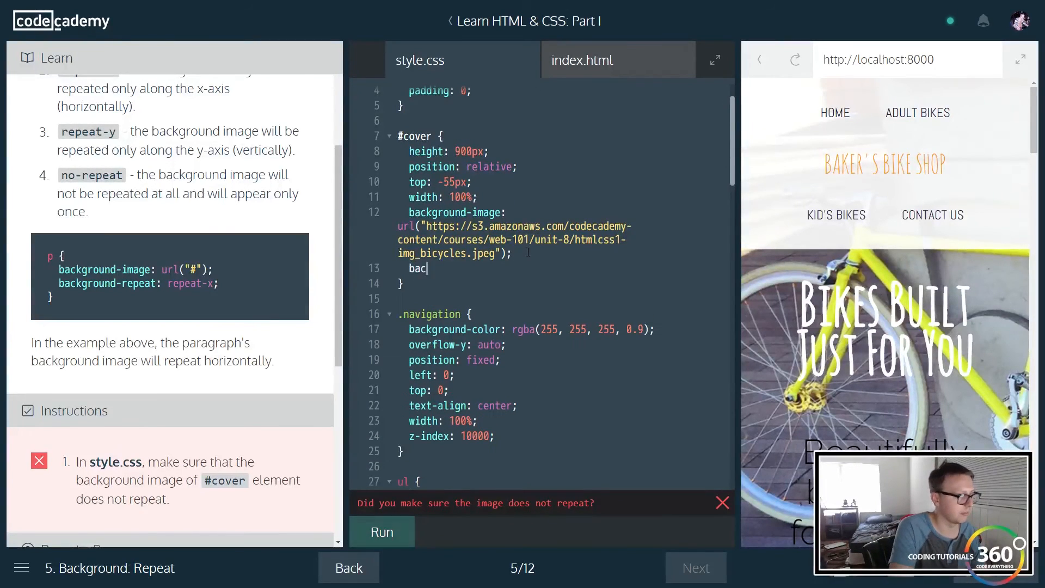
text(kground-repe)
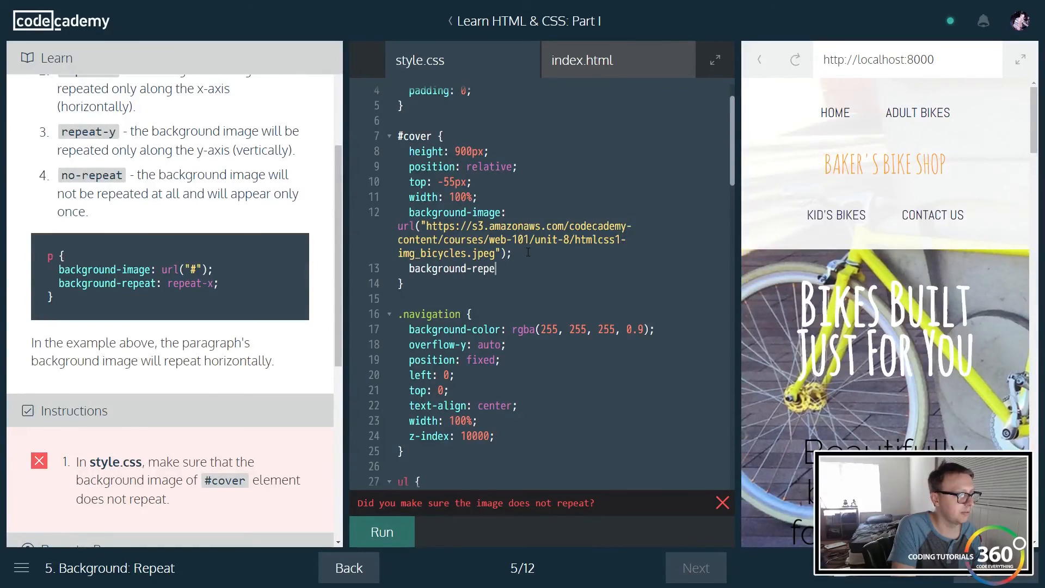
text(at: n)
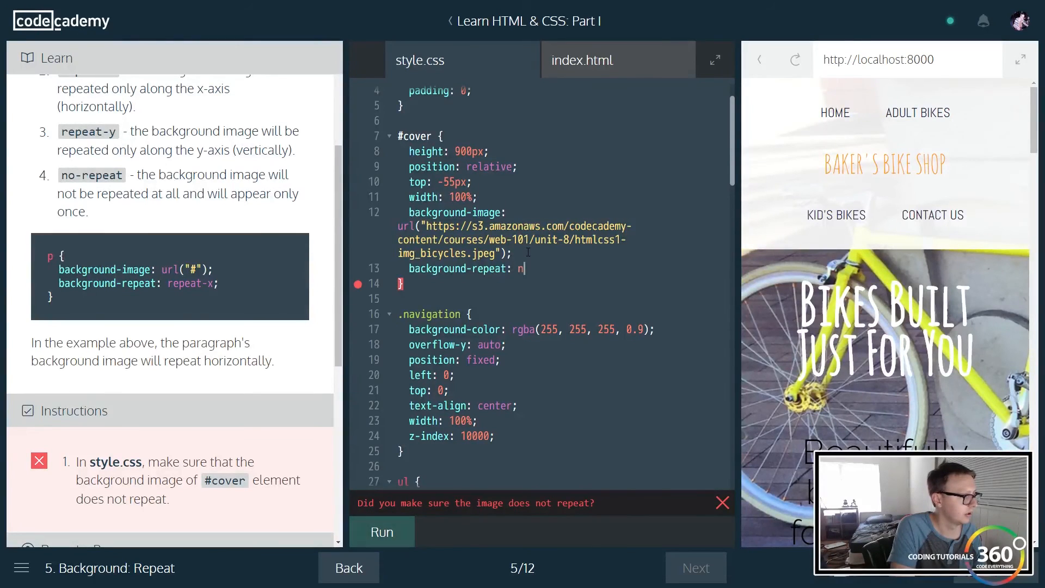
text(o-repeat;)
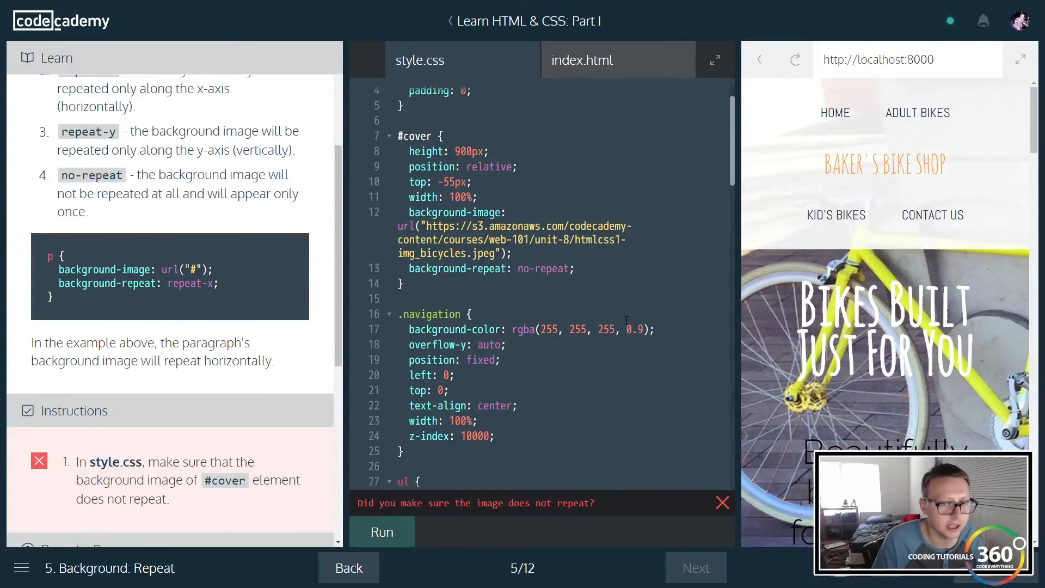
click(382, 531)
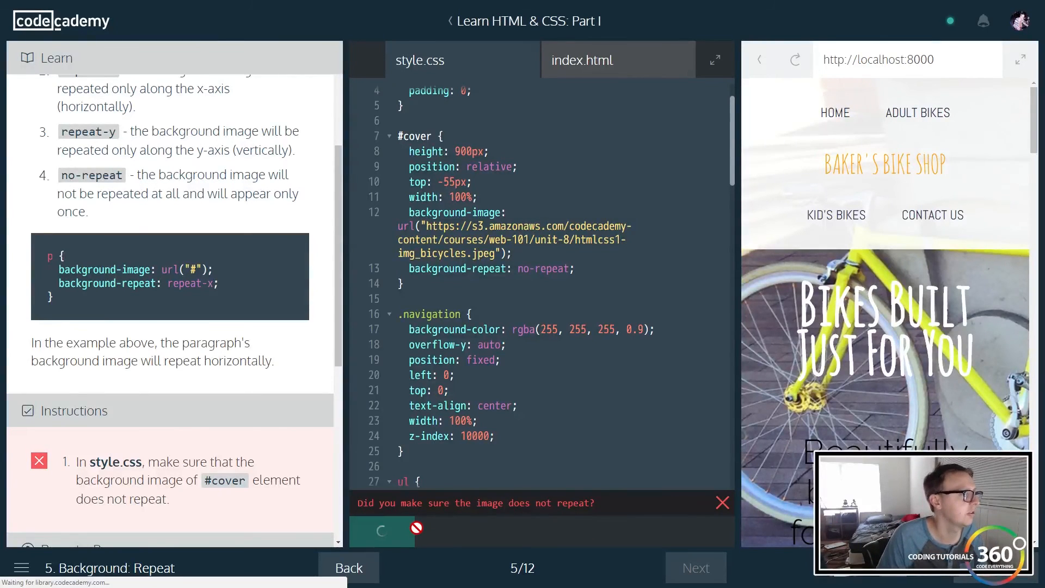
click(381, 531)
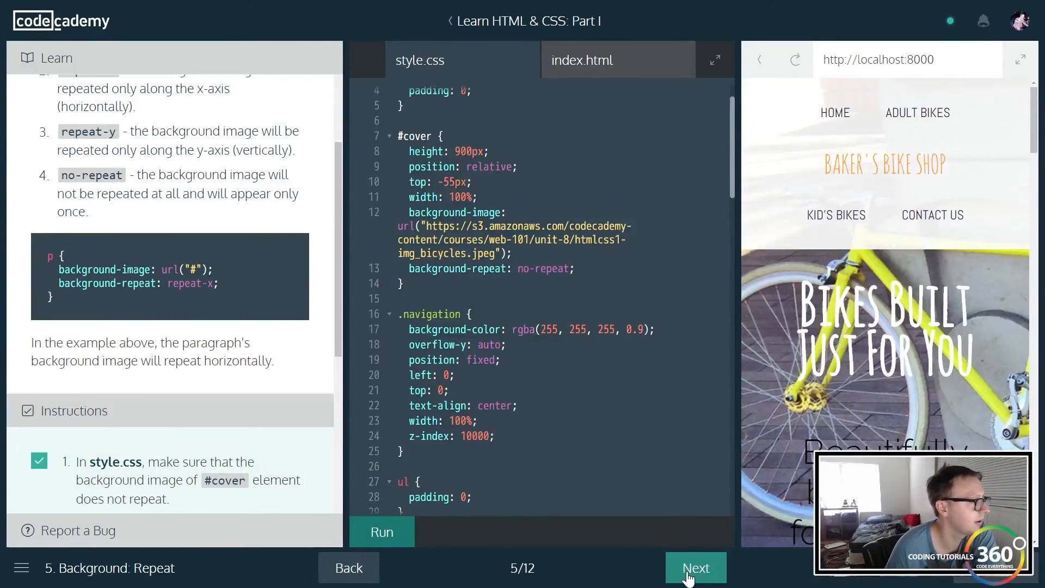
Advance to lesson 6, Background: Position, read the notes and run the unchanged code.
click(694, 567)
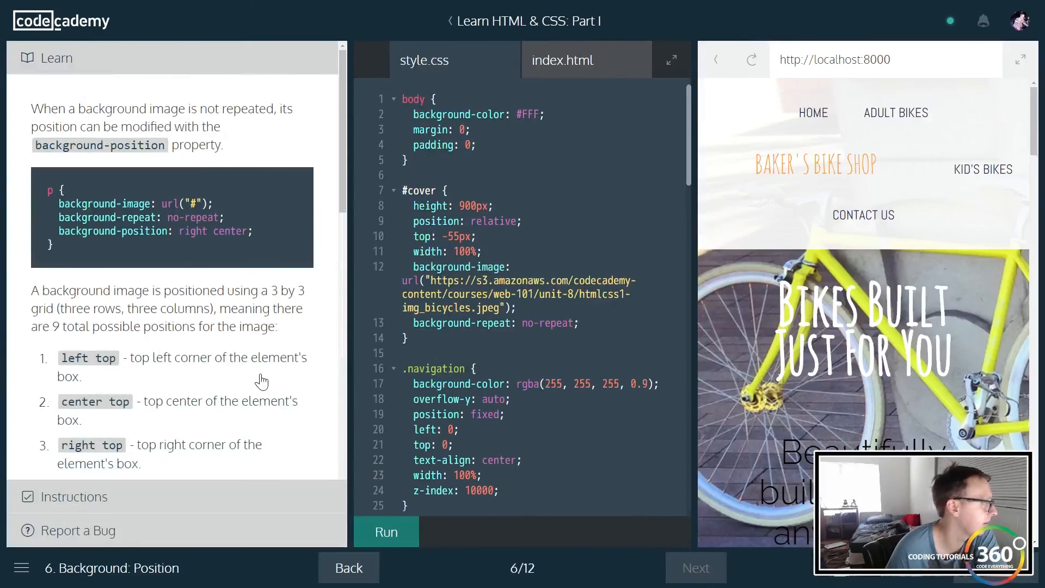
scroll(down, 3)
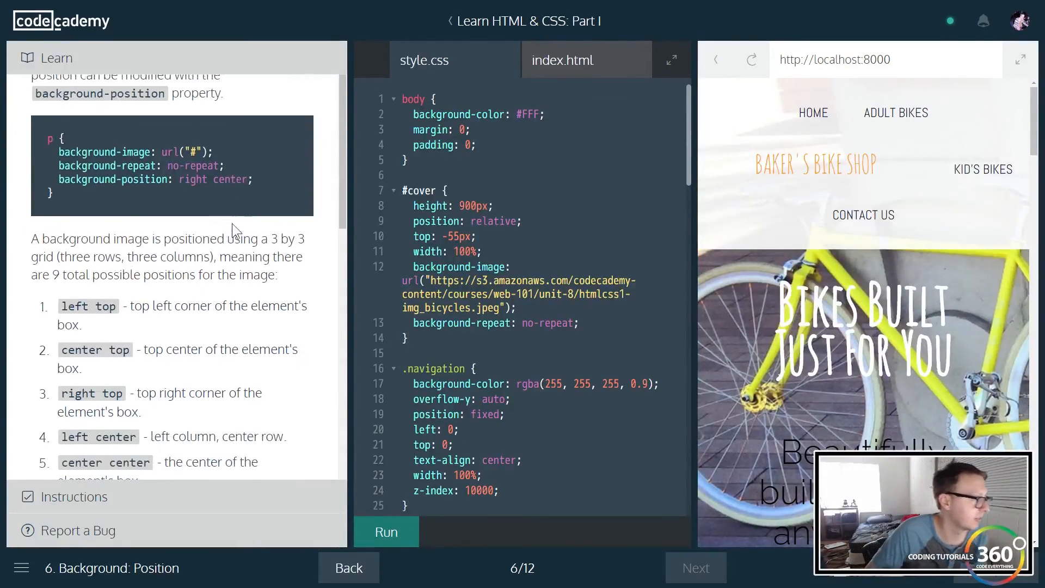
scroll(down, 3)
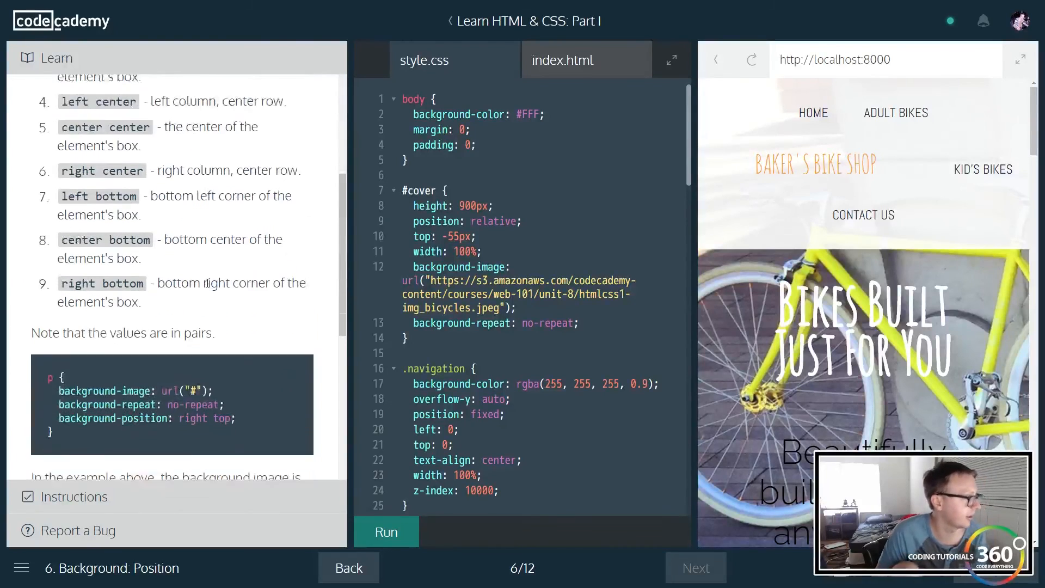
scroll(down, 3)
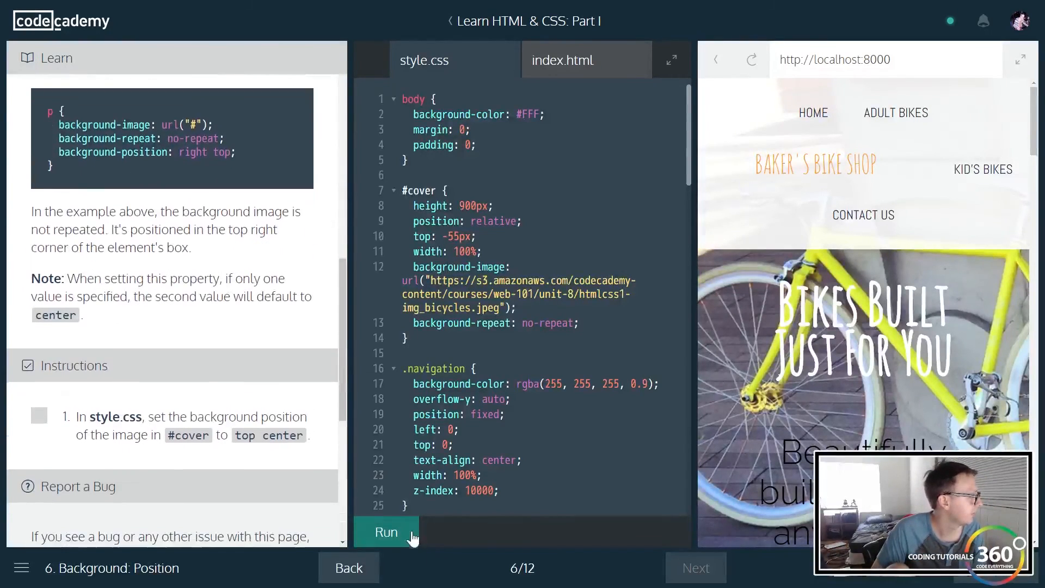
click(385, 532)
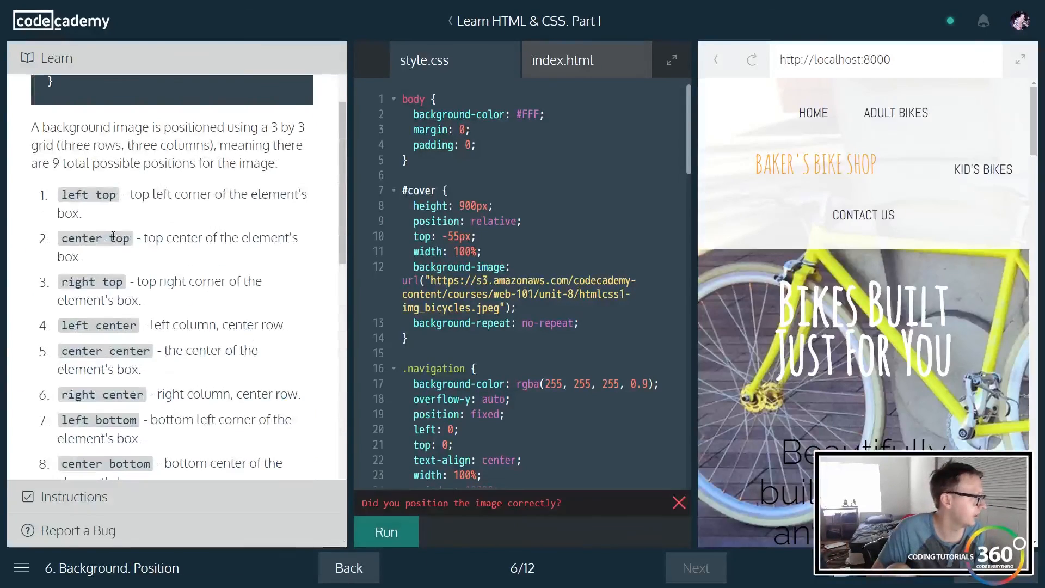
drag(60, 194, 236, 463)
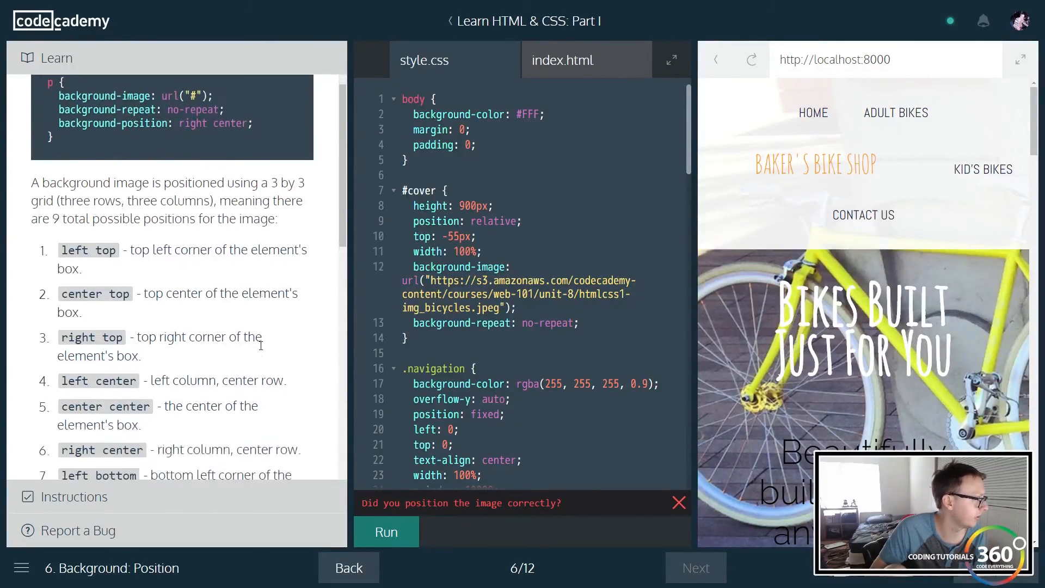
scroll(down, 3)
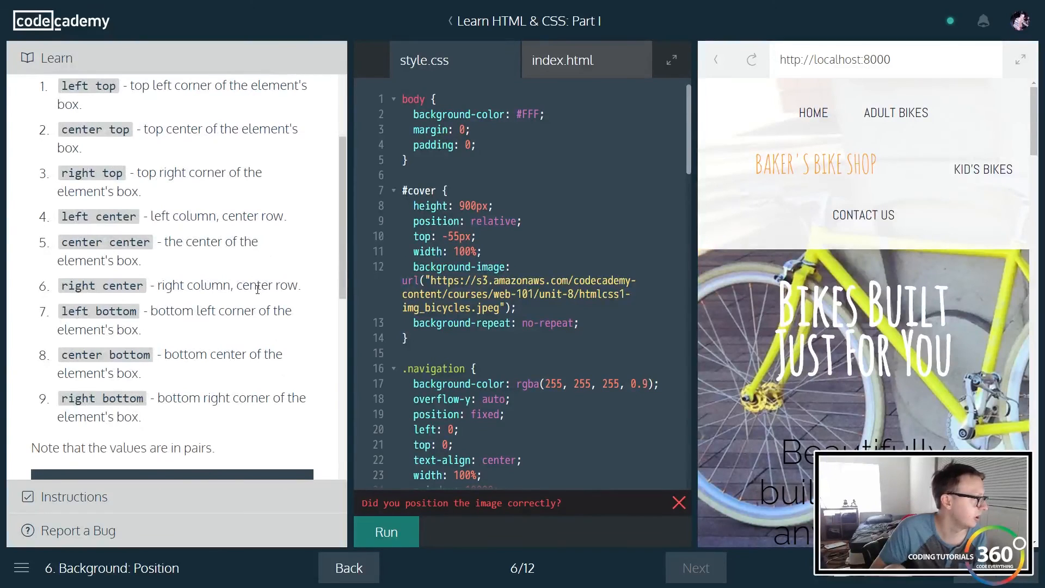
scroll(down, 3)
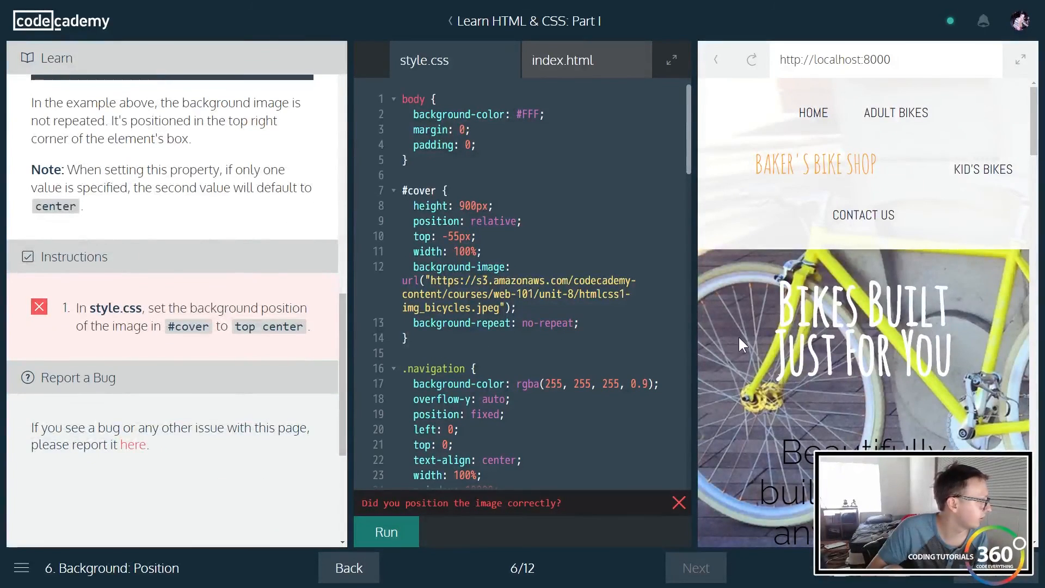
Add background-position: top center to #cover and run to pass exercise 6.
click(582, 322)
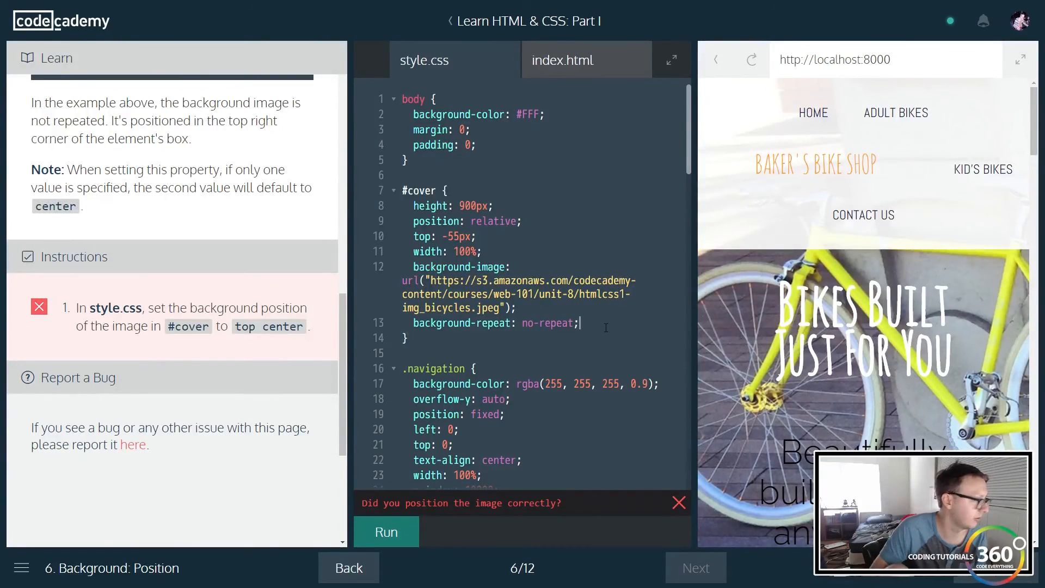
text(background-position)
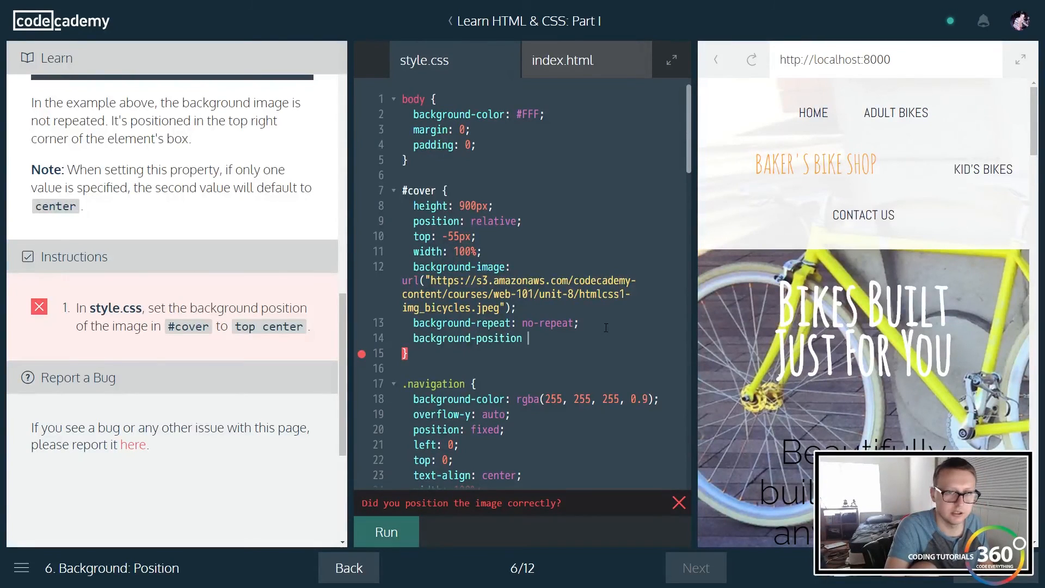
key(Backspace)
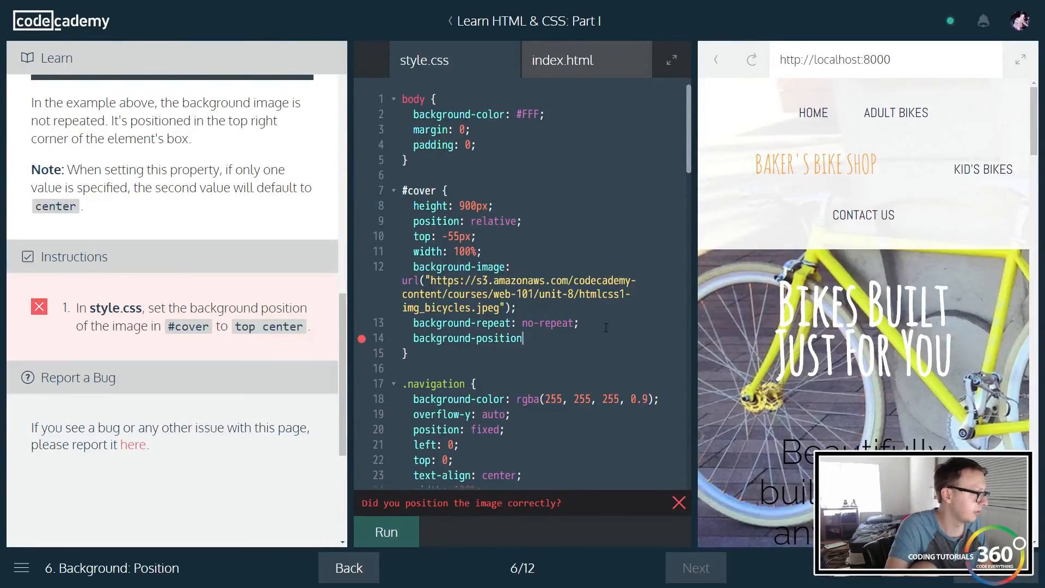
text(: top c)
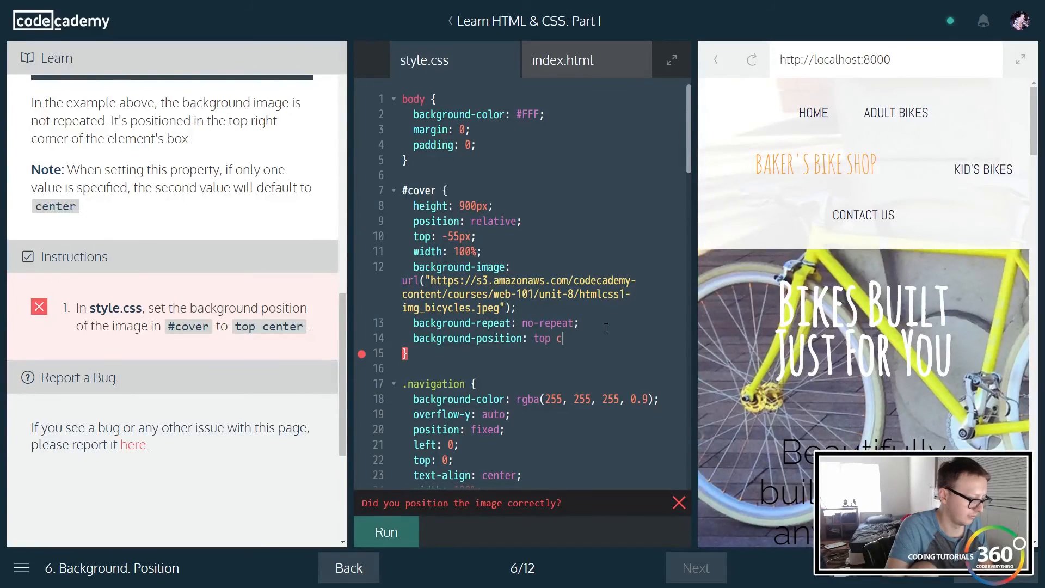
text(enter;)
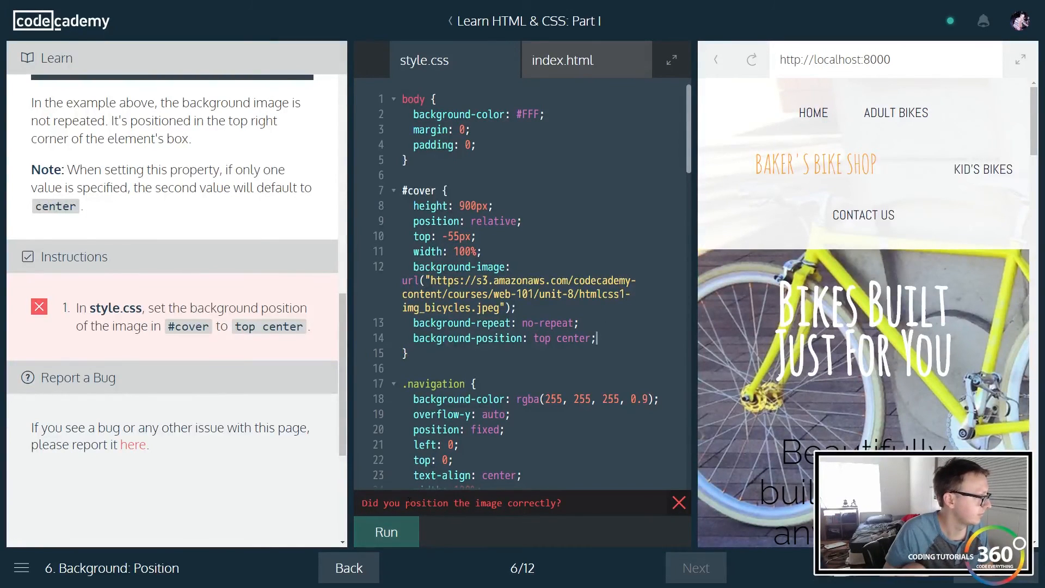
click(385, 531)
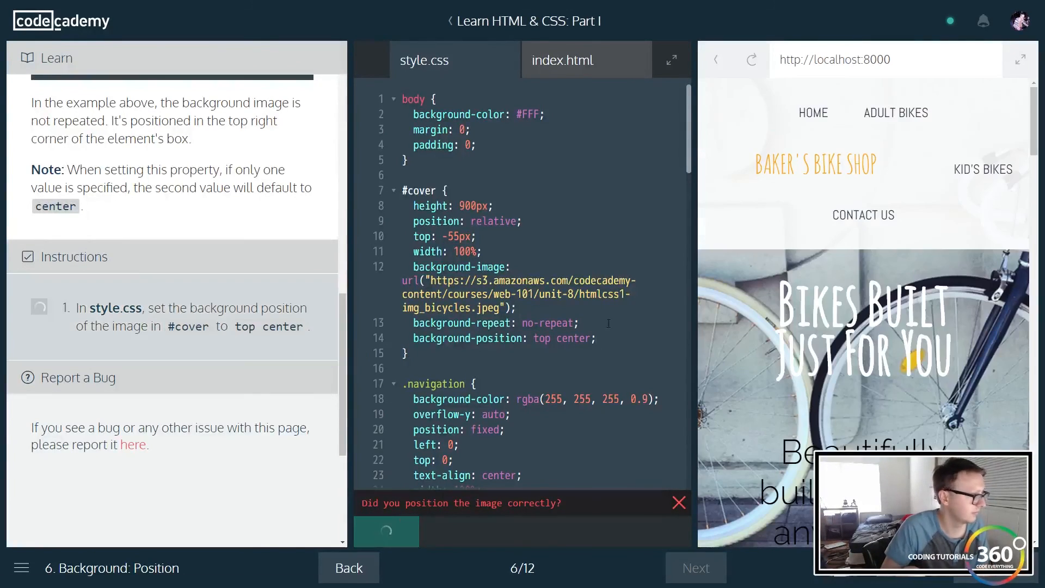
click(385, 531)
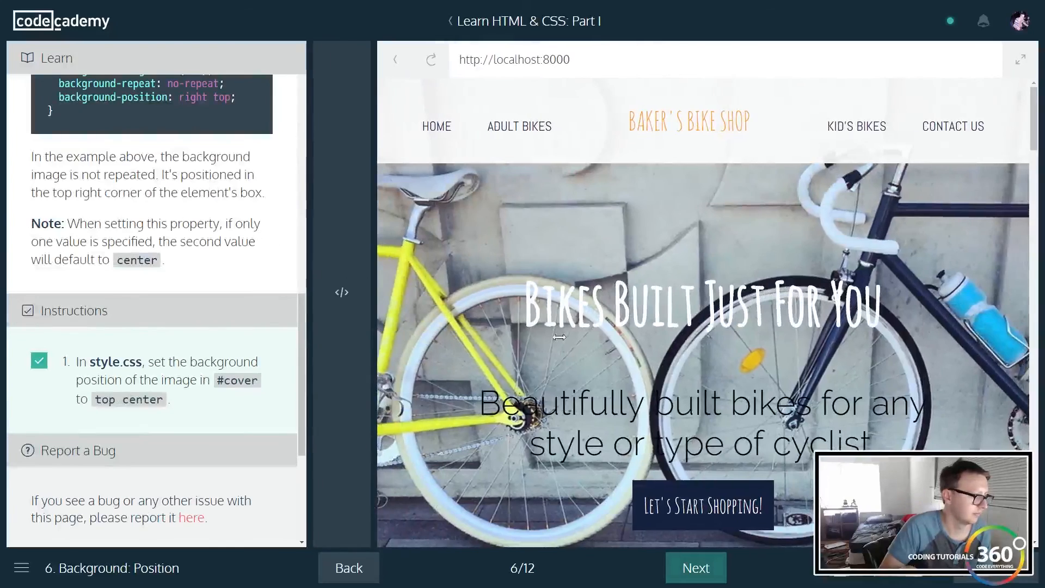
click(341, 292)
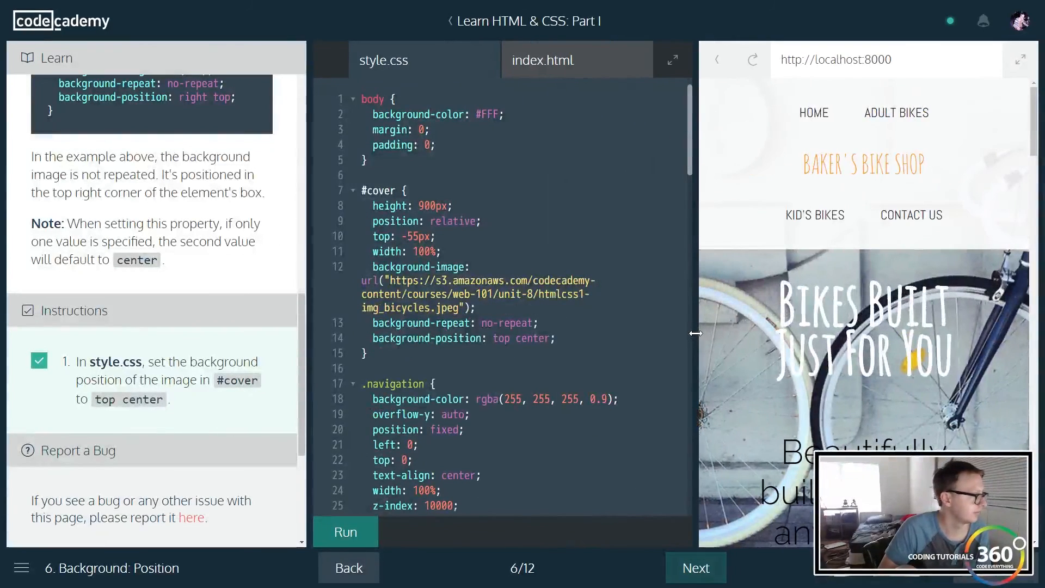
Advance to lesson 7, Background: Shorthand, and read through the Learn panel.
click(696, 567)
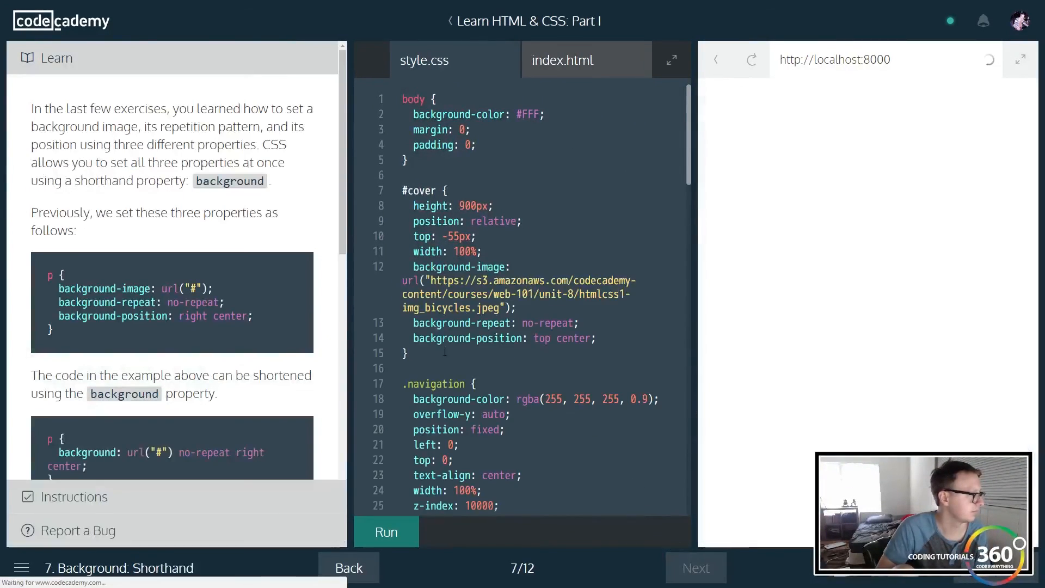
click(385, 531)
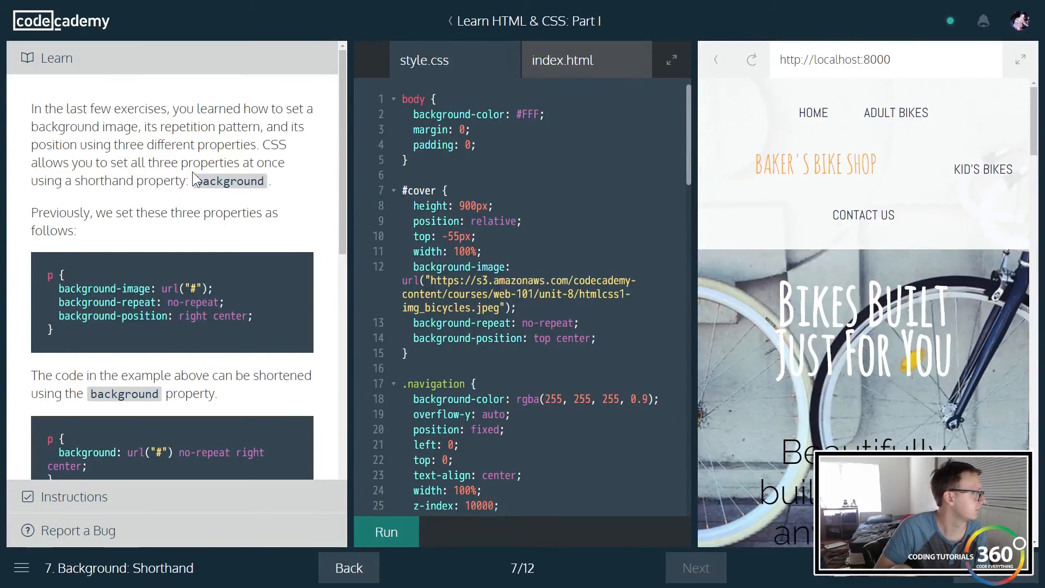
mouse_move(60, 130)
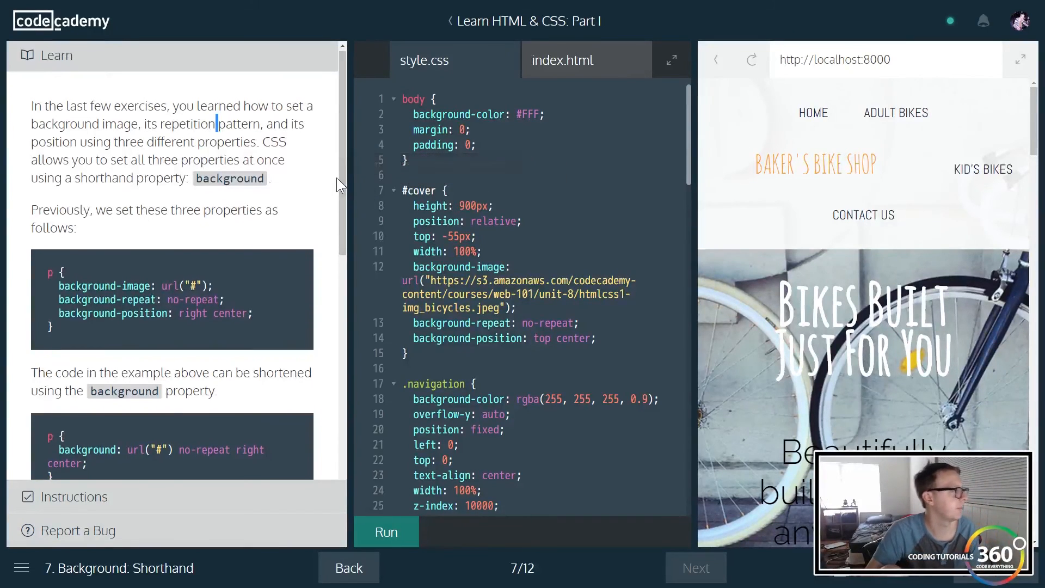
scroll(down, 3)
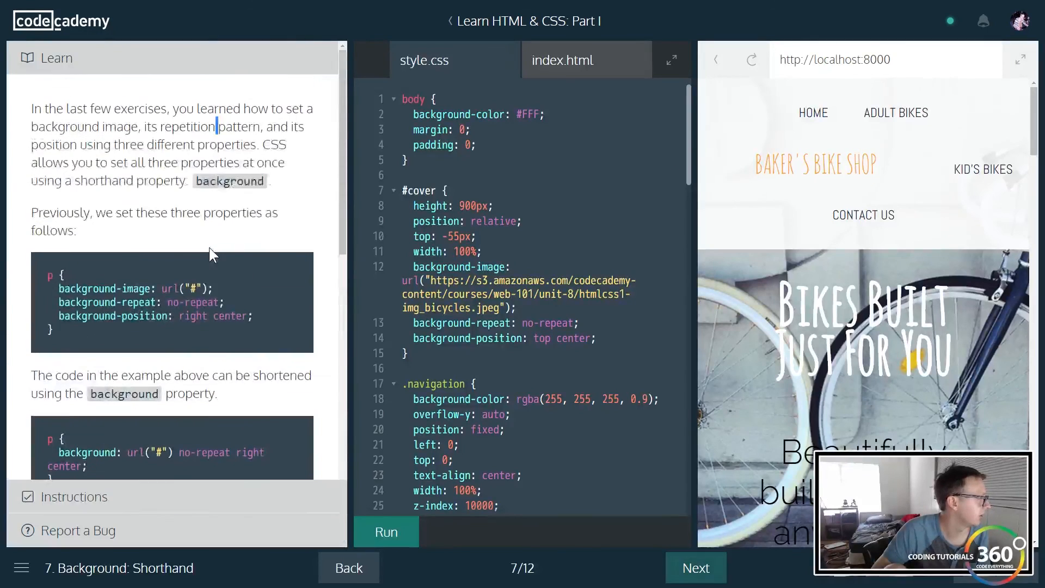
scroll(down, 3)
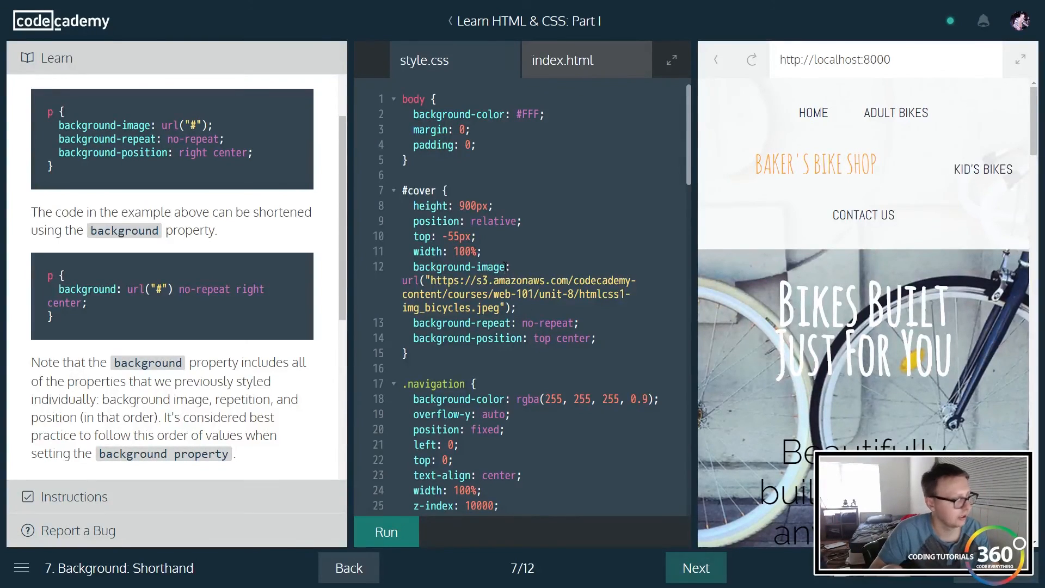
click(479, 267)
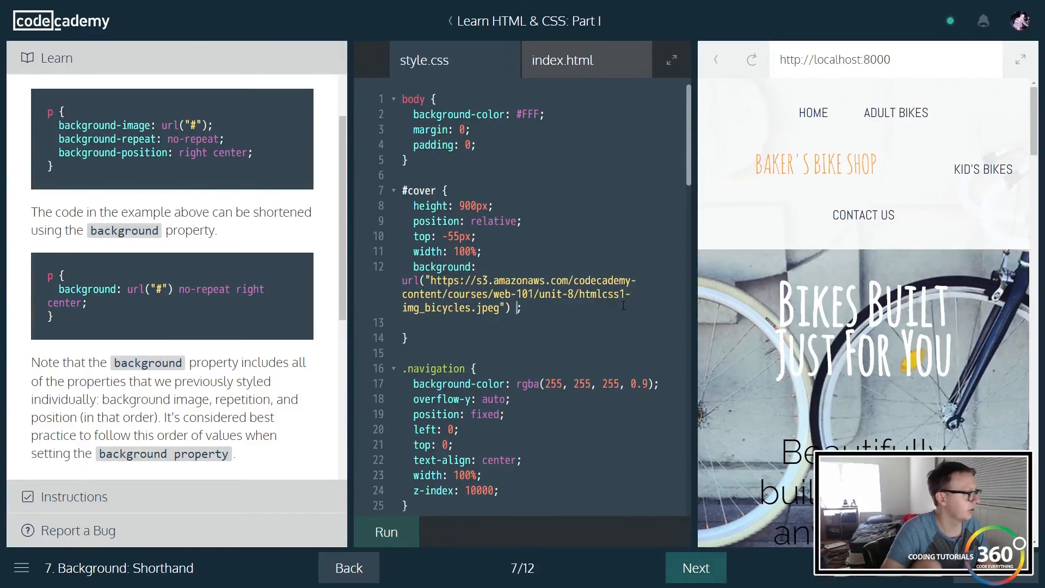
Rewrite #cover as background: url(...) no-repeat right center, pass, and advance to lesson 8.
text(no-repeat rig)
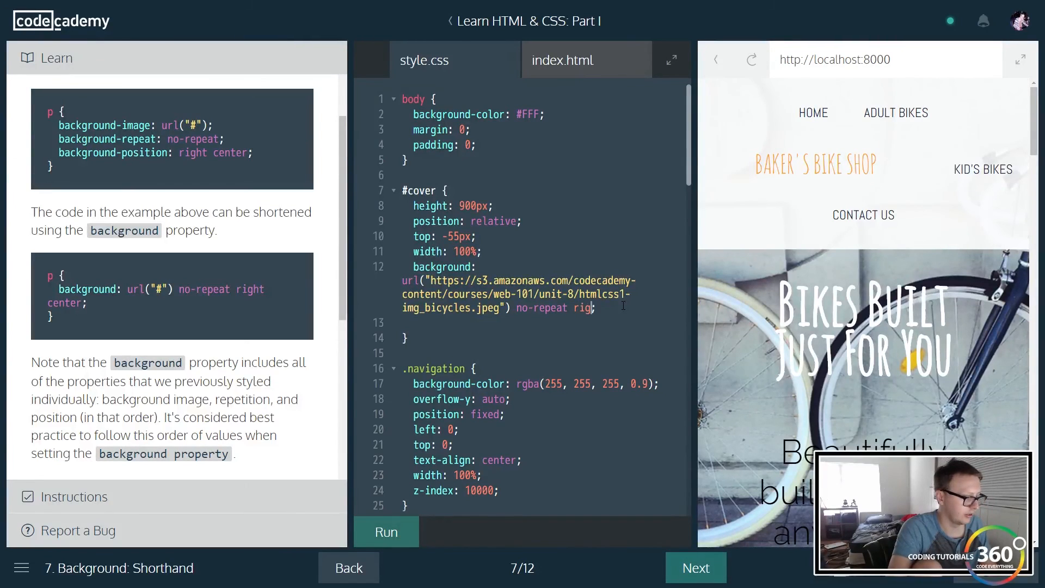
text(ht)
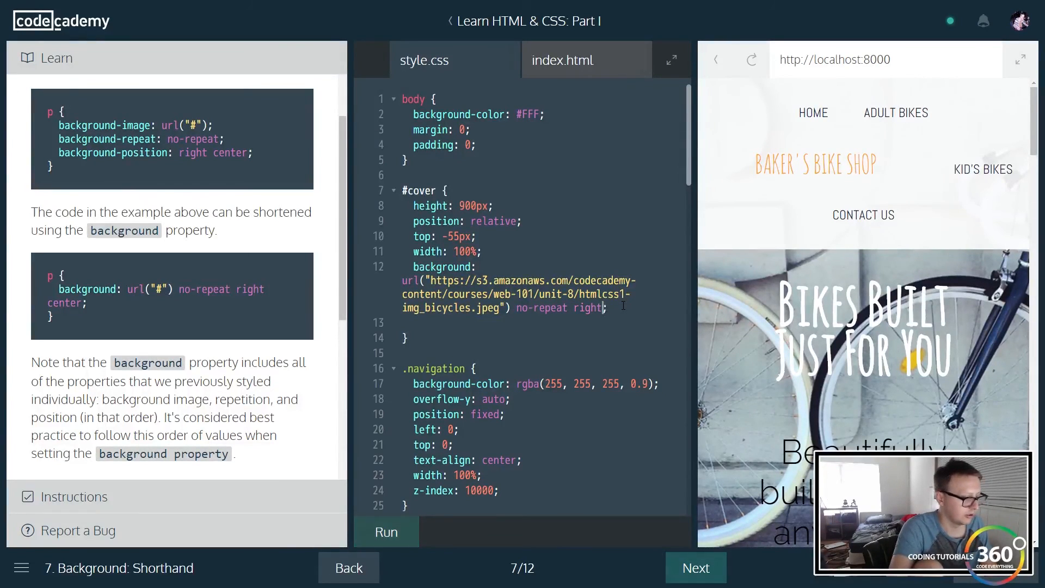
text(center)
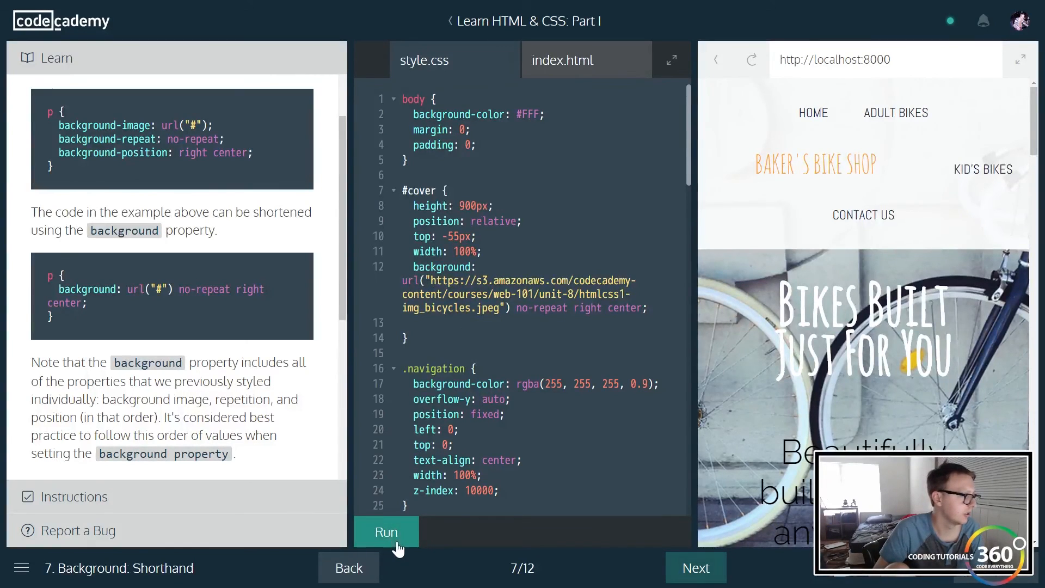
click(386, 531)
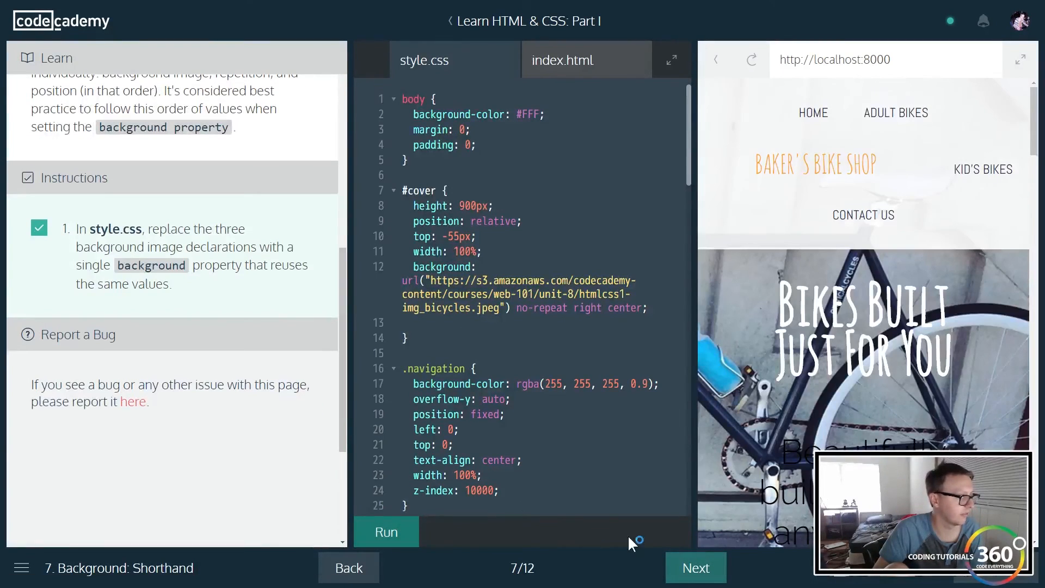
click(694, 567)
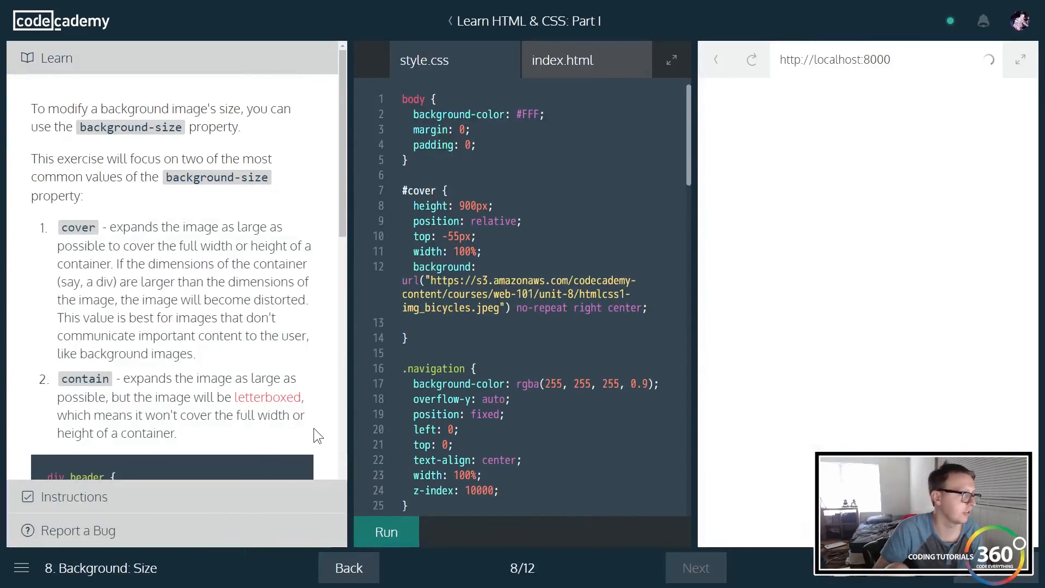
click(385, 532)
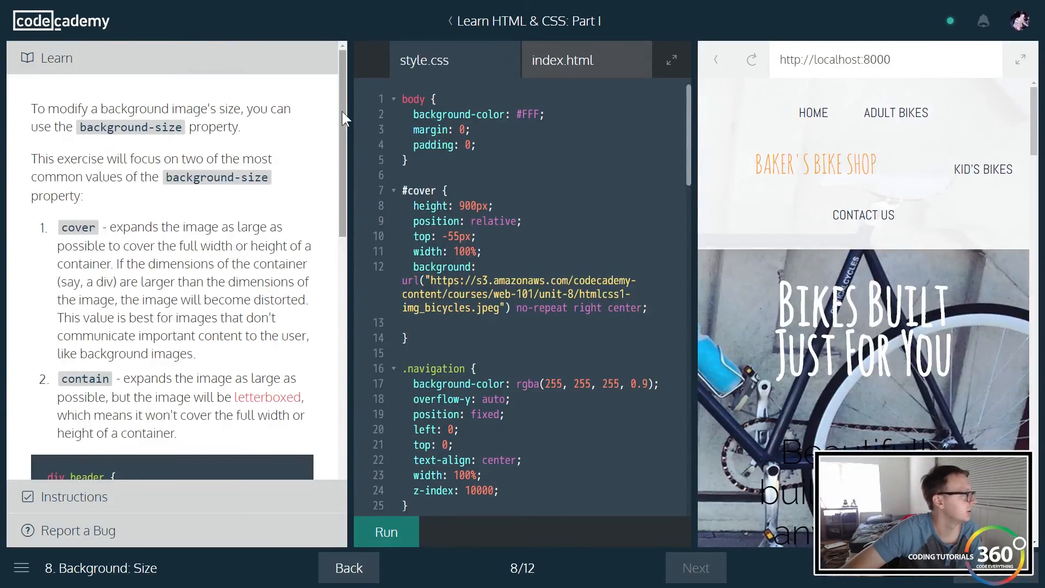
scroll(down, 3)
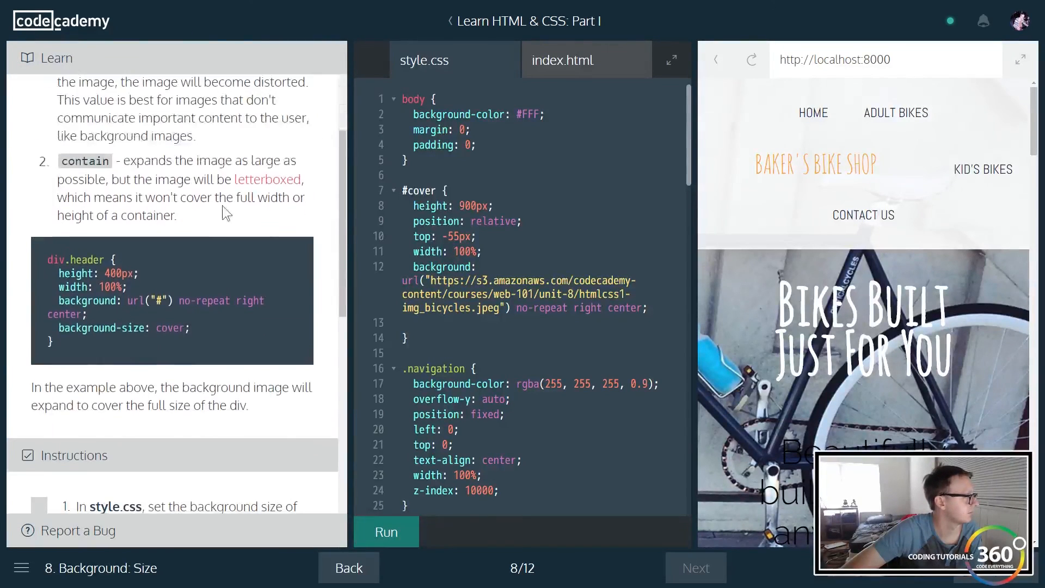
click(385, 531)
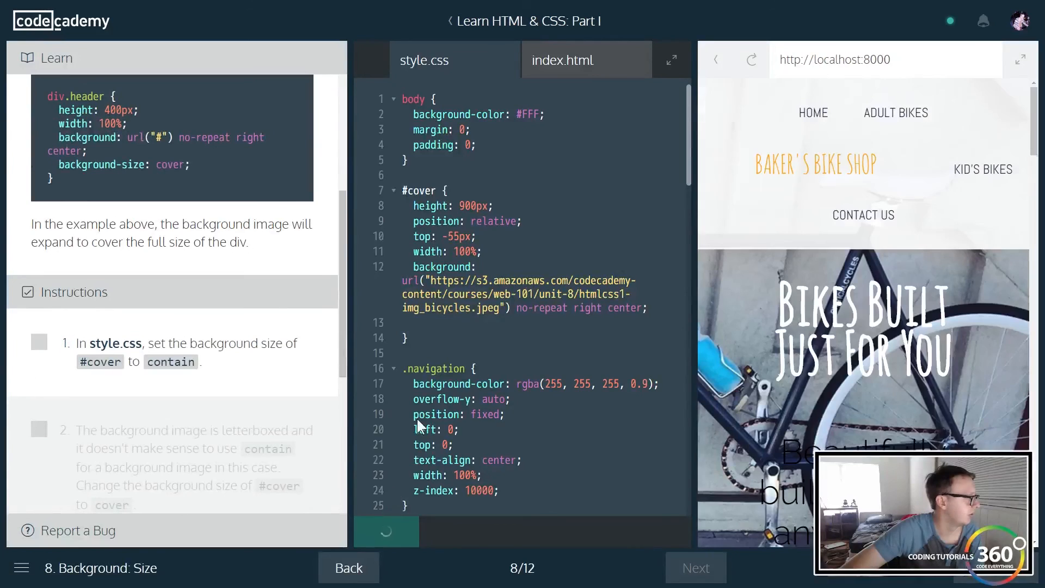
click(386, 532)
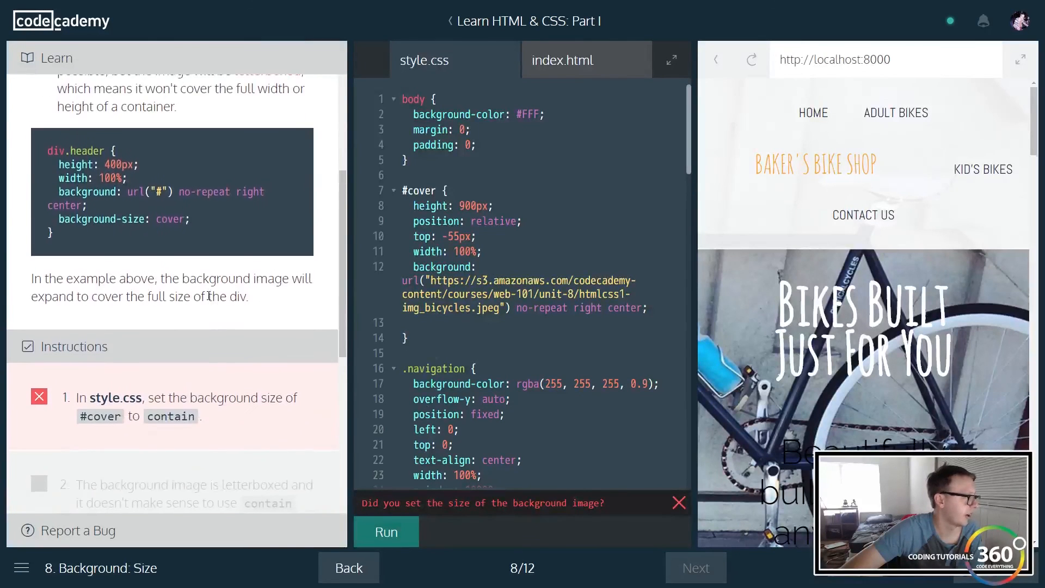
scroll(down, 3)
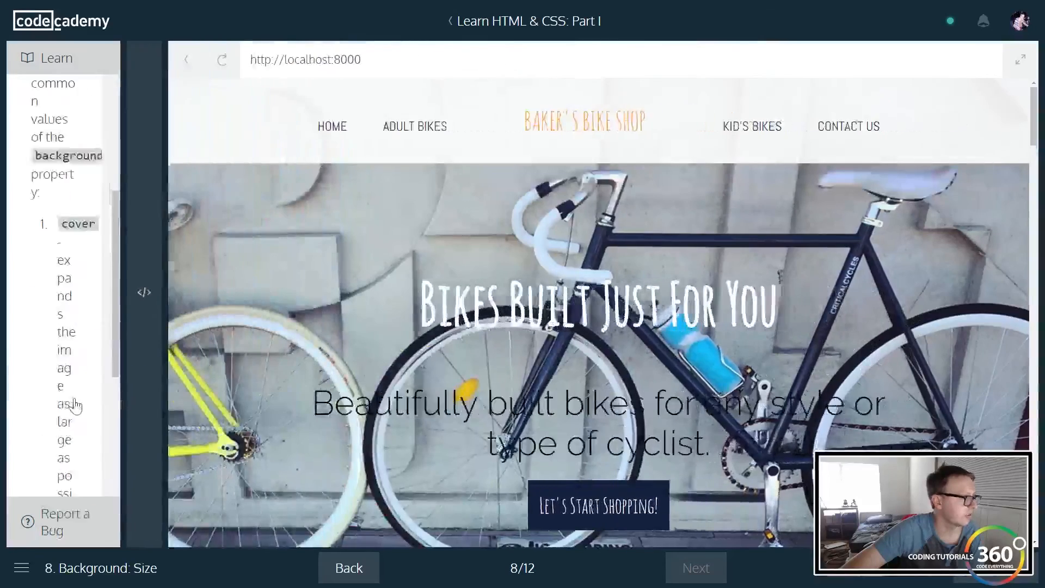
click(143, 291)
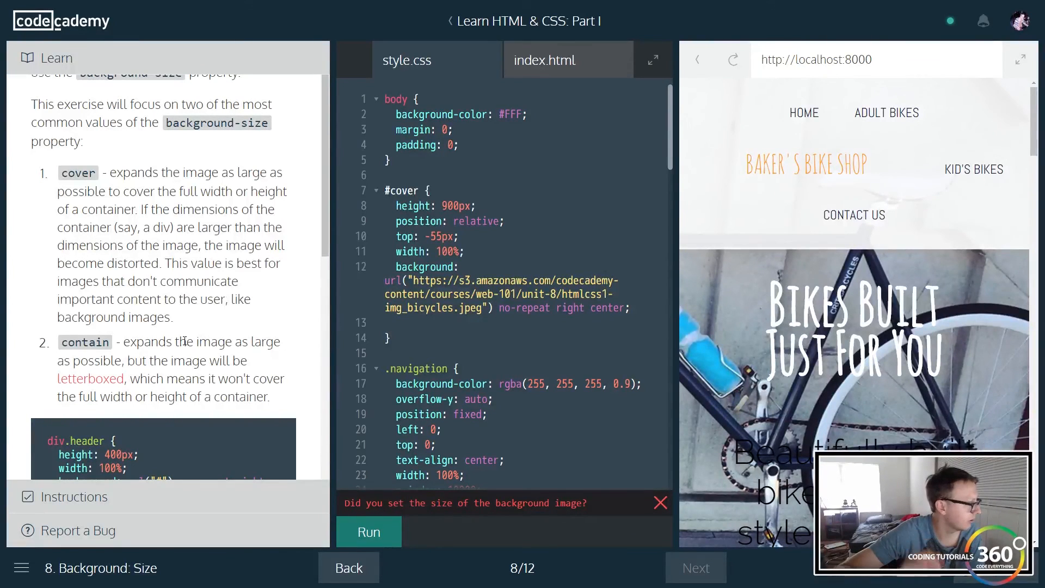
mouse_move(90, 378)
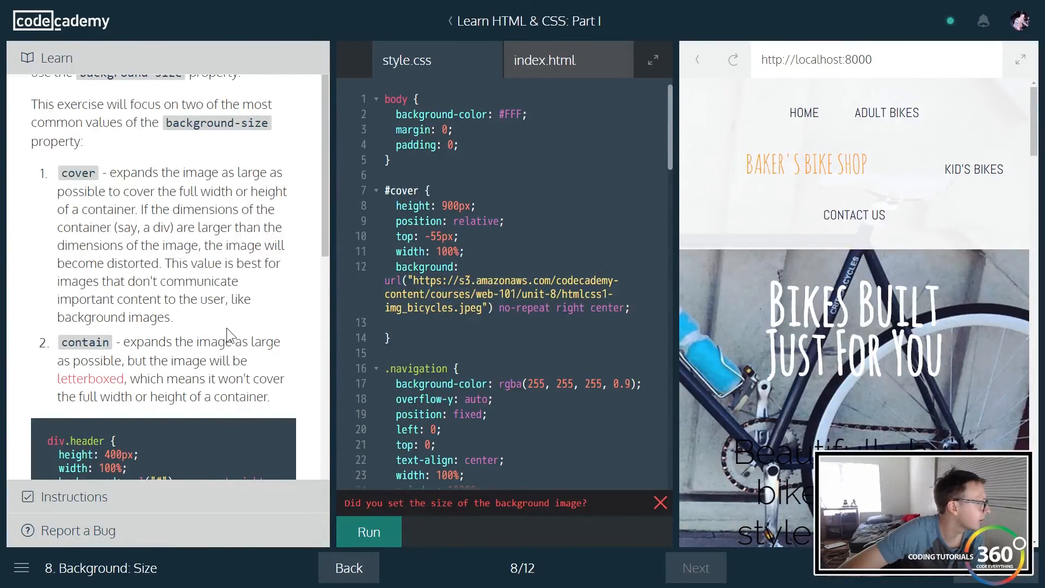
drag(163, 172, 254, 191)
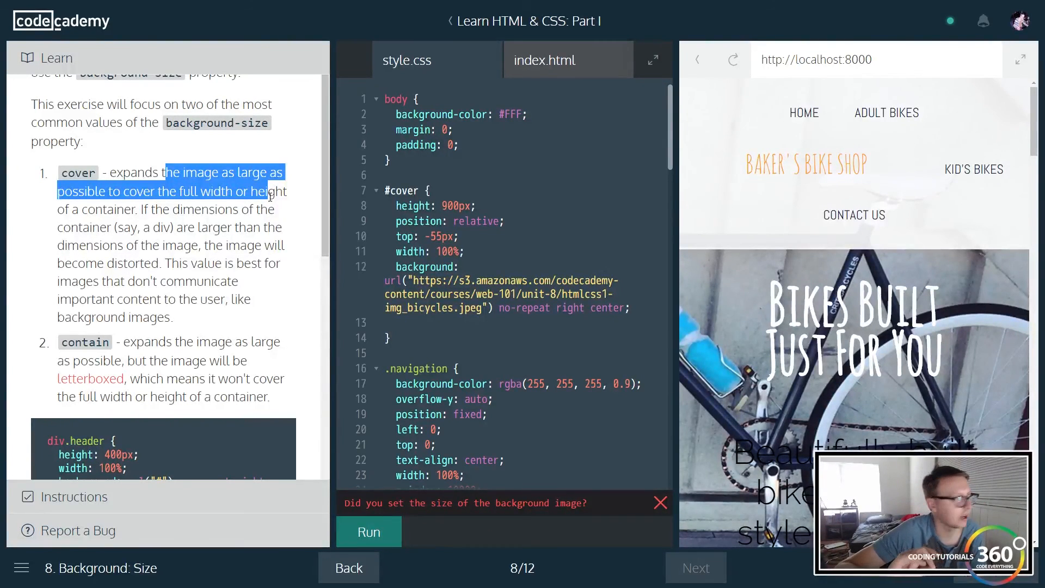
scroll(down, 3)
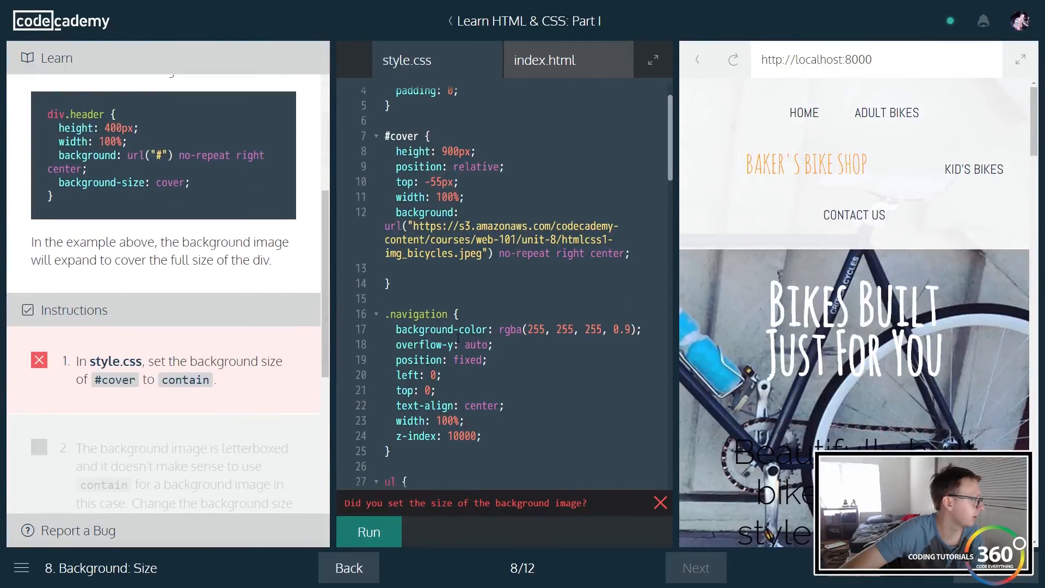
click(385, 269)
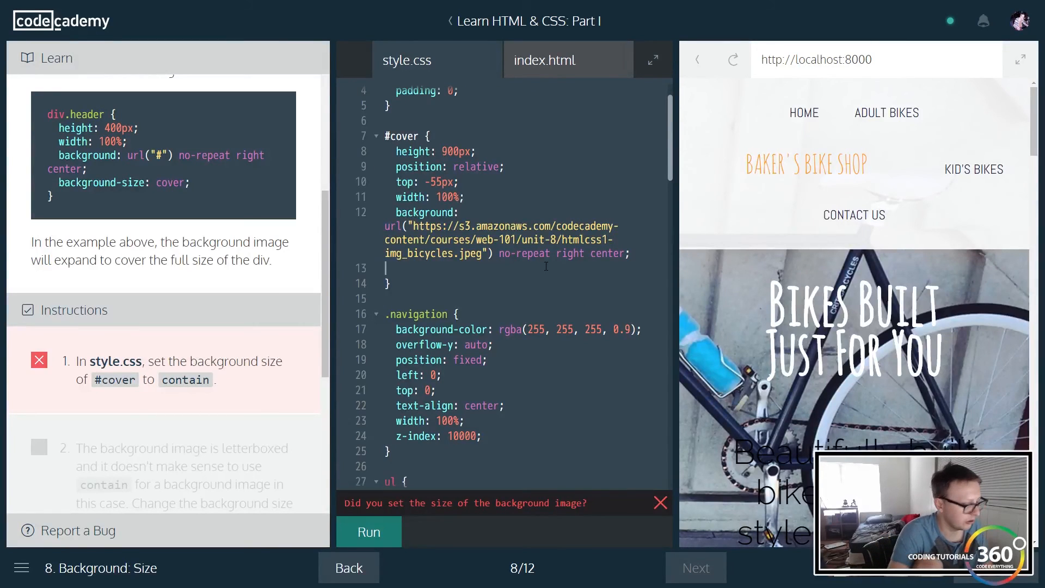
Add background-size: contain to #cover and run to pass the first task.
text(background-s)
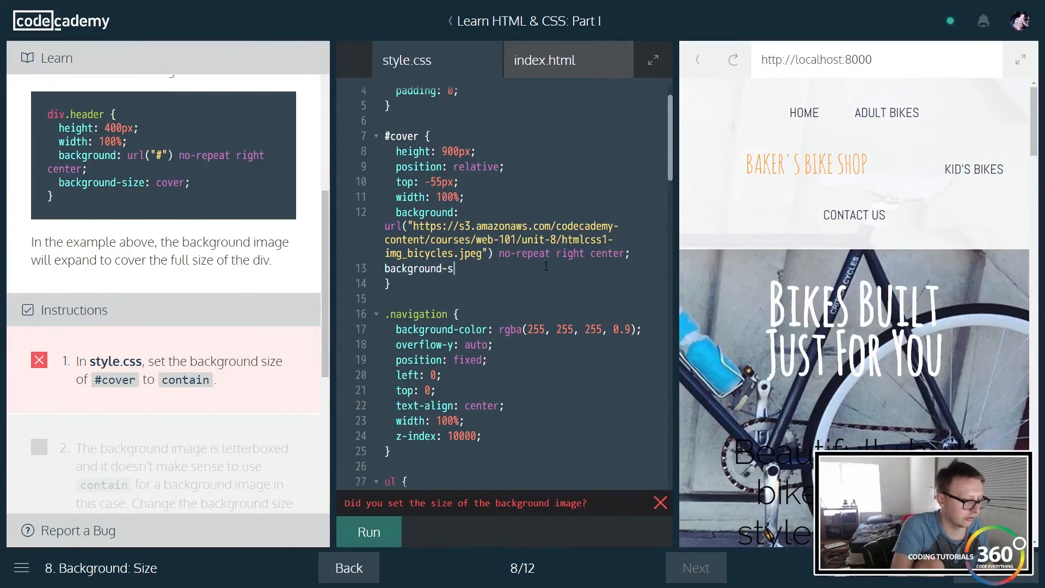
text(ize:cont)
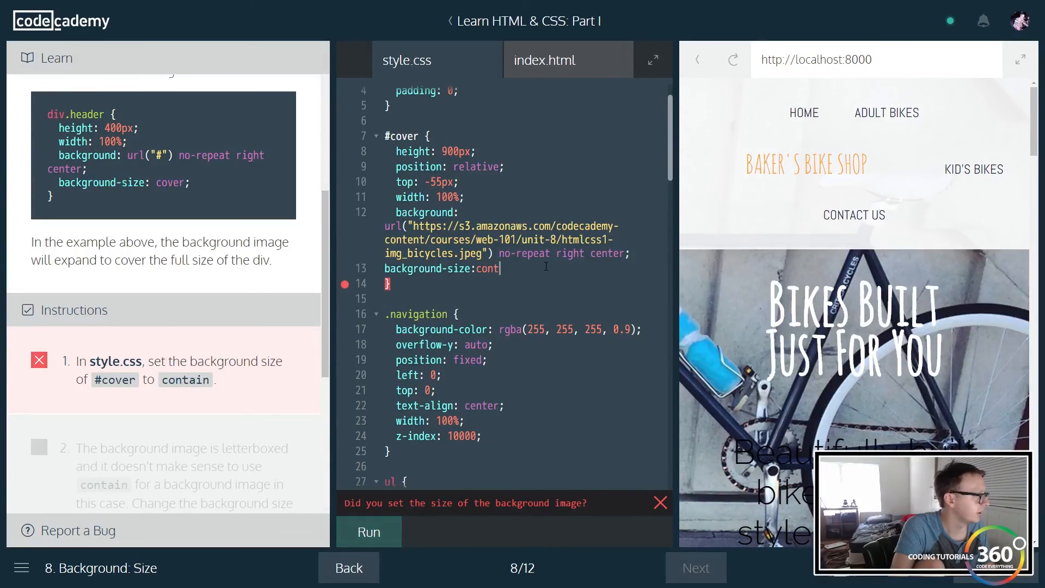
text(ain;)
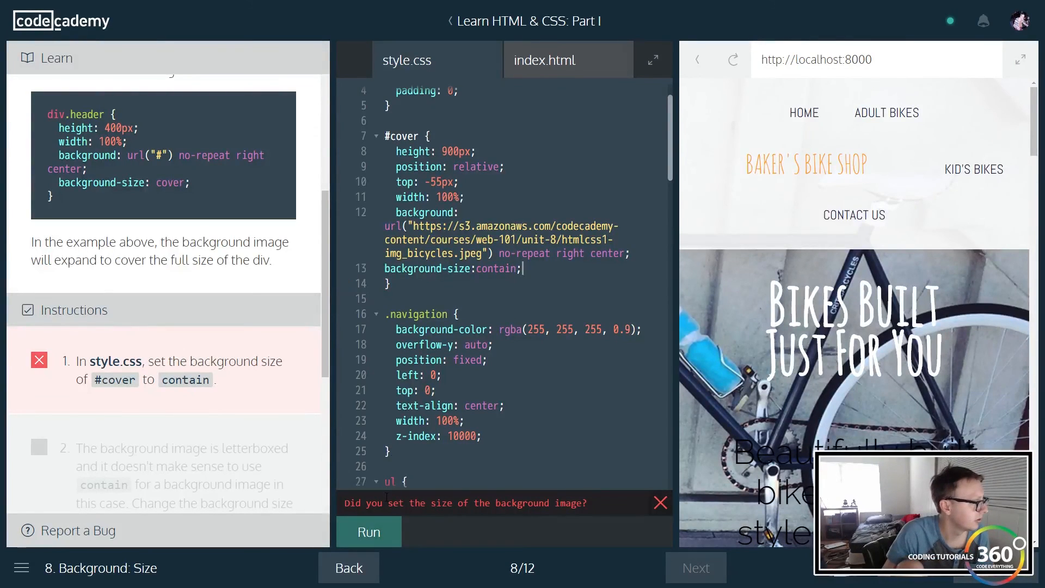
click(368, 532)
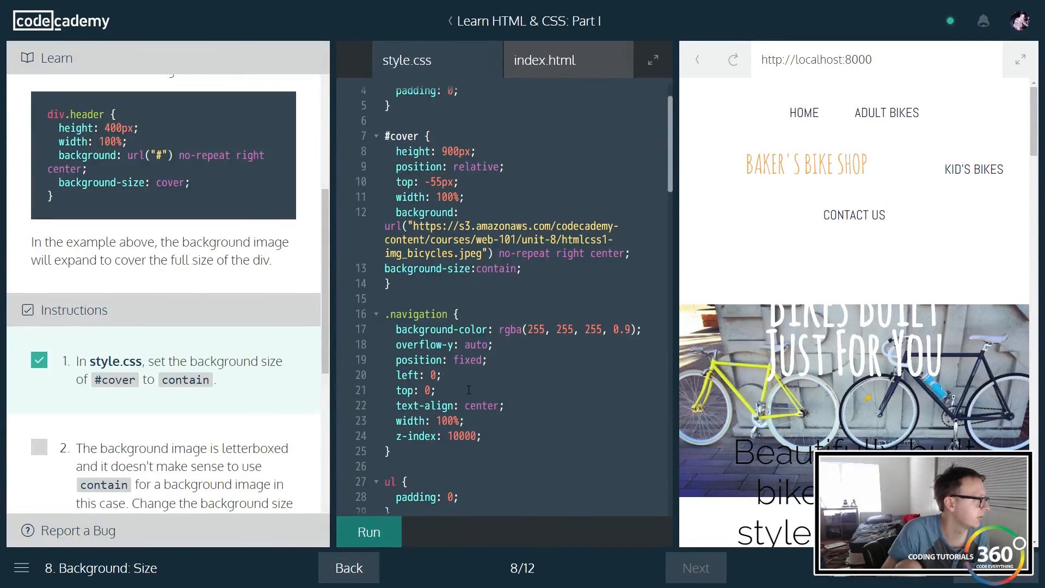
Change contain to cover and run to pass the second task of exercise 8.
scroll(down, 3)
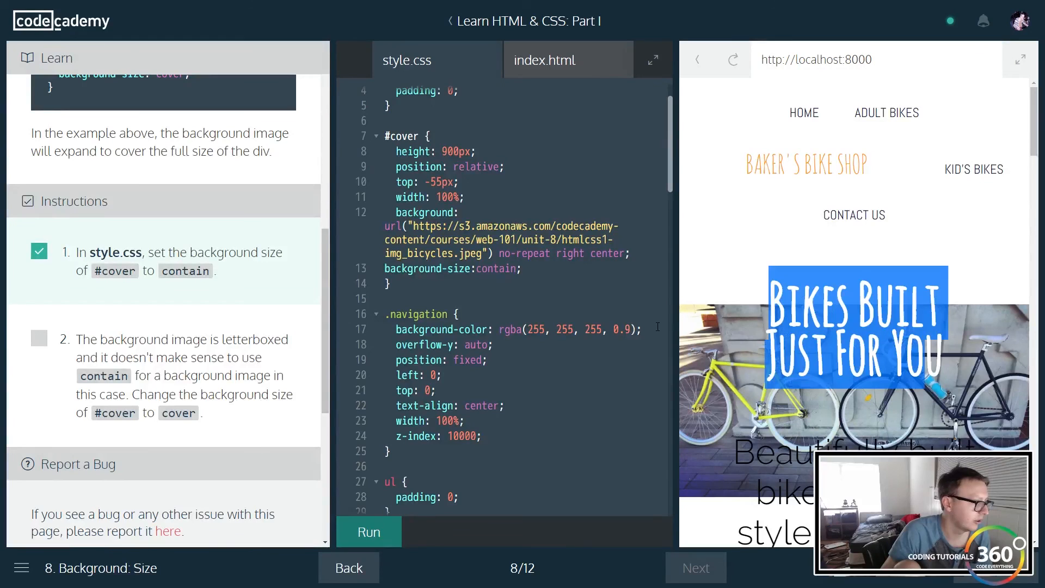
double_click(492, 268)
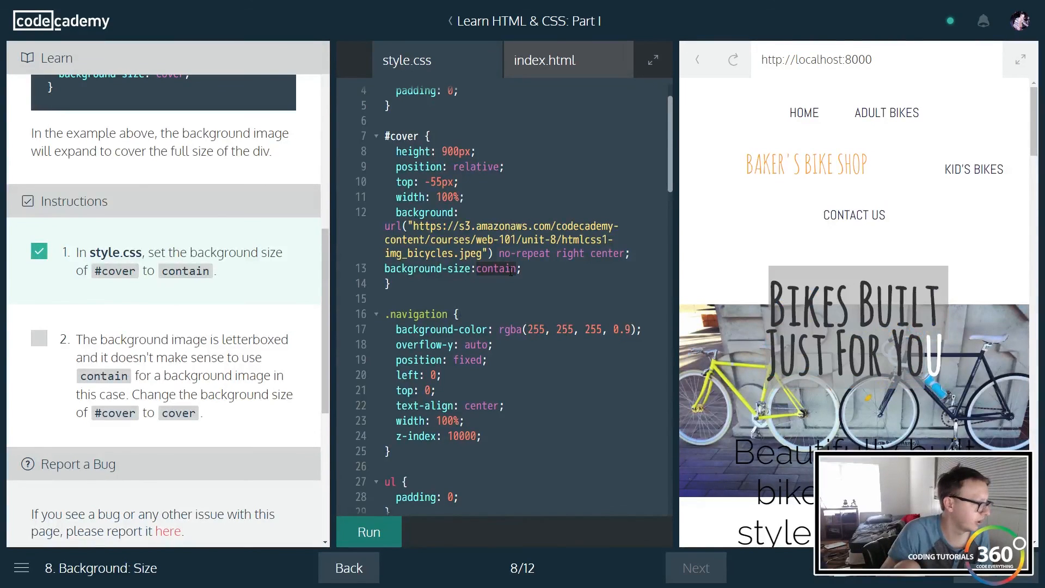
text(cover)
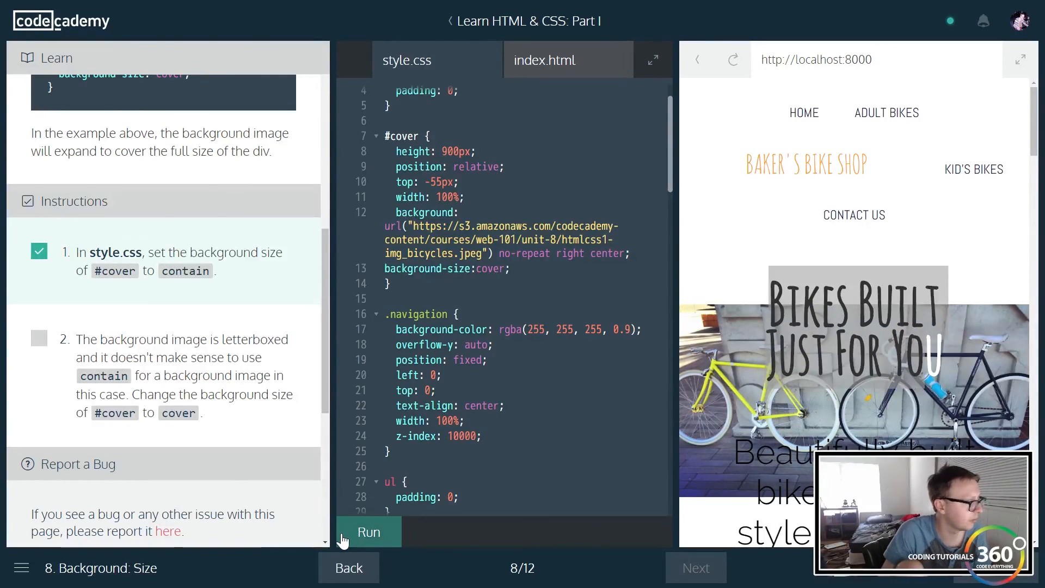
click(368, 532)
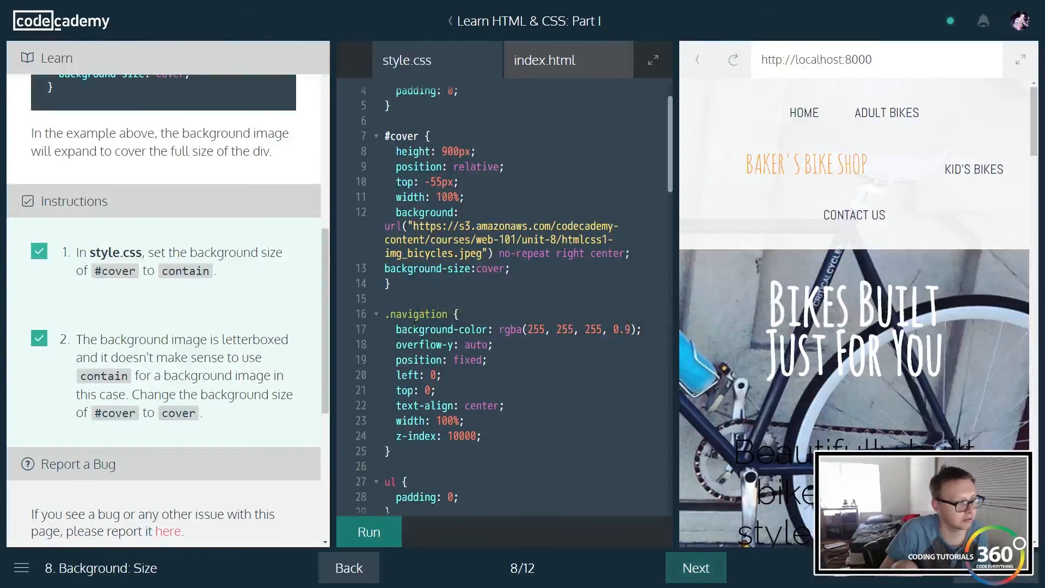
Advance to lesson 9, run the unchanged code to a failing check, and read the Instructions.
click(694, 569)
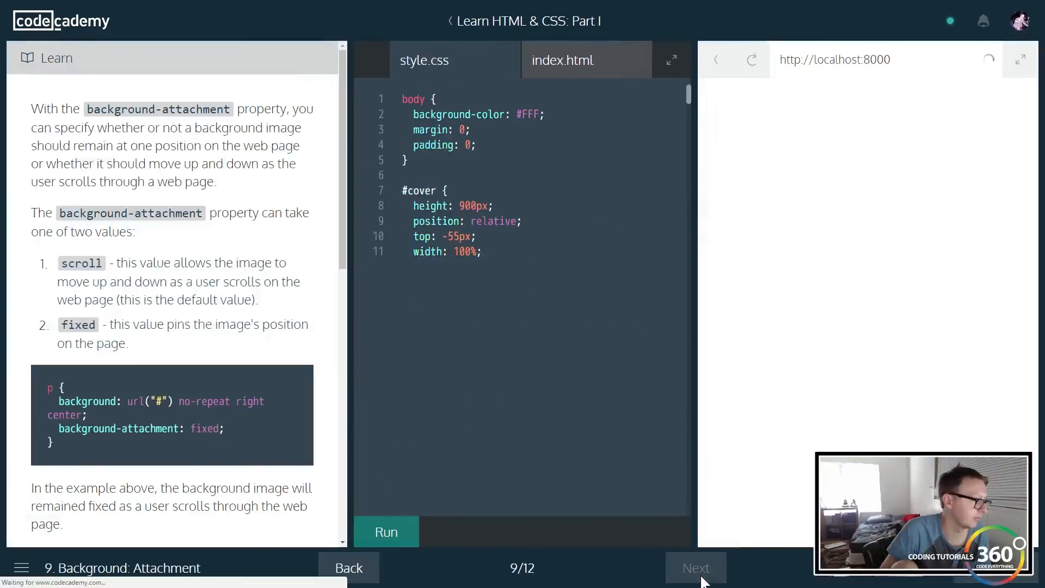
click(385, 533)
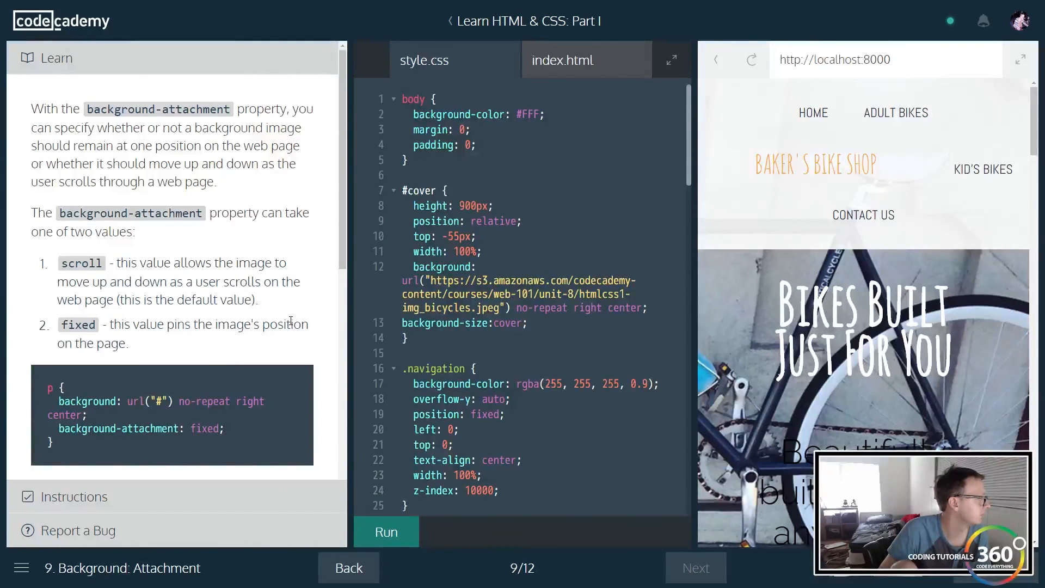
mouse_move(277, 239)
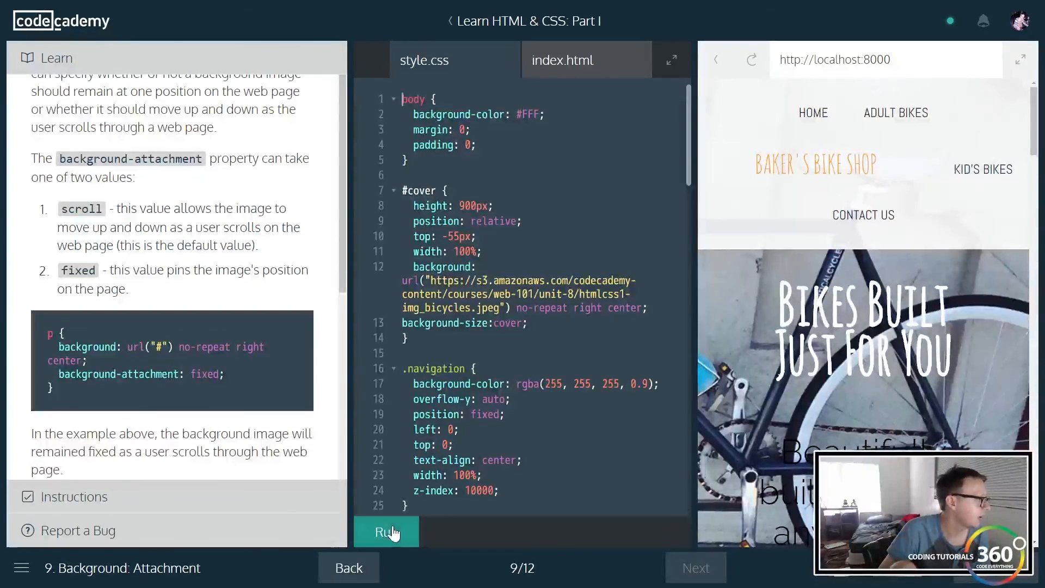
click(385, 531)
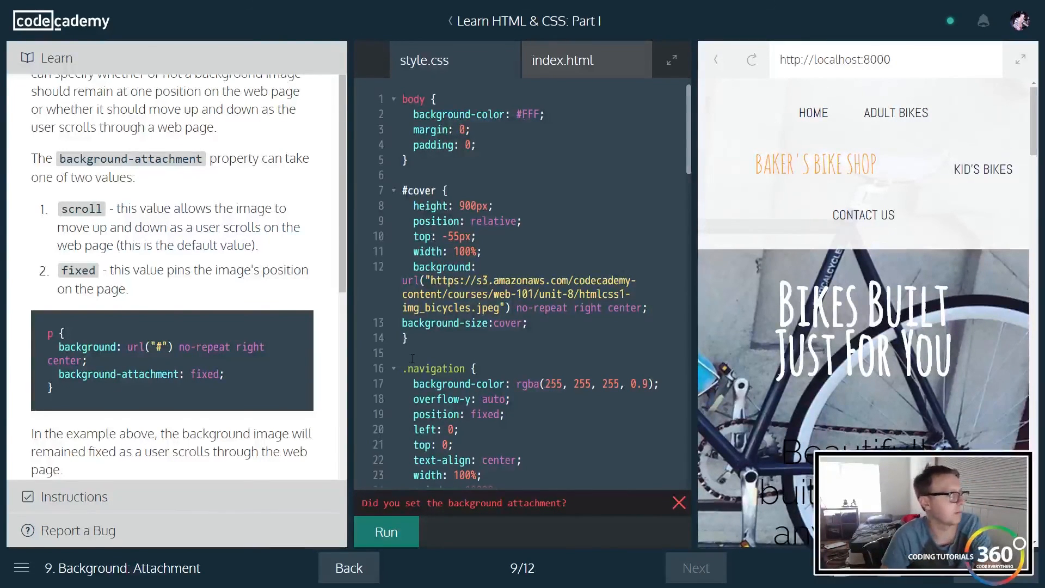
scroll(down, 3)
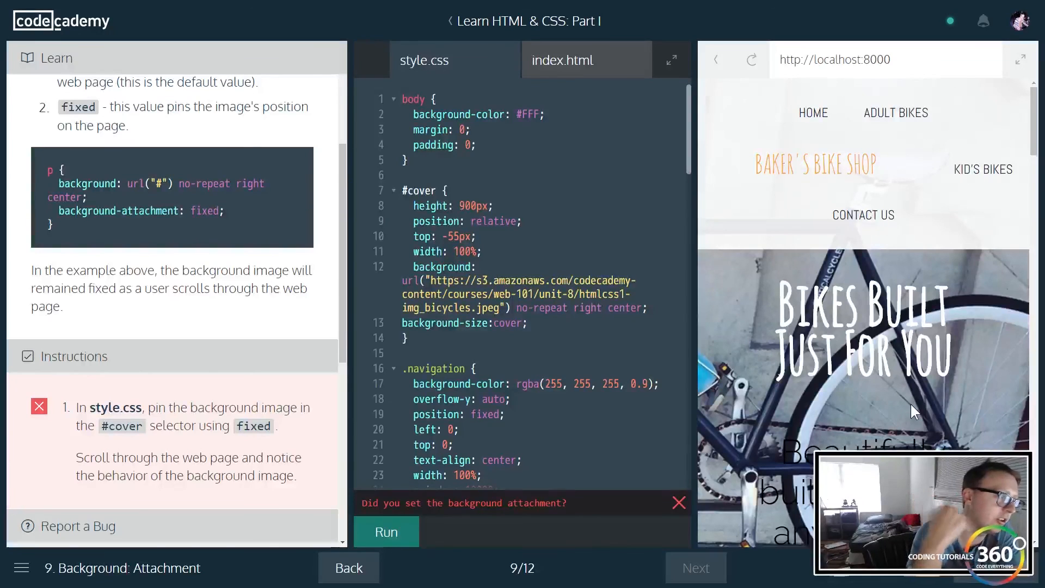
scroll(down, 3)
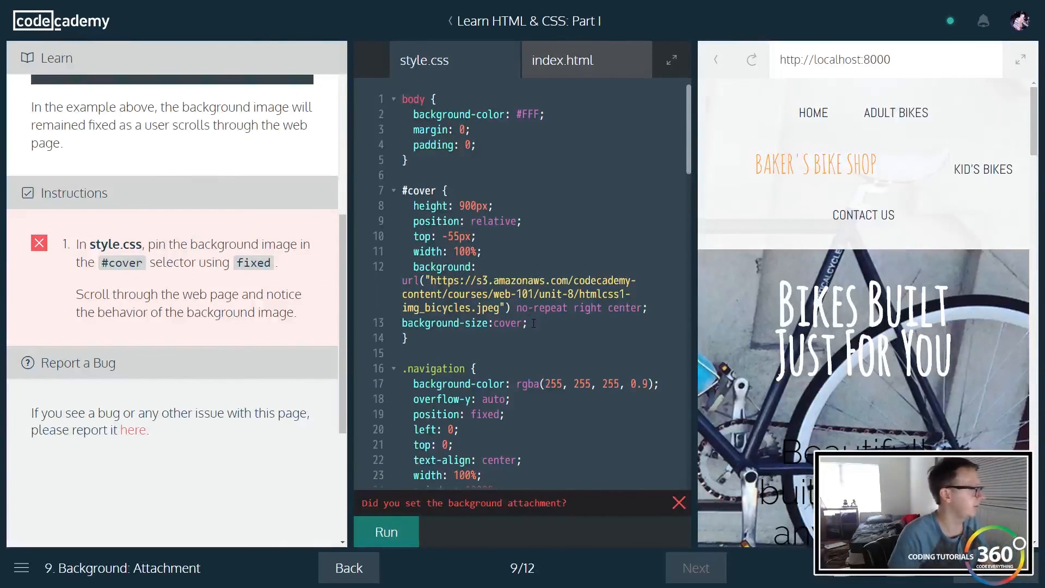
Add background-attachment: fixed; to #cover and view the pinned background in the preview.
text(backg)
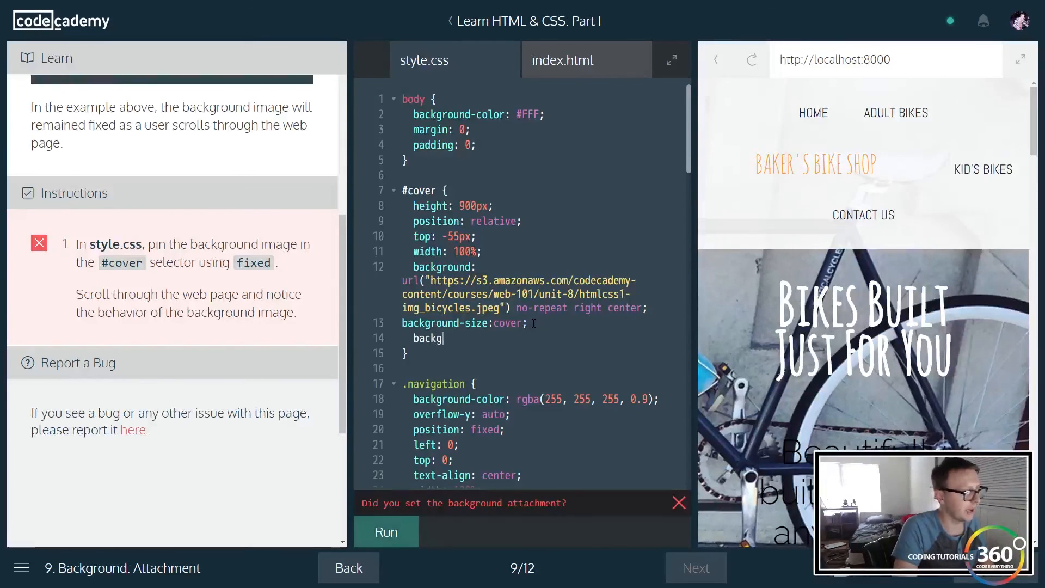
text(round-attachment: fix)
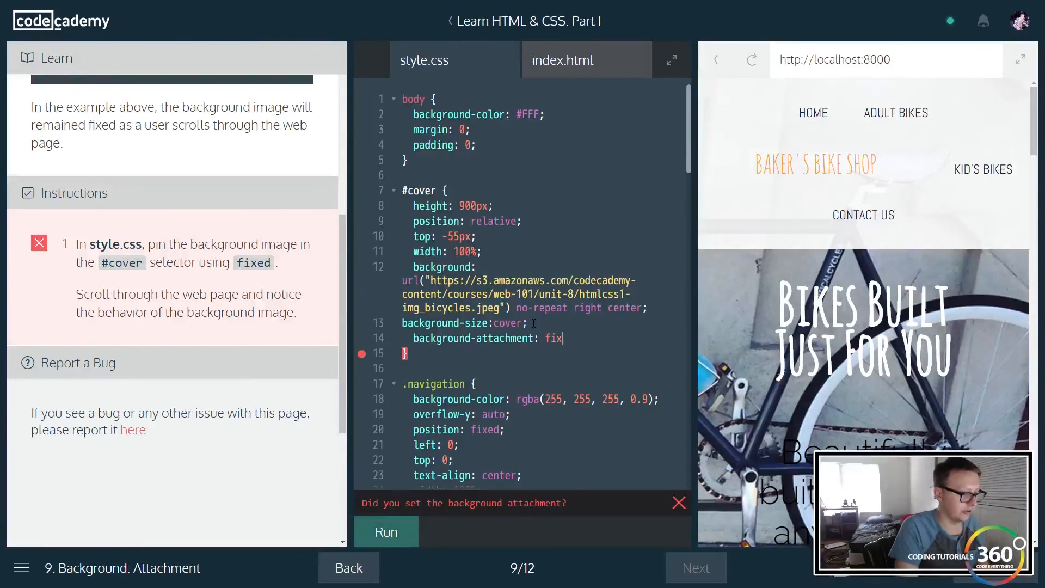
text(ed;)
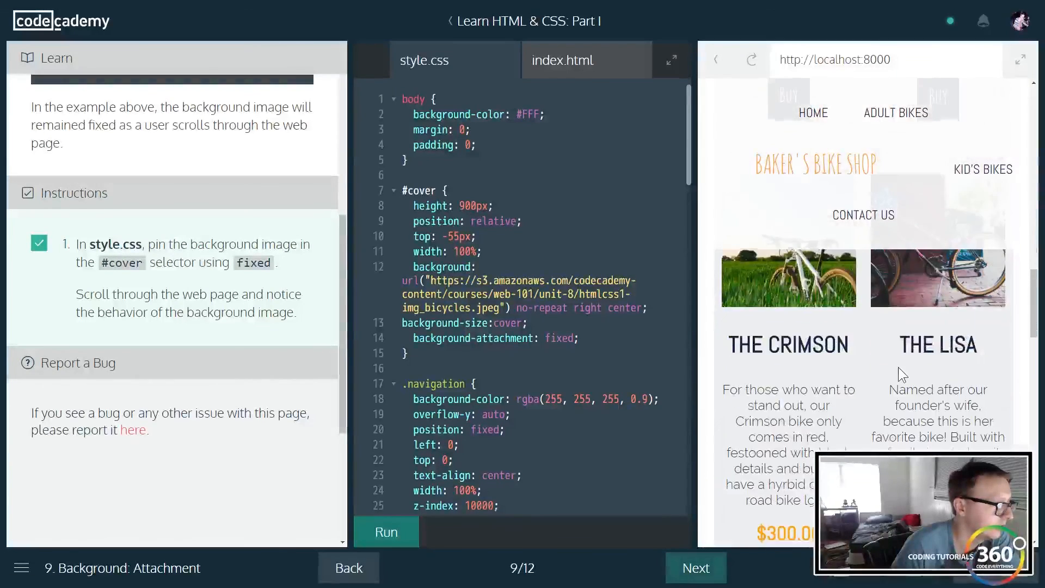
scroll(down, 3)
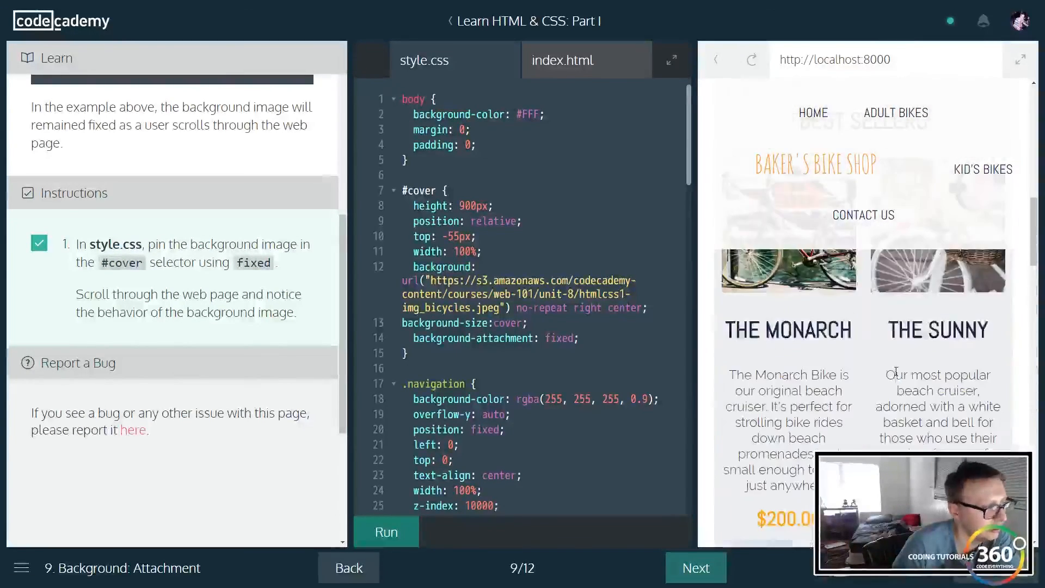
scroll(down, 3)
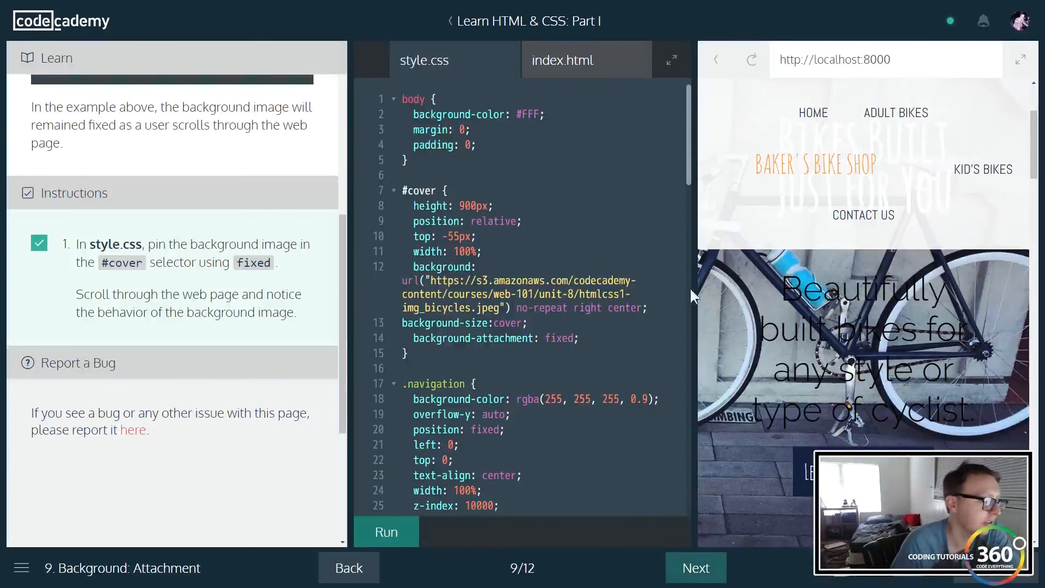
scroll(down, 3)
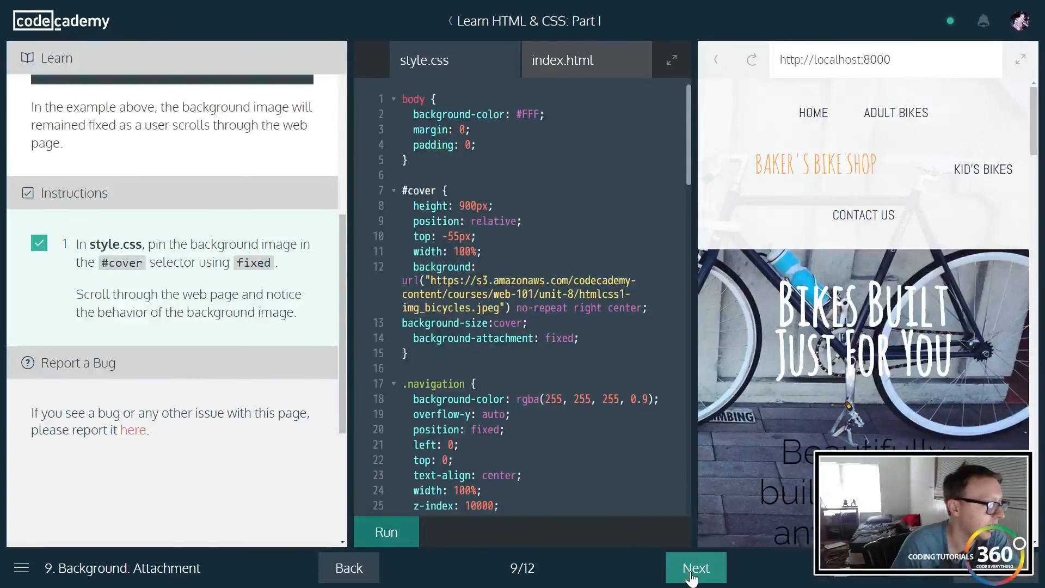
click(695, 567)
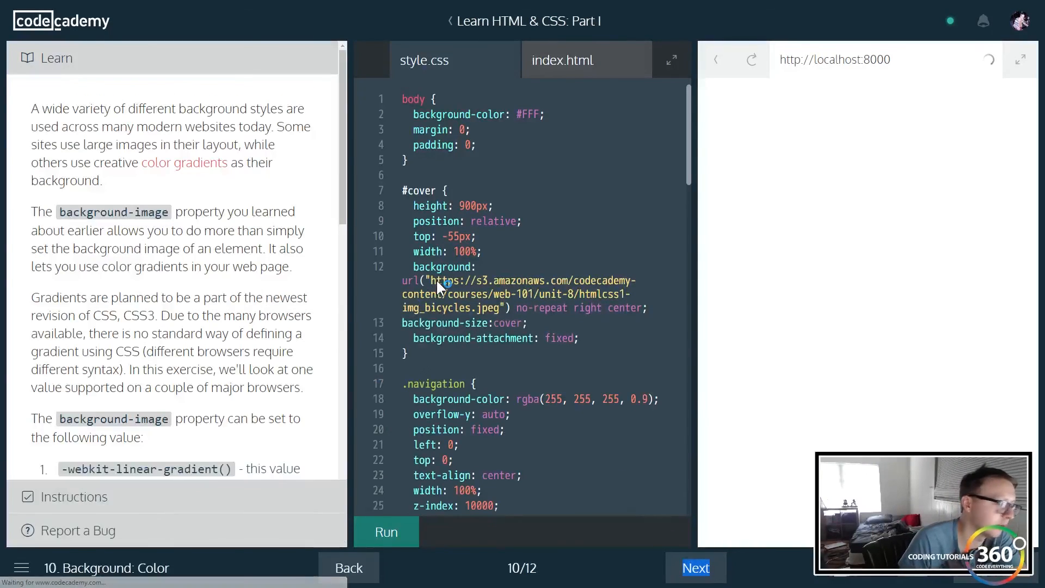
click(386, 533)
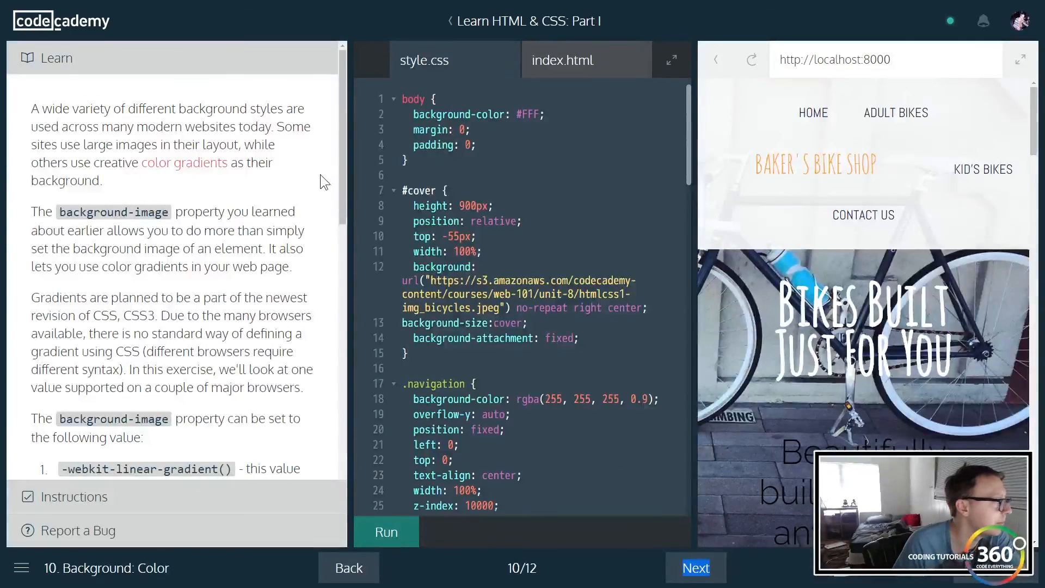
scroll(down, 3)
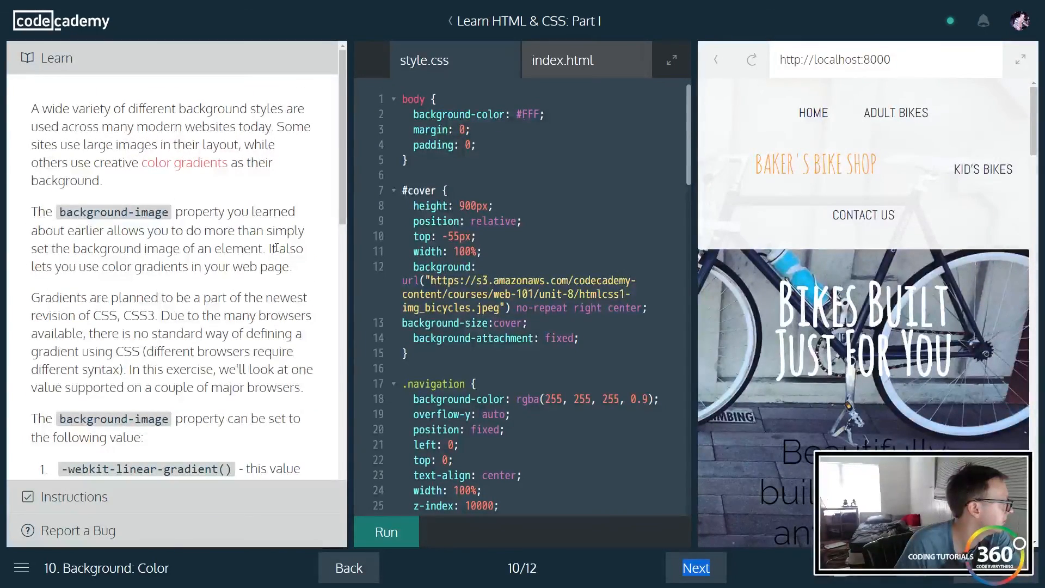
scroll(down, 3)
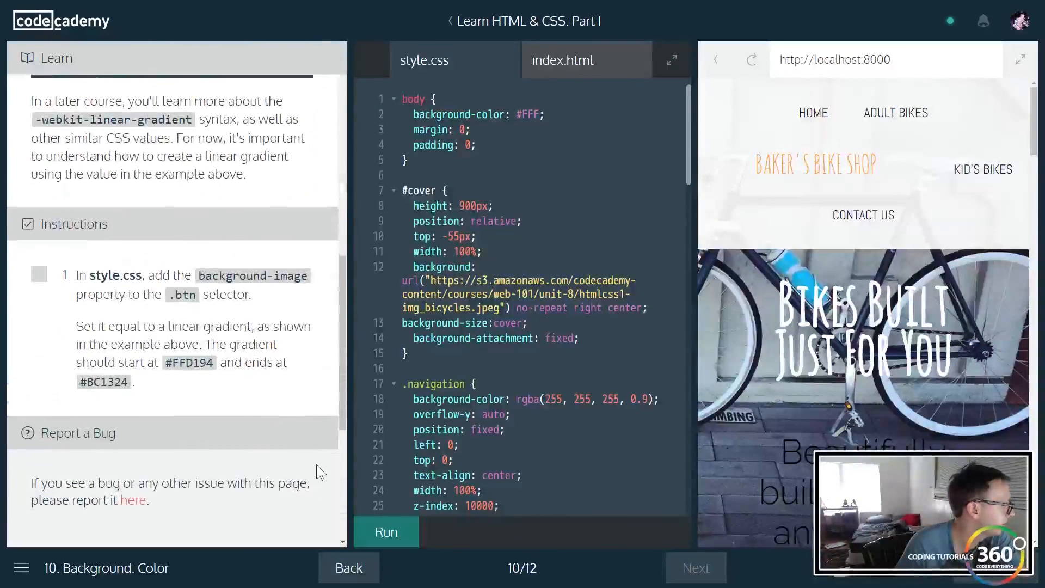
click(386, 532)
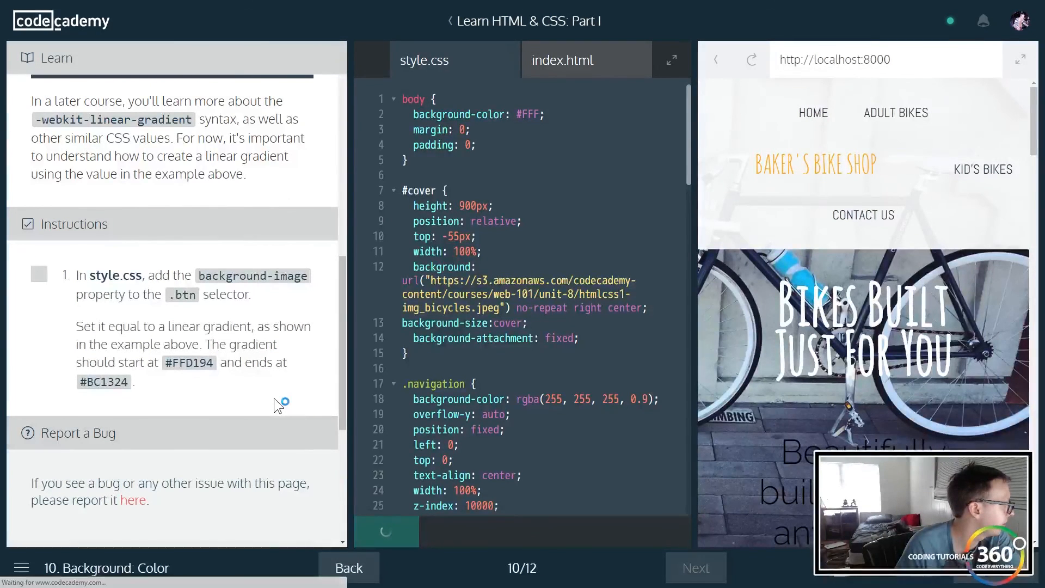
click(385, 532)
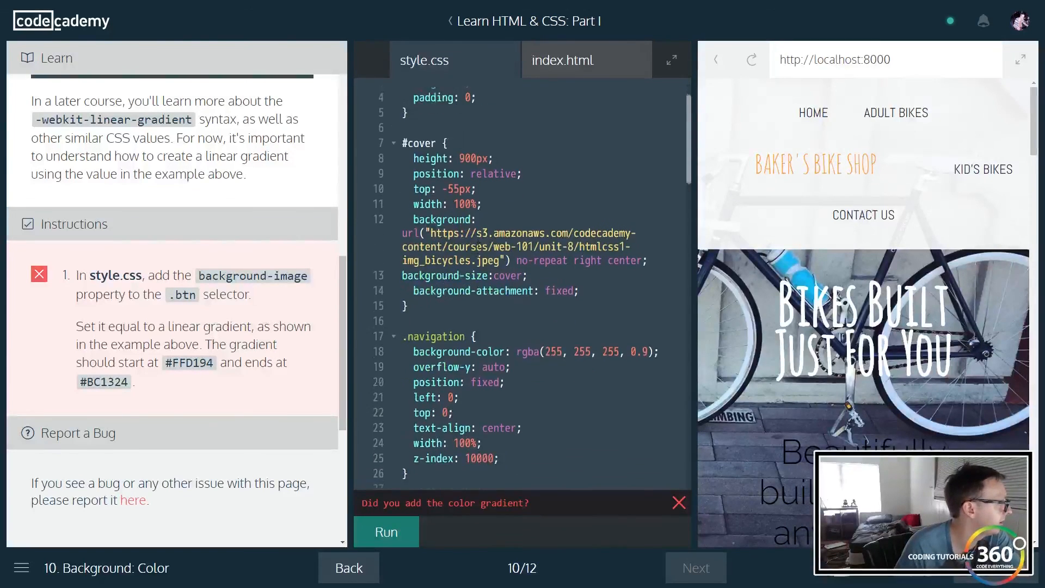
scroll(down, 3)
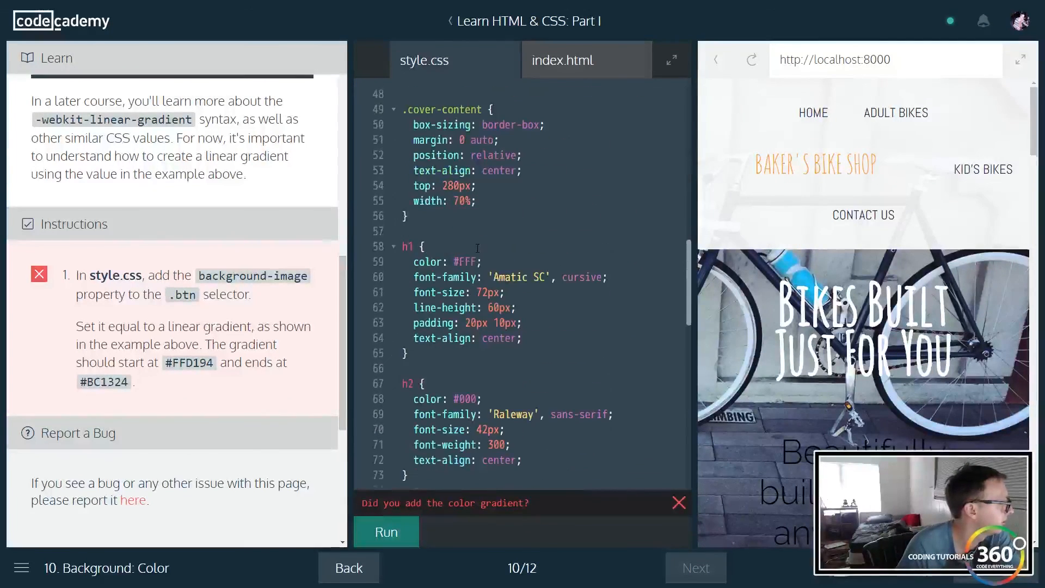
scroll(down, 3)
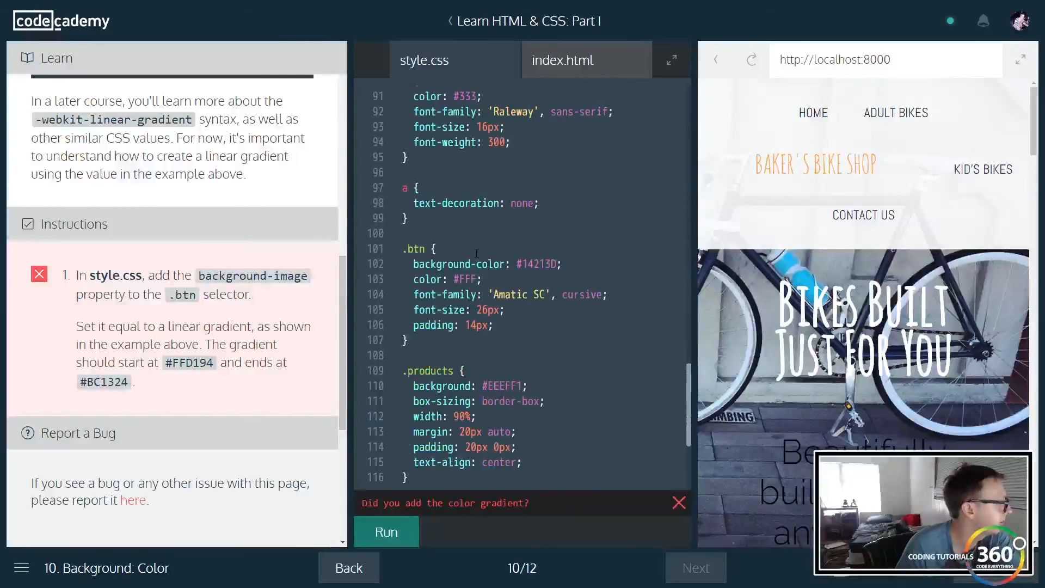
scroll(down, 3)
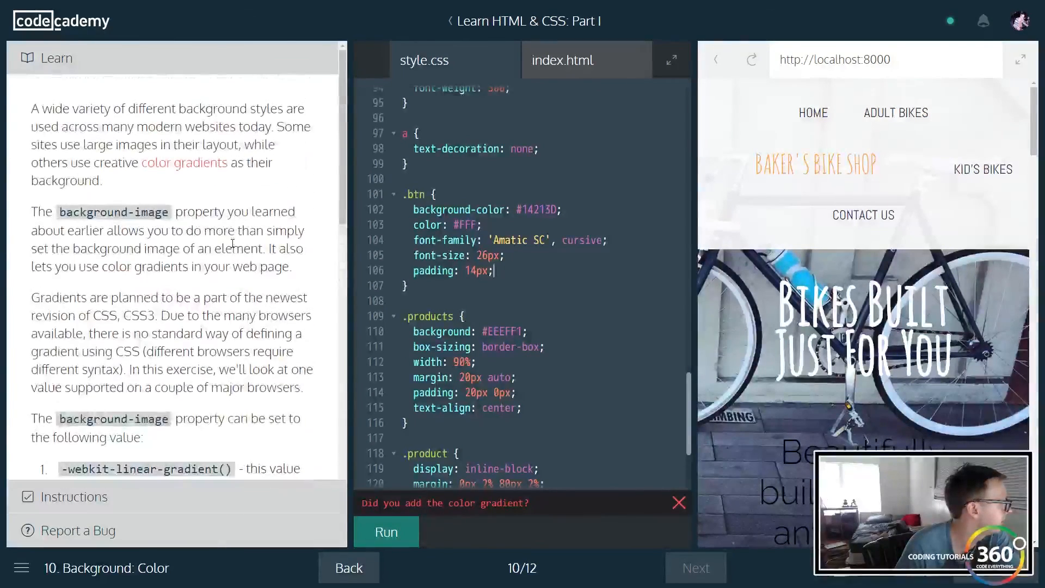
scroll(down, 3)
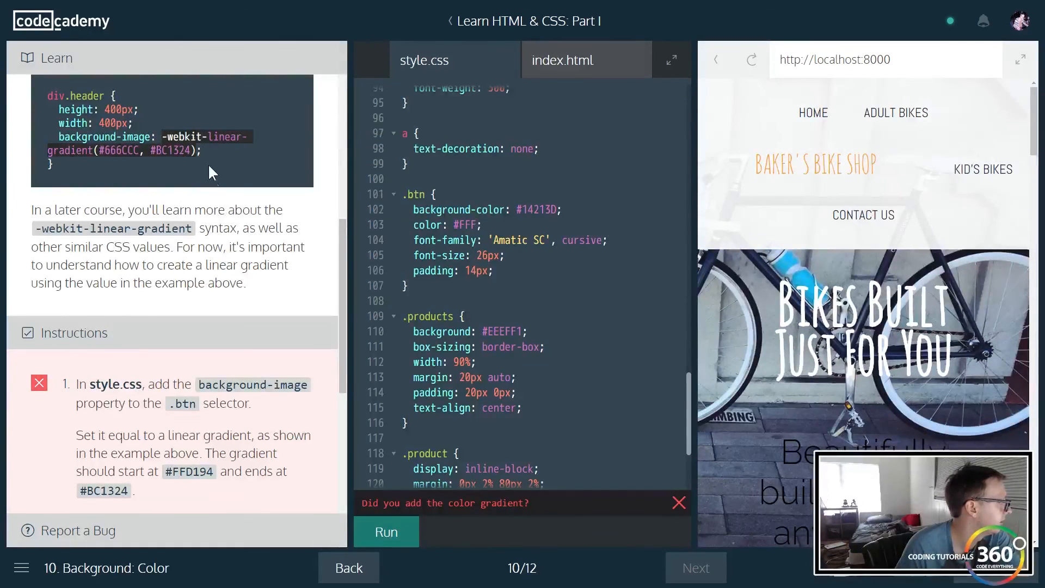
mouse_move(238, 314)
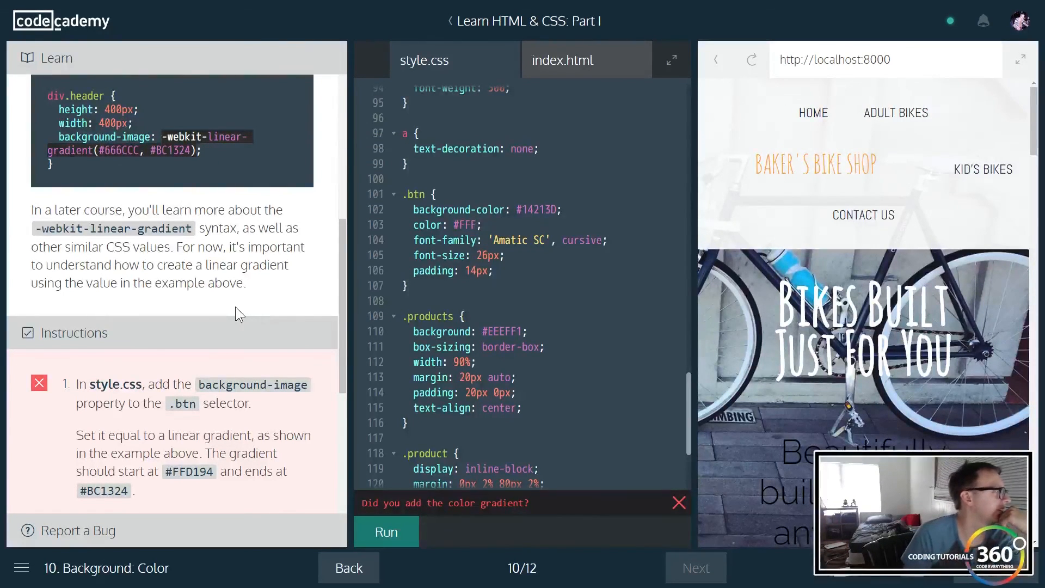
scroll(down, 3)
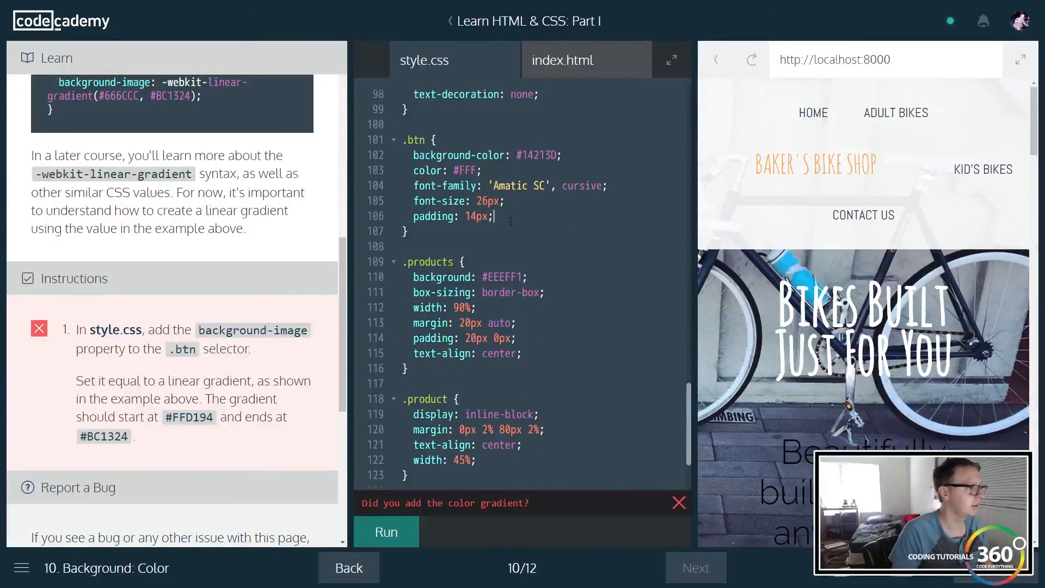
Write the .btn background-image property with a -webkit-linear-gradient ending in #BC1324.
text(bac)
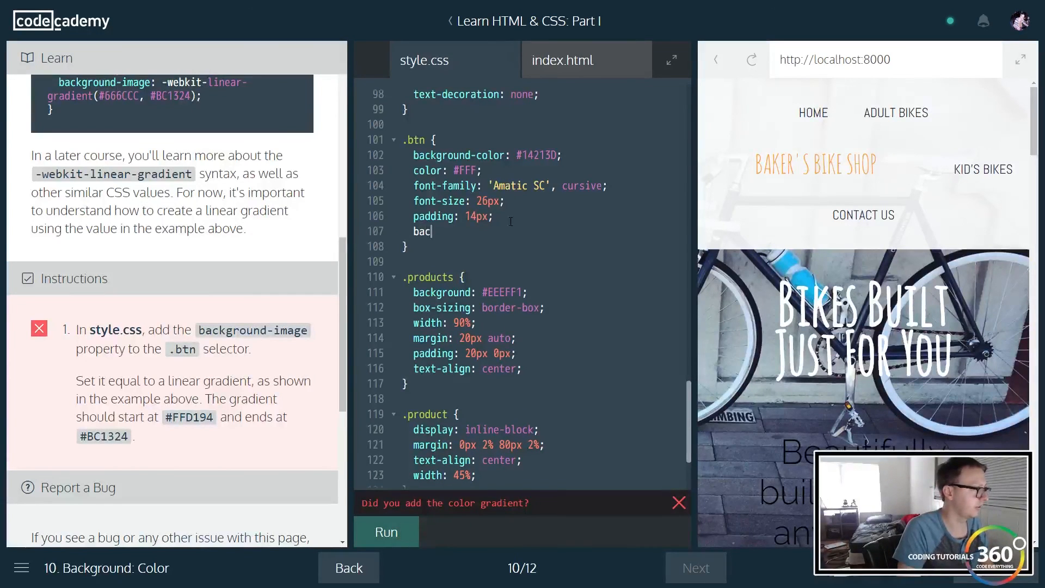
text(kg)
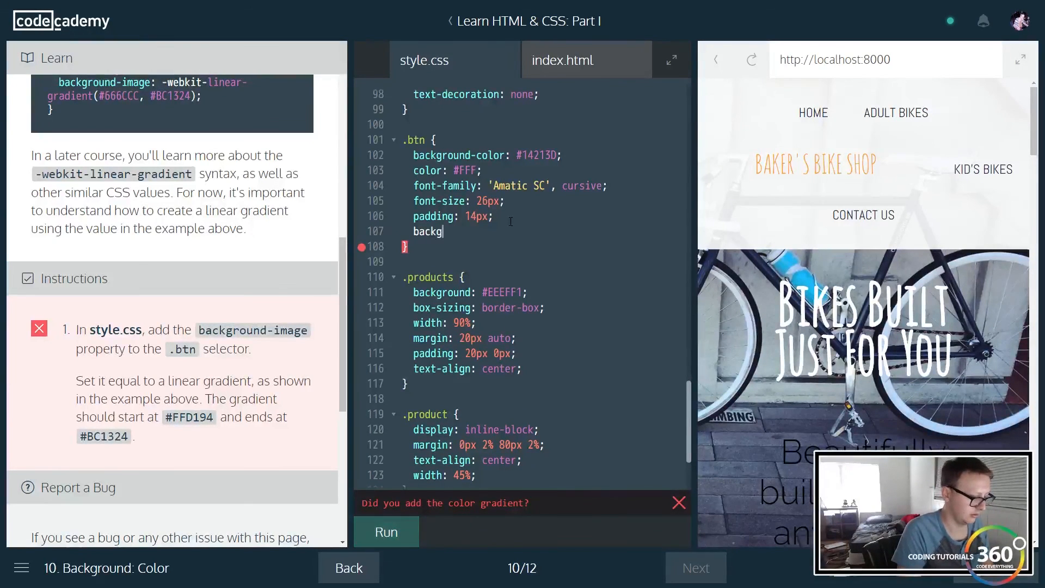
text(oub)
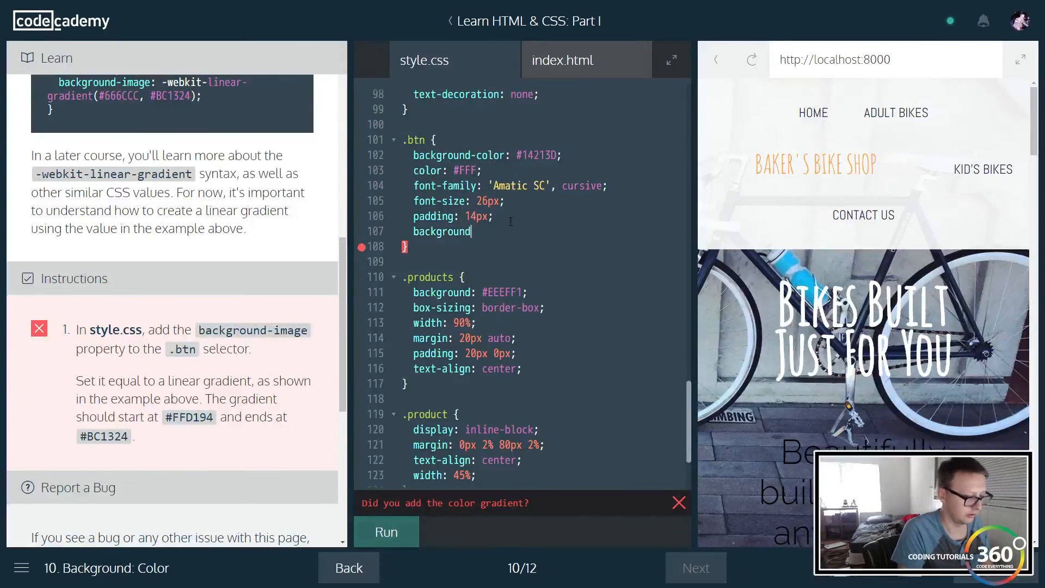
text(image)
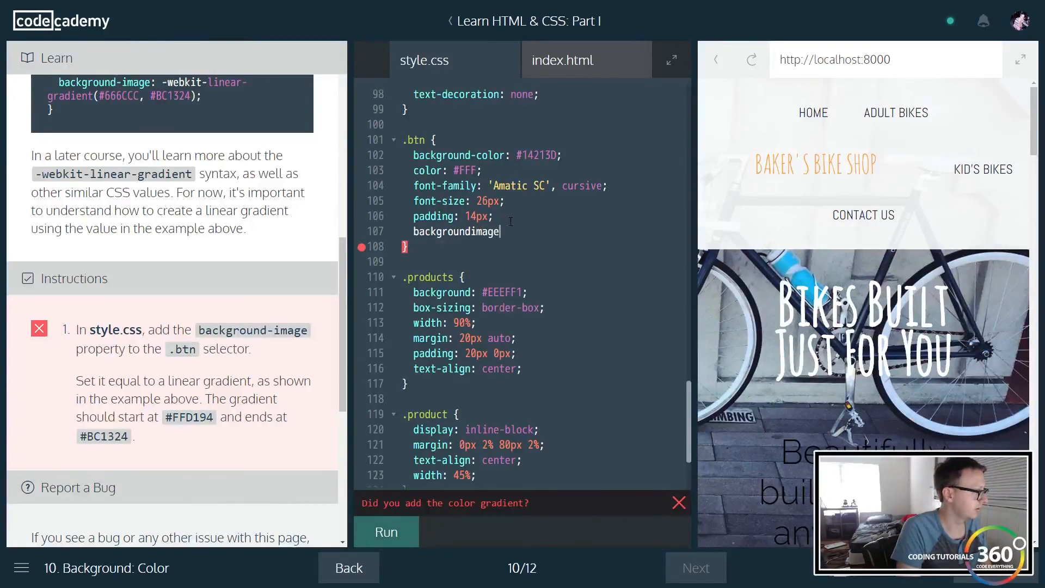
key(Backspace)
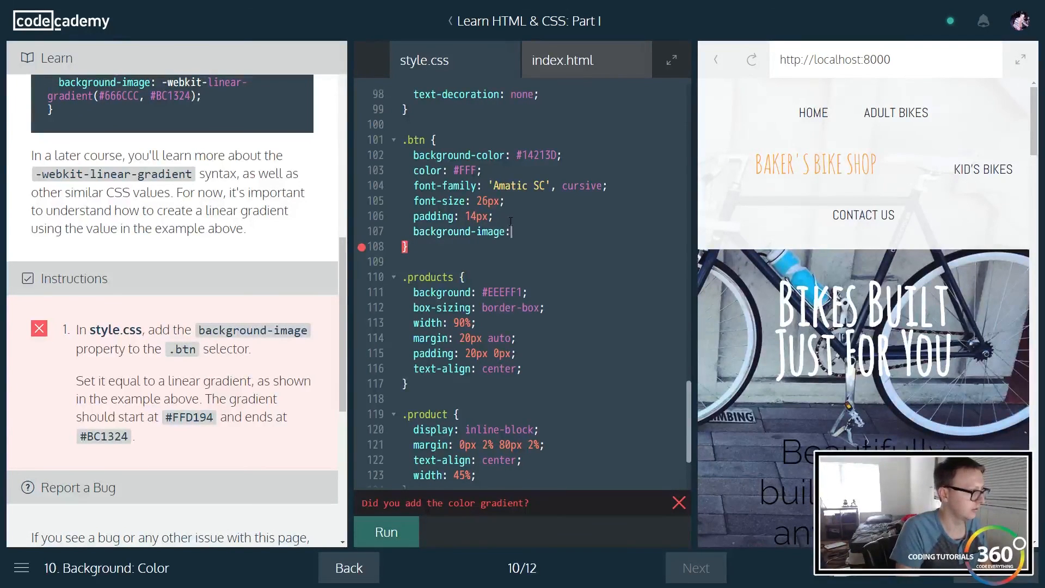
text(-webkit-linear-gradient(#666CCC, #BC1324))
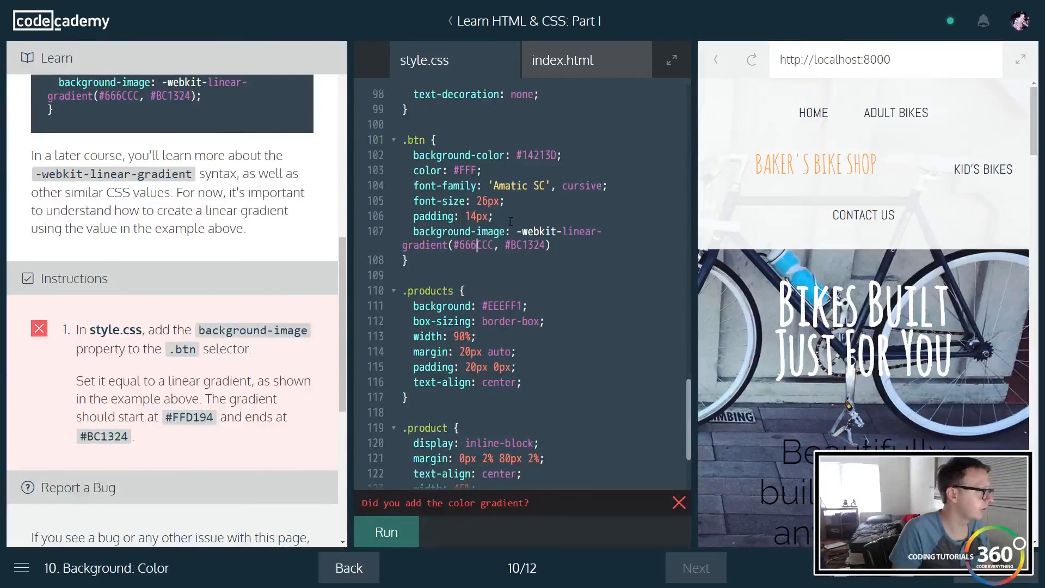
Correct the gradient colours to #FFD194 and #BC1324, then run to pass the check.
text(#6)
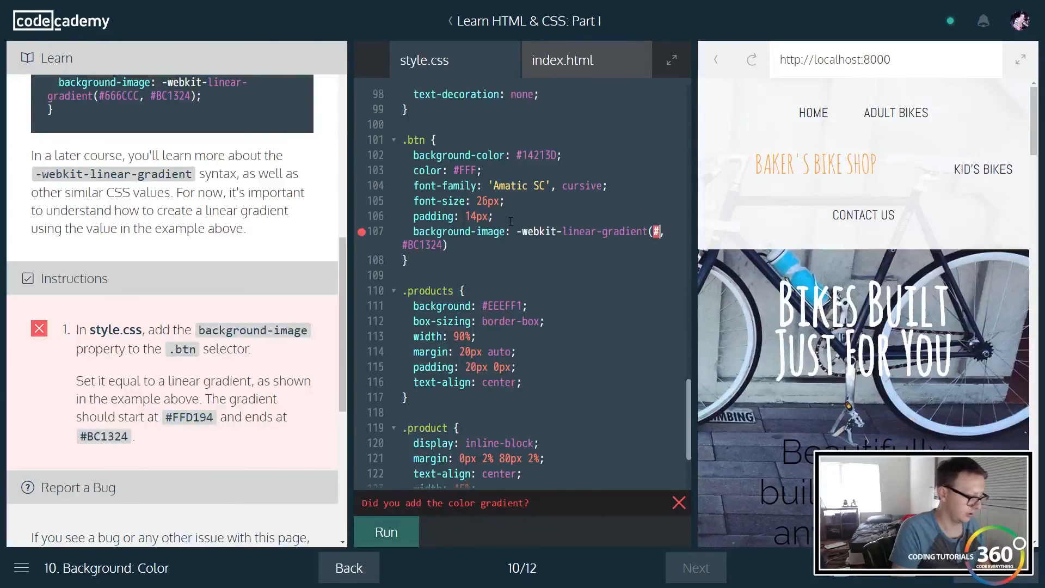
text(#FFD194)
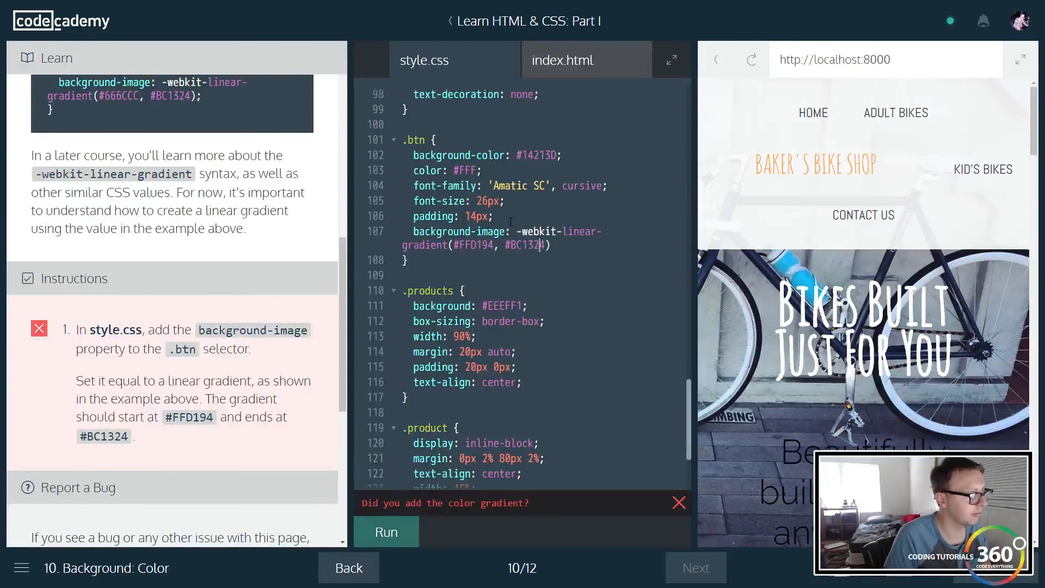
key(Backspace)
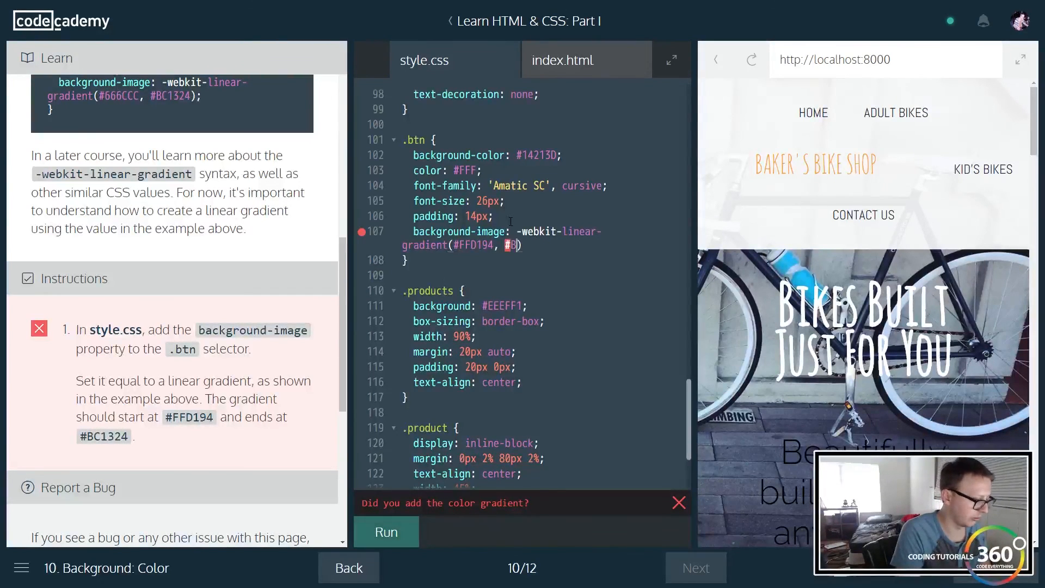
text(C12)
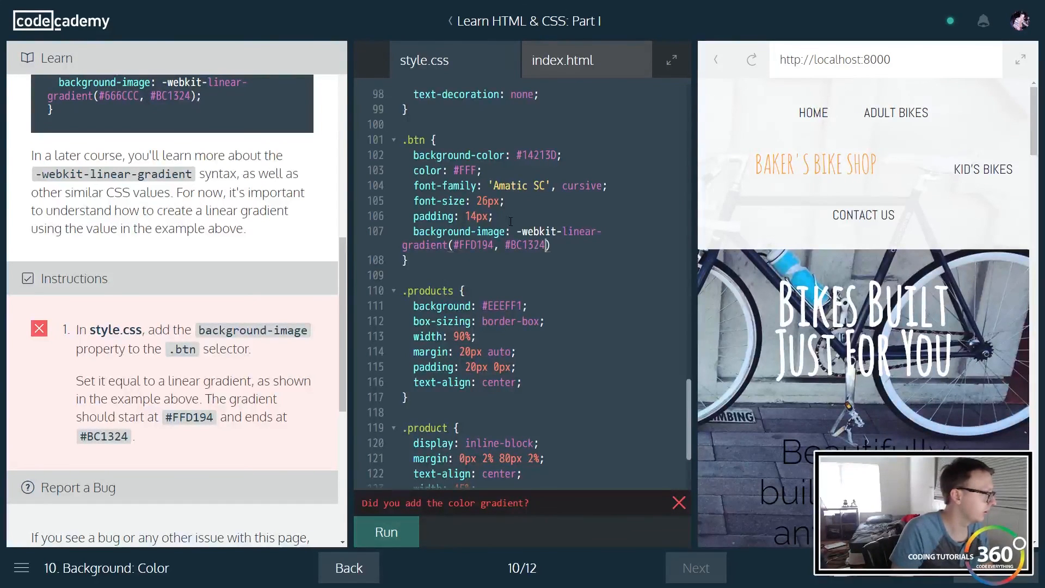
text(;)
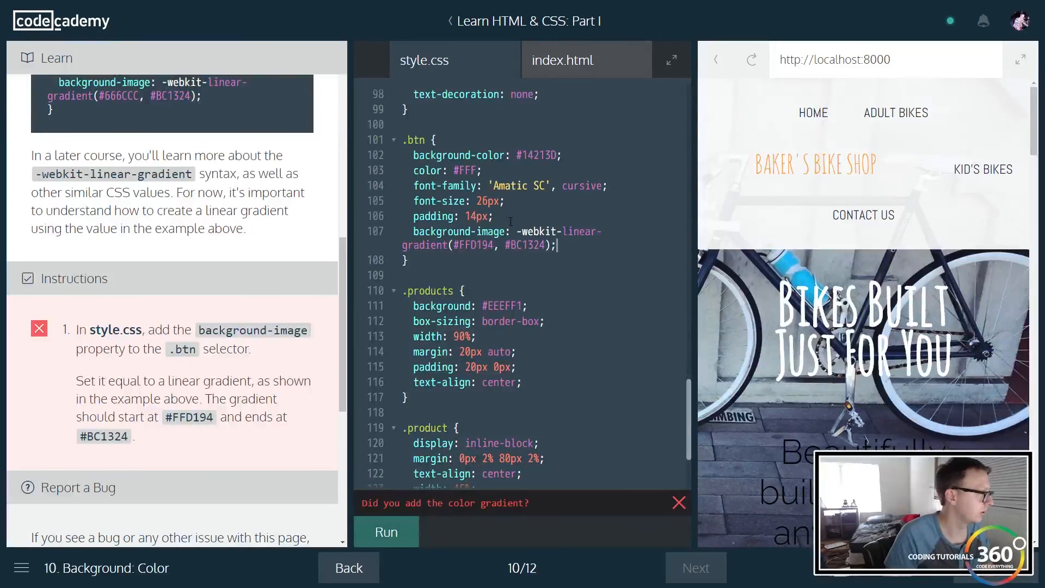
click(386, 531)
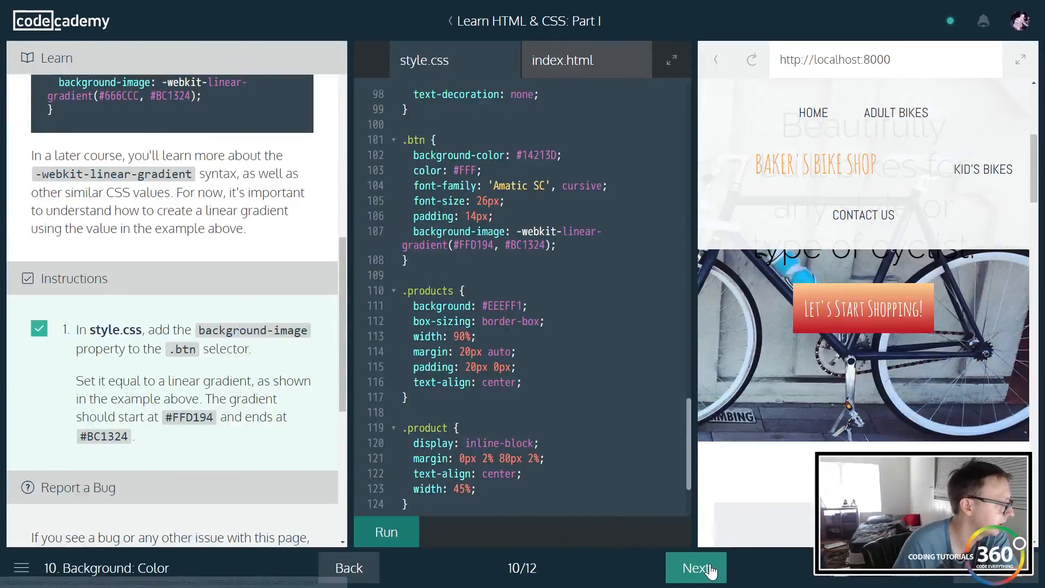
Advance to lesson 11, Image vs Div Background, and view its explanation.
click(695, 568)
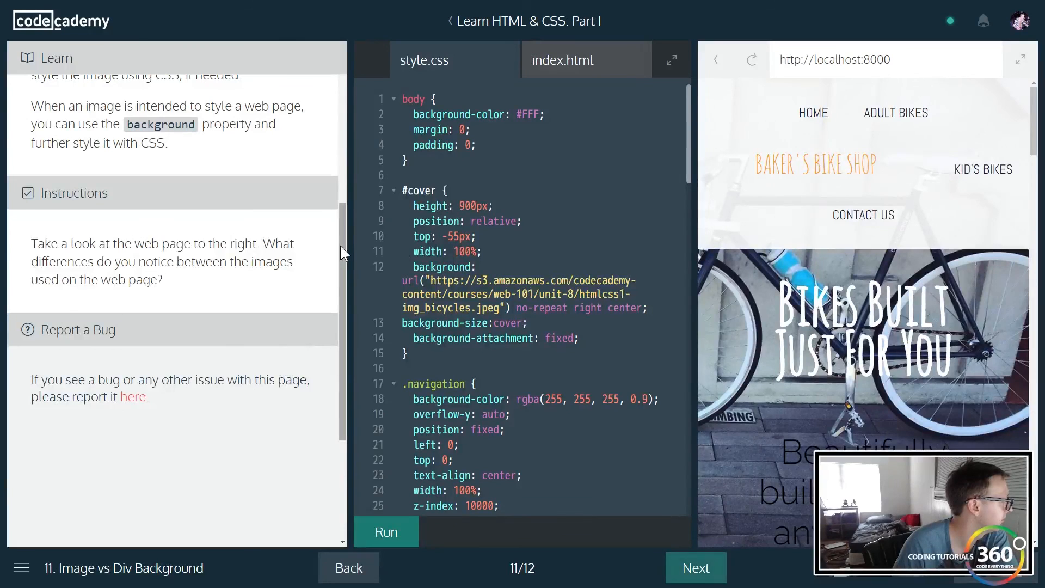
scroll(down, 3)
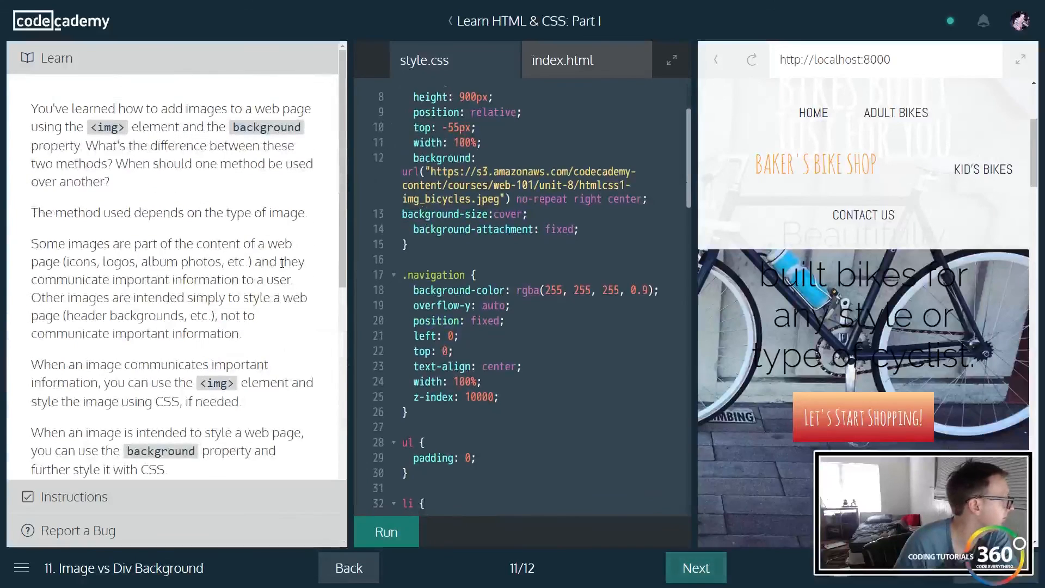
drag(128, 127, 263, 126)
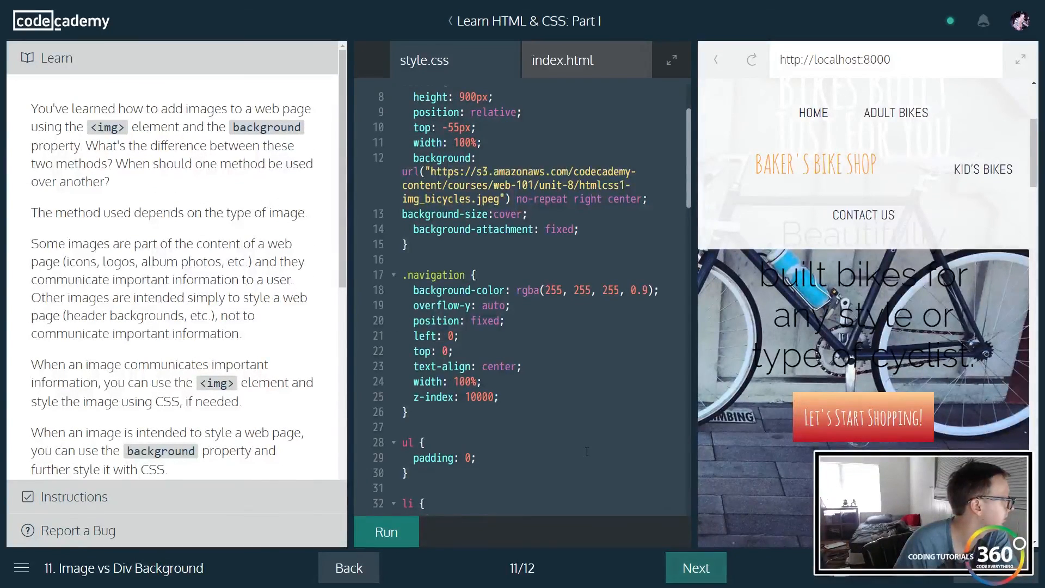
Advance to lesson 12, Review: Images, and browse its recap and style.css.
click(695, 567)
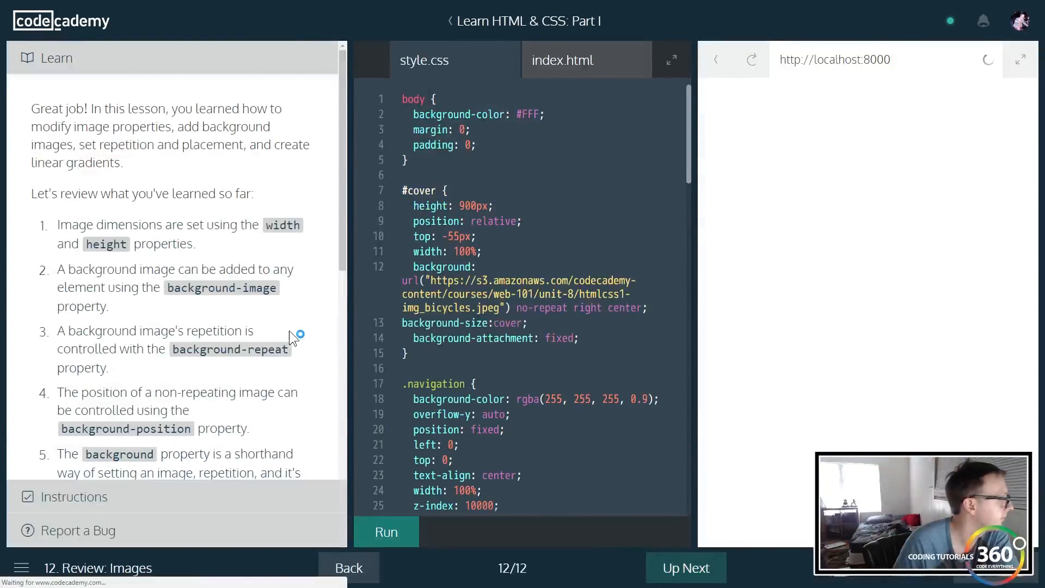
click(386, 531)
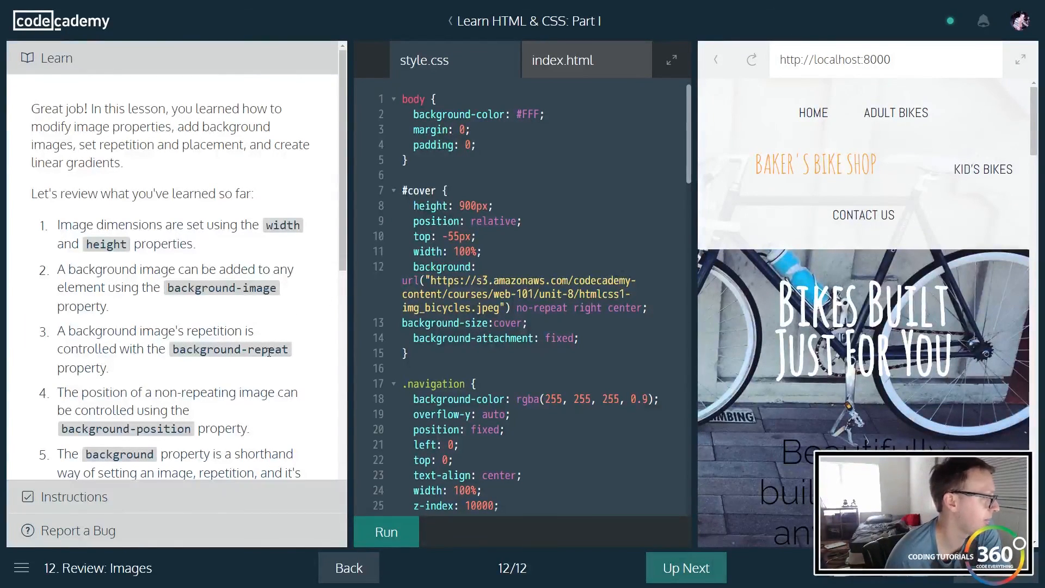
scroll(down, 3)
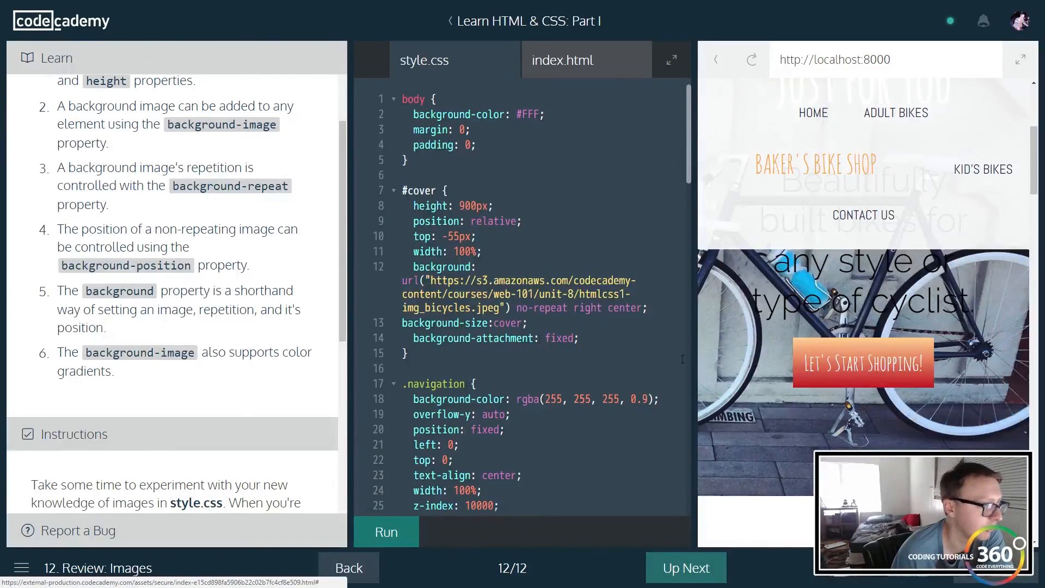
scroll(down, 3)
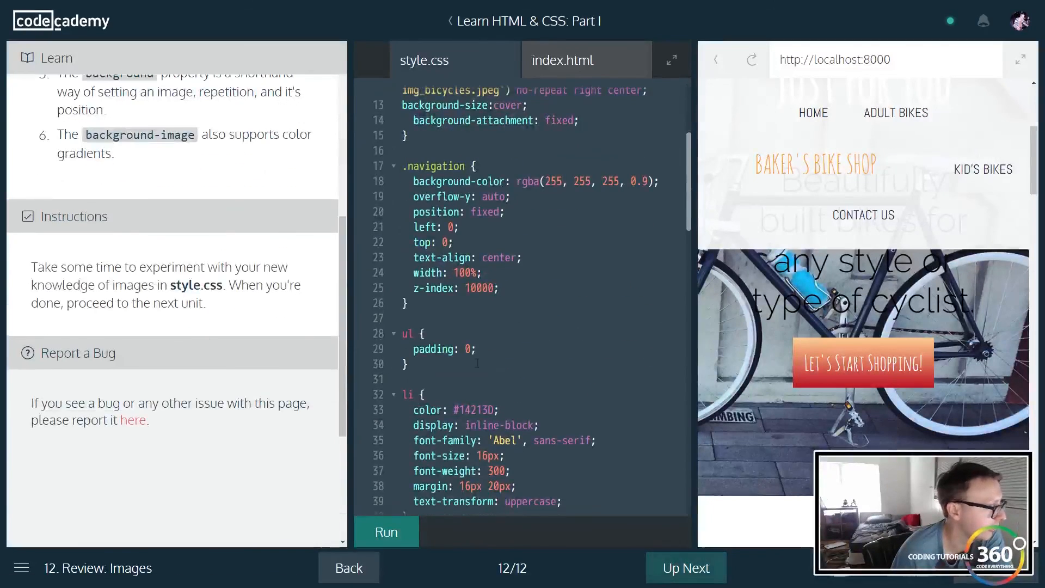
scroll(down, 3)
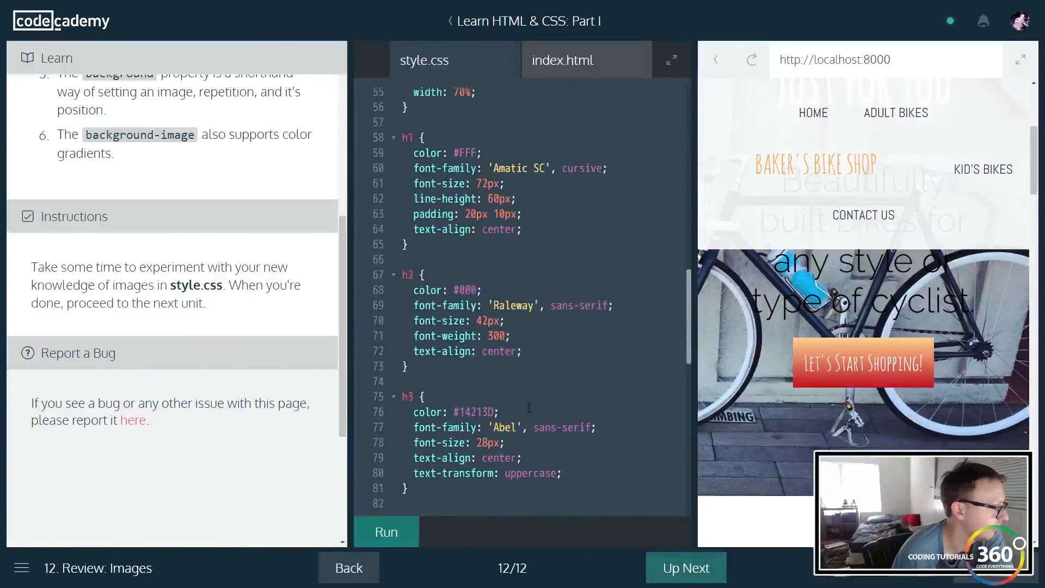
scroll(down, 3)
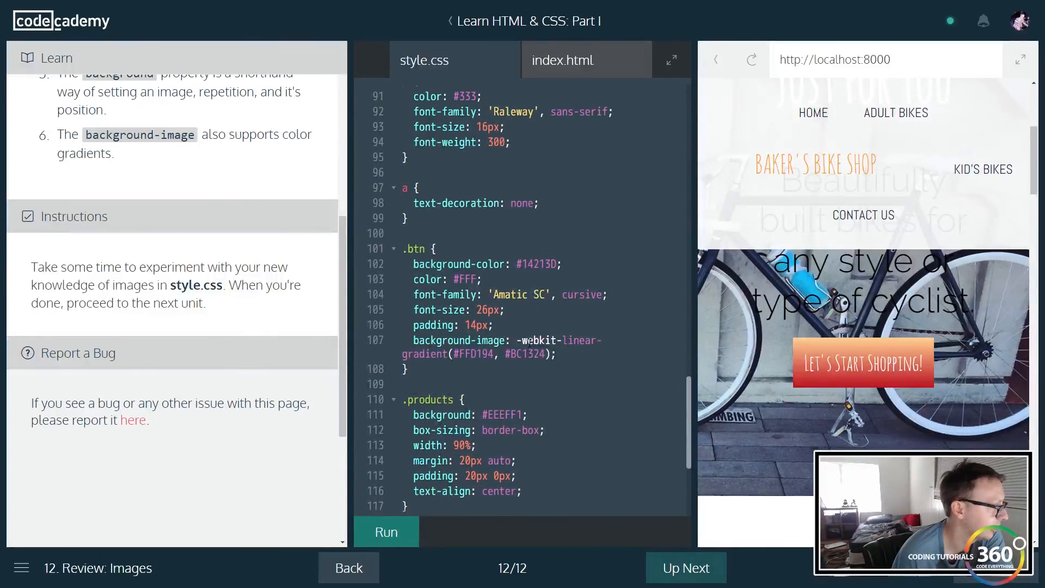